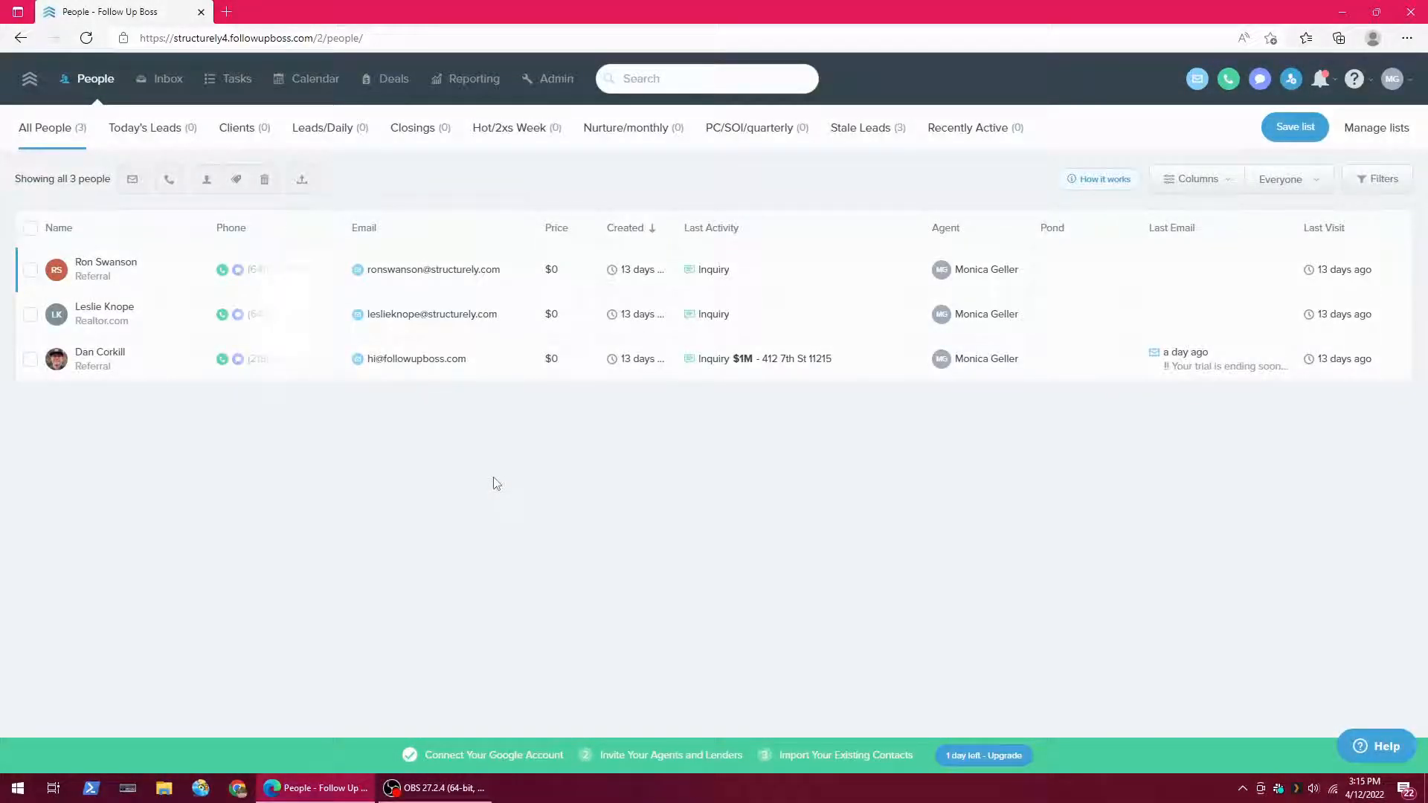
mouse_move(483, 492)
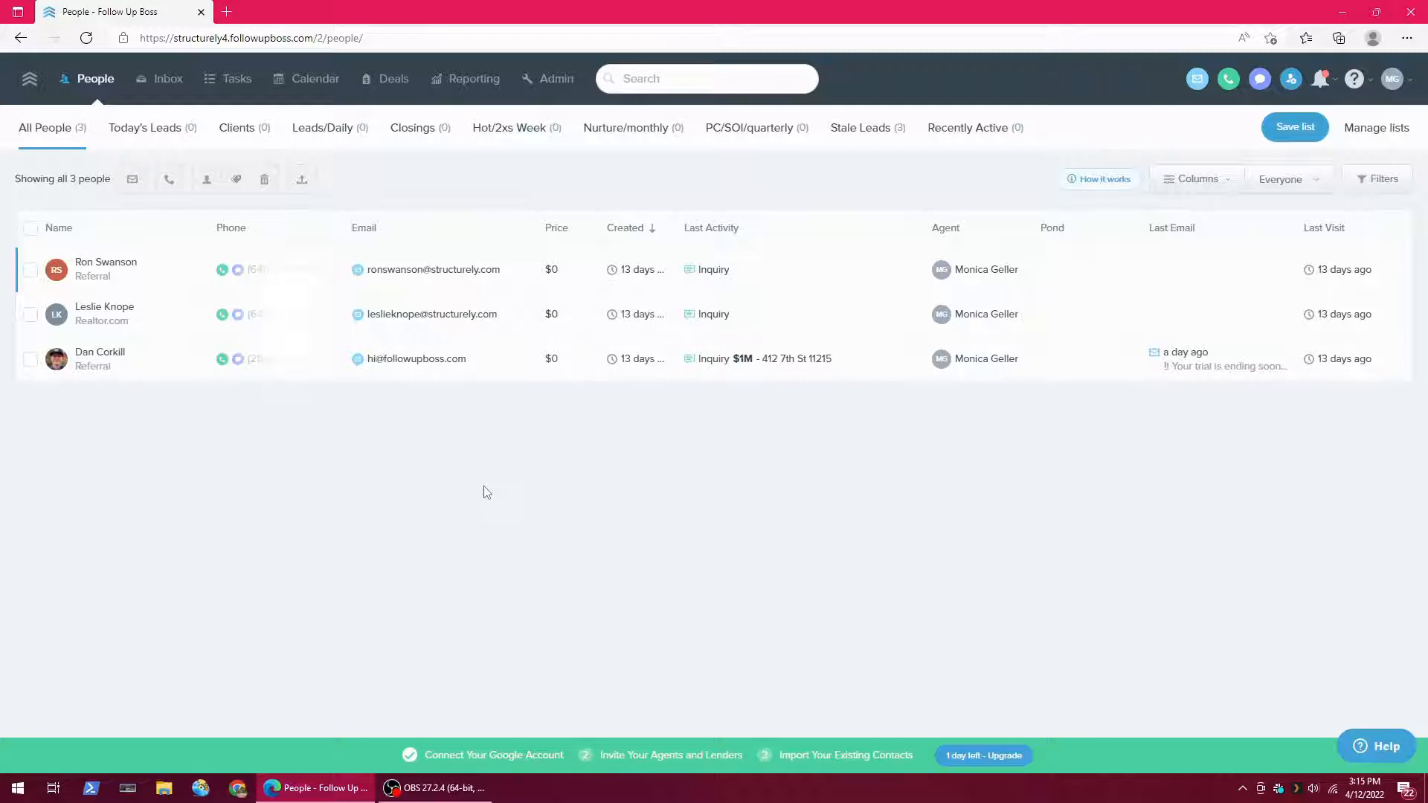
mouse_move(494, 484)
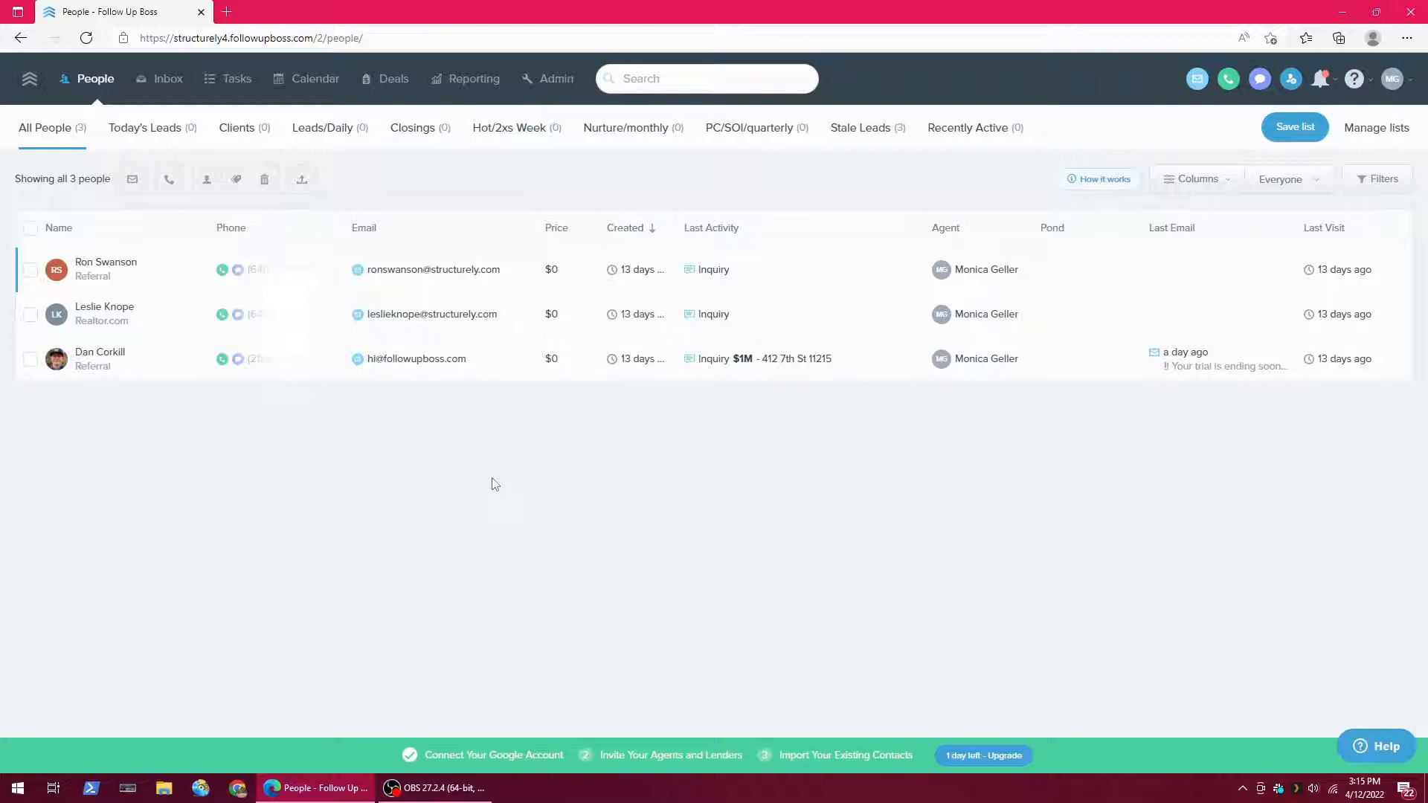
mouse_move(780, 642)
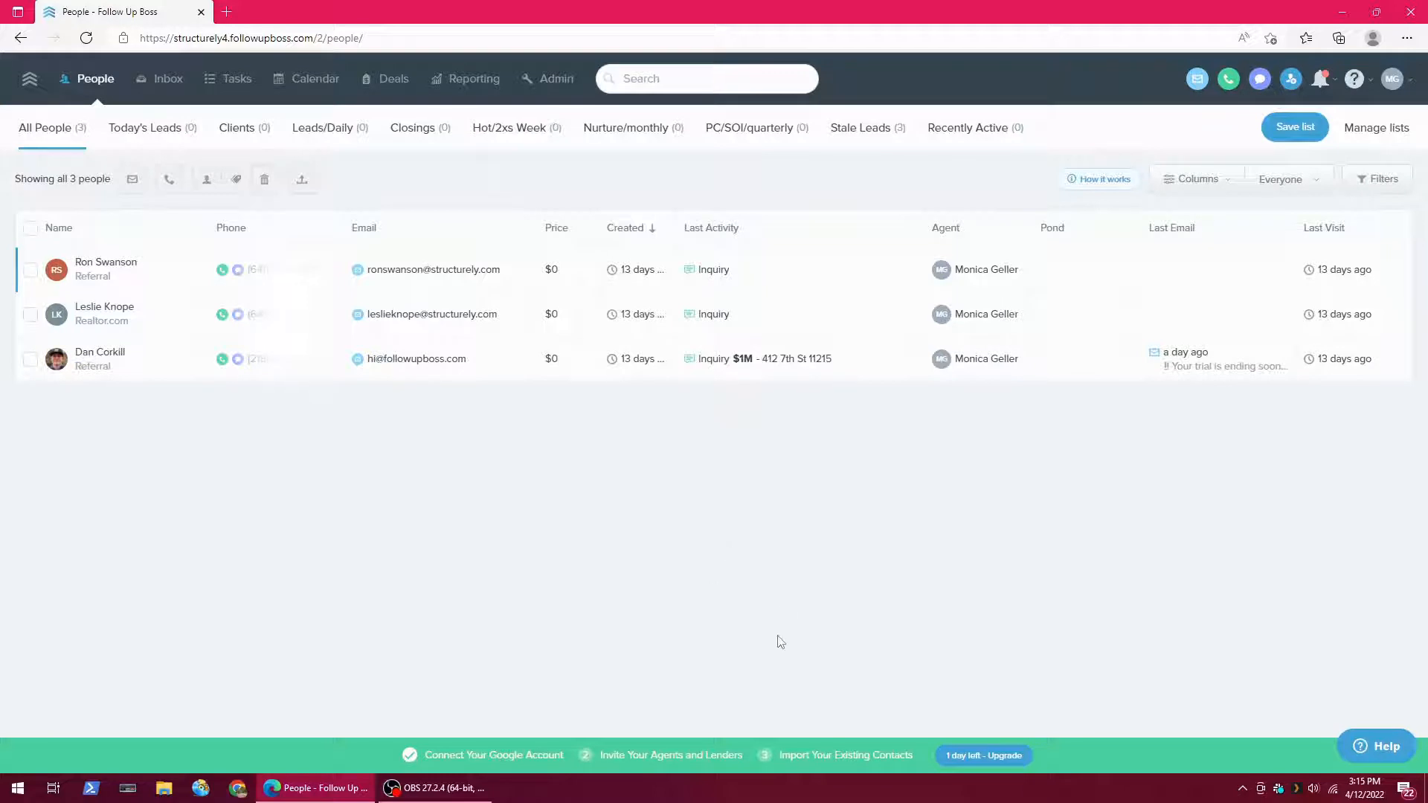
mouse_move(719, 607)
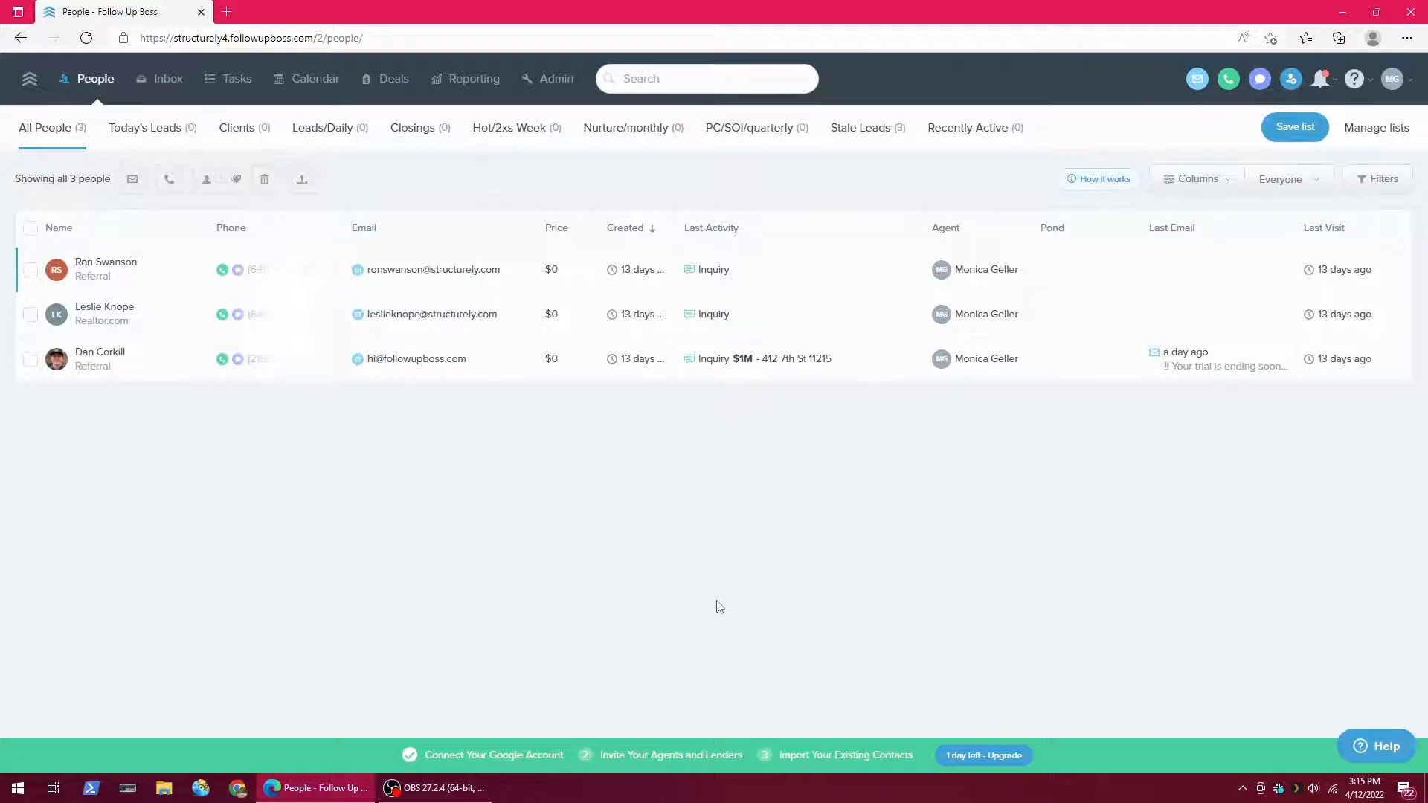
mouse_move(711, 603)
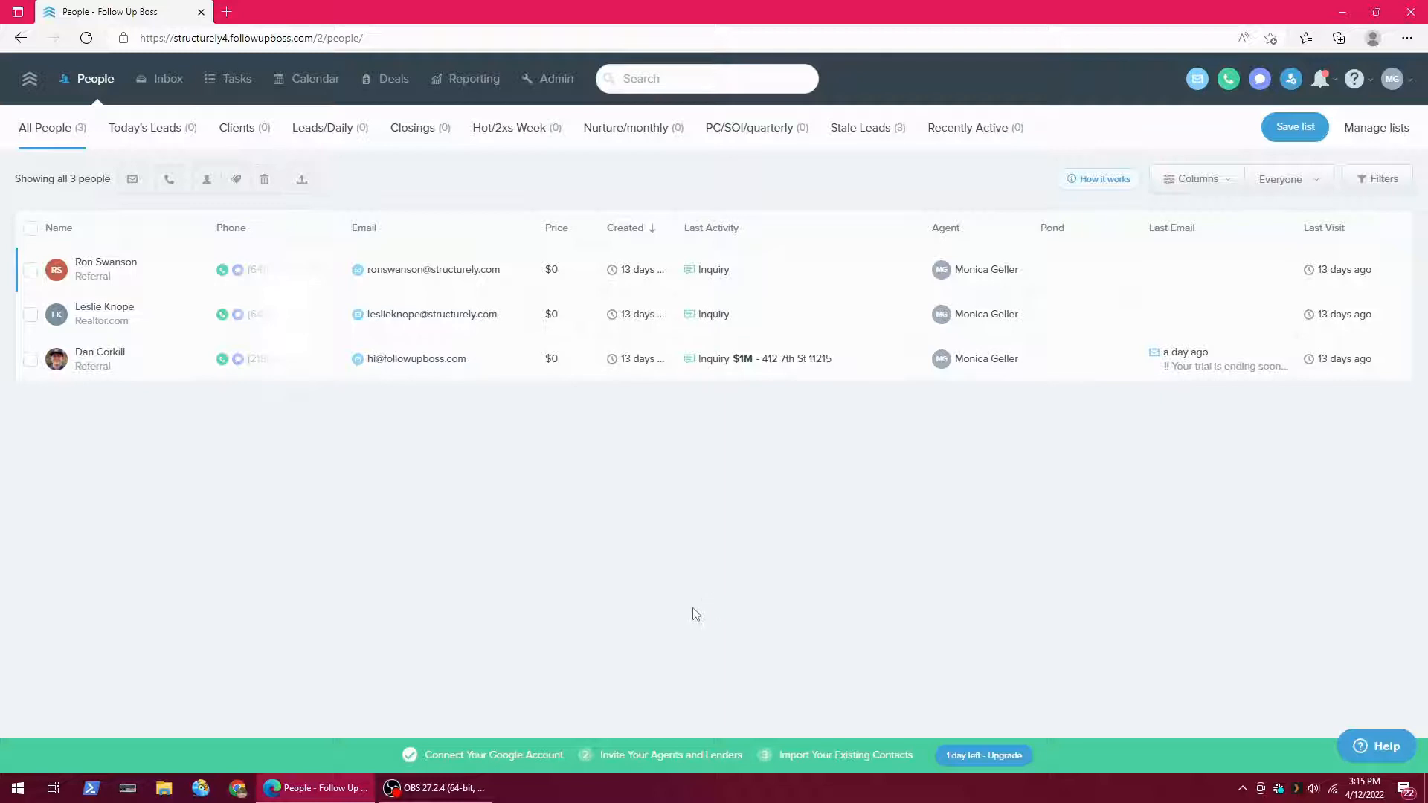
mouse_move(790, 592)
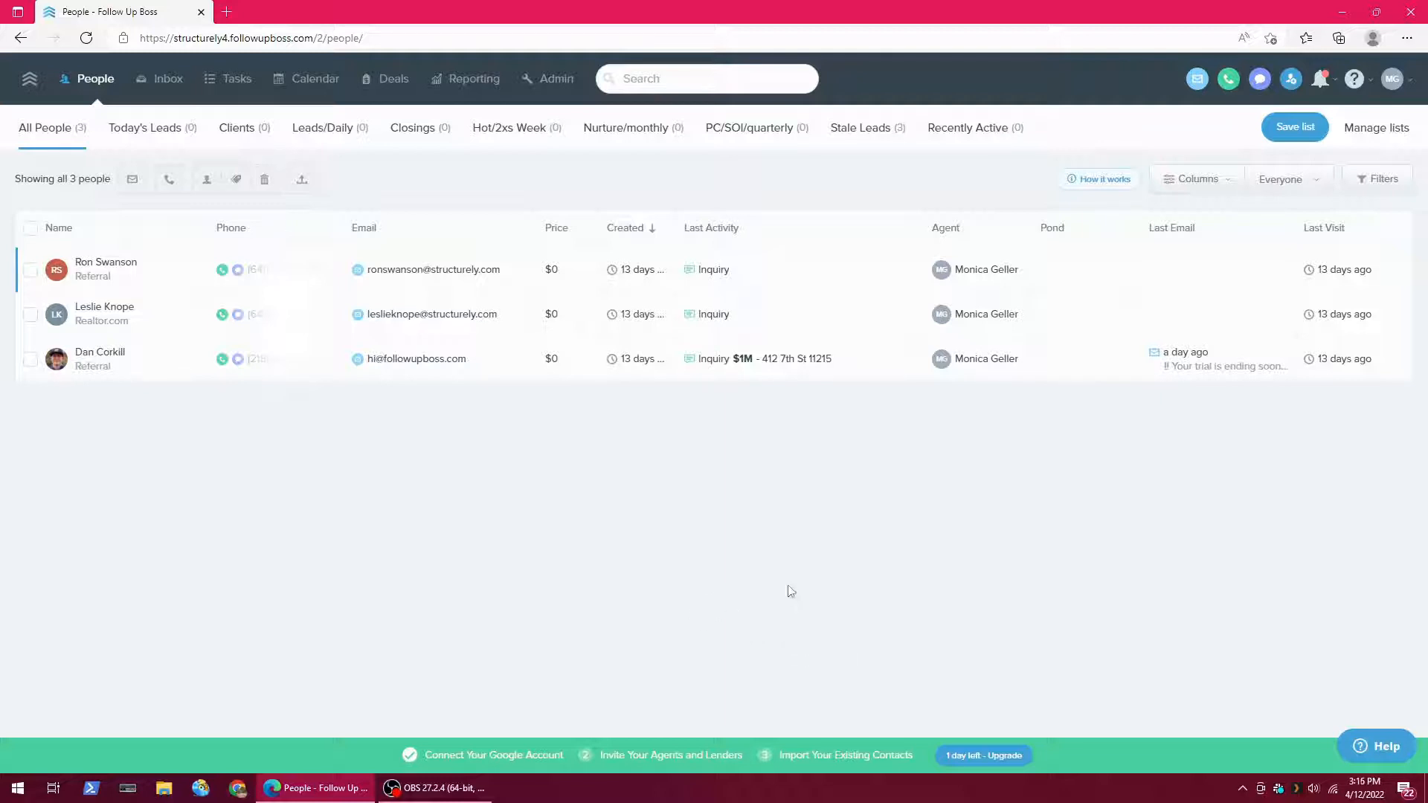
mouse_move(788, 581)
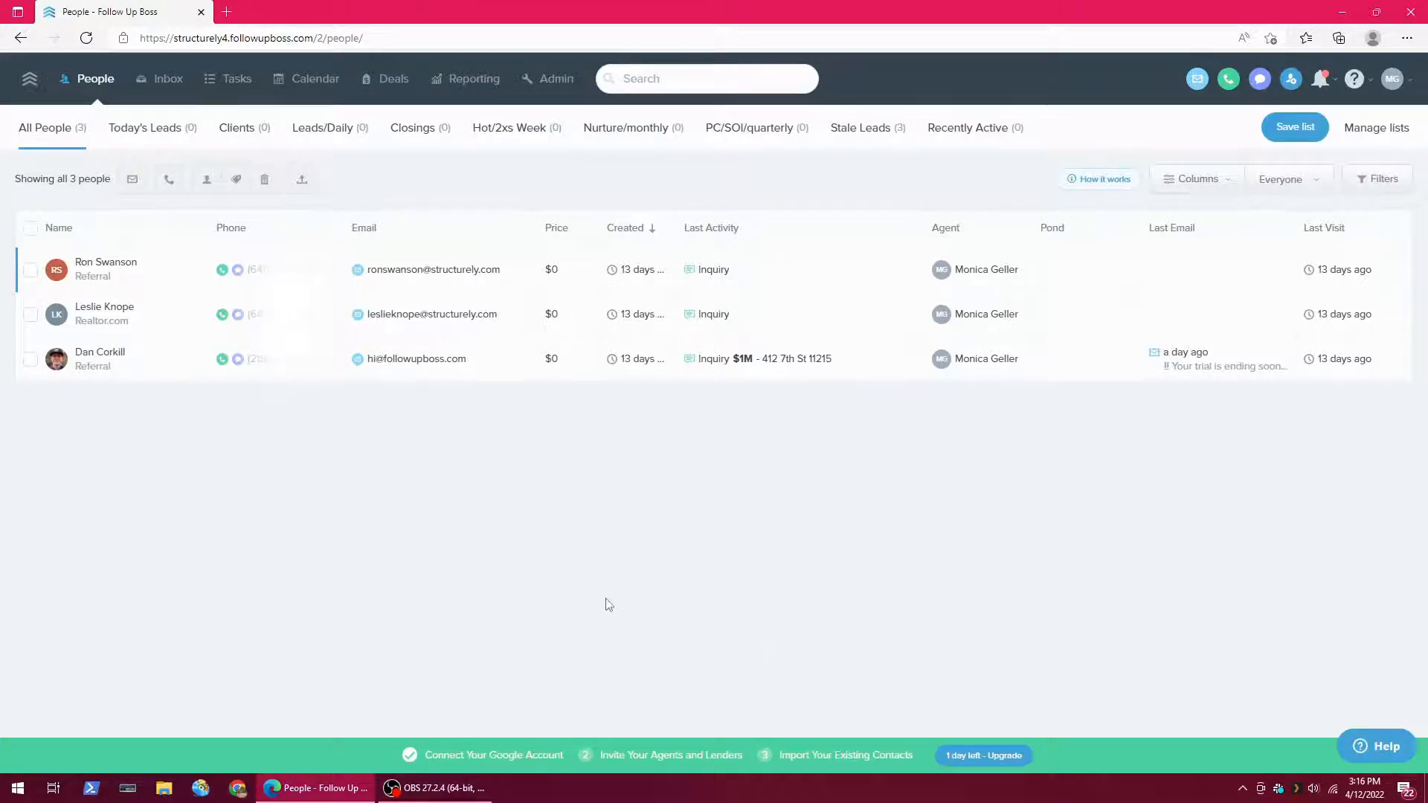
- Open the first lead's profile to view its Structurely: Needs Follow Up tag
click(106, 270)
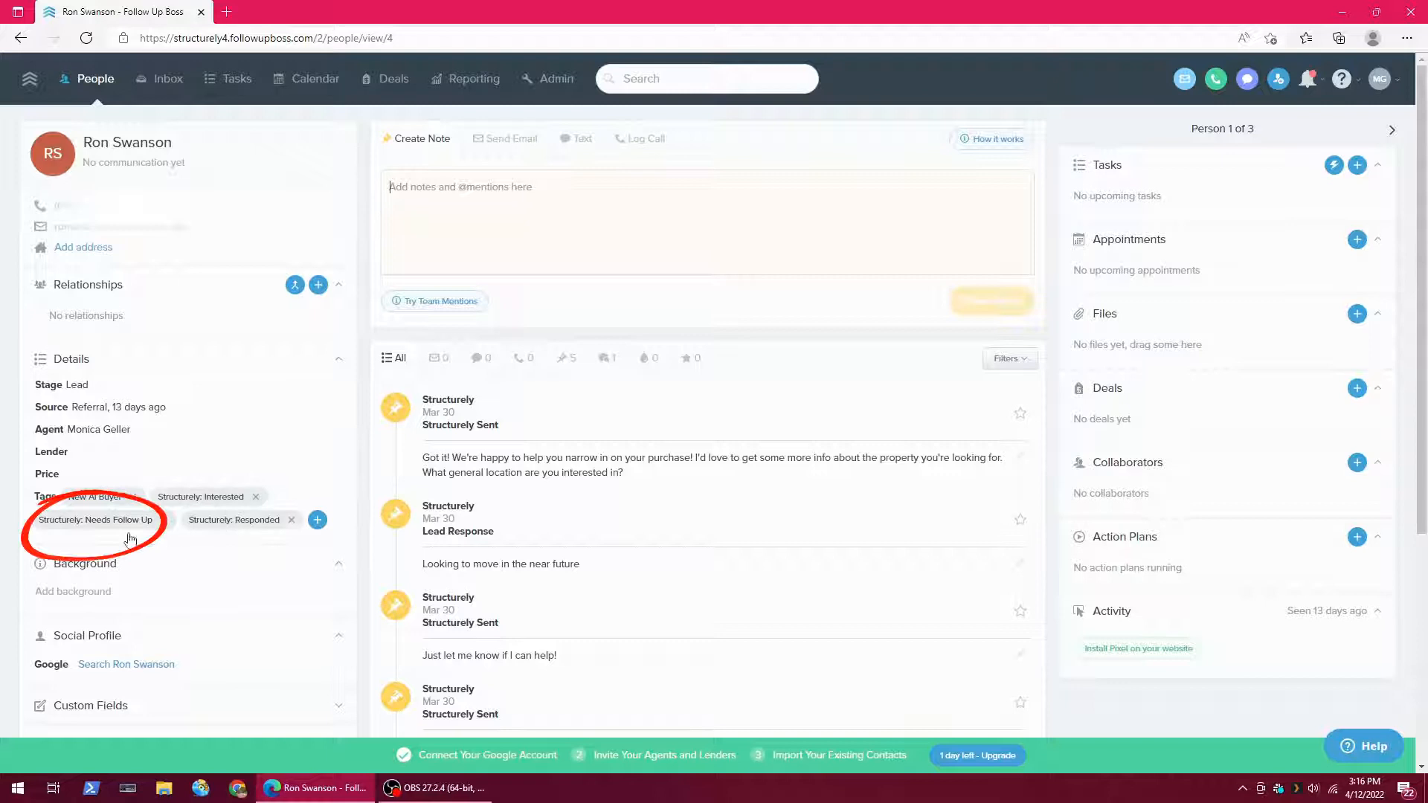
mouse_move(119, 532)
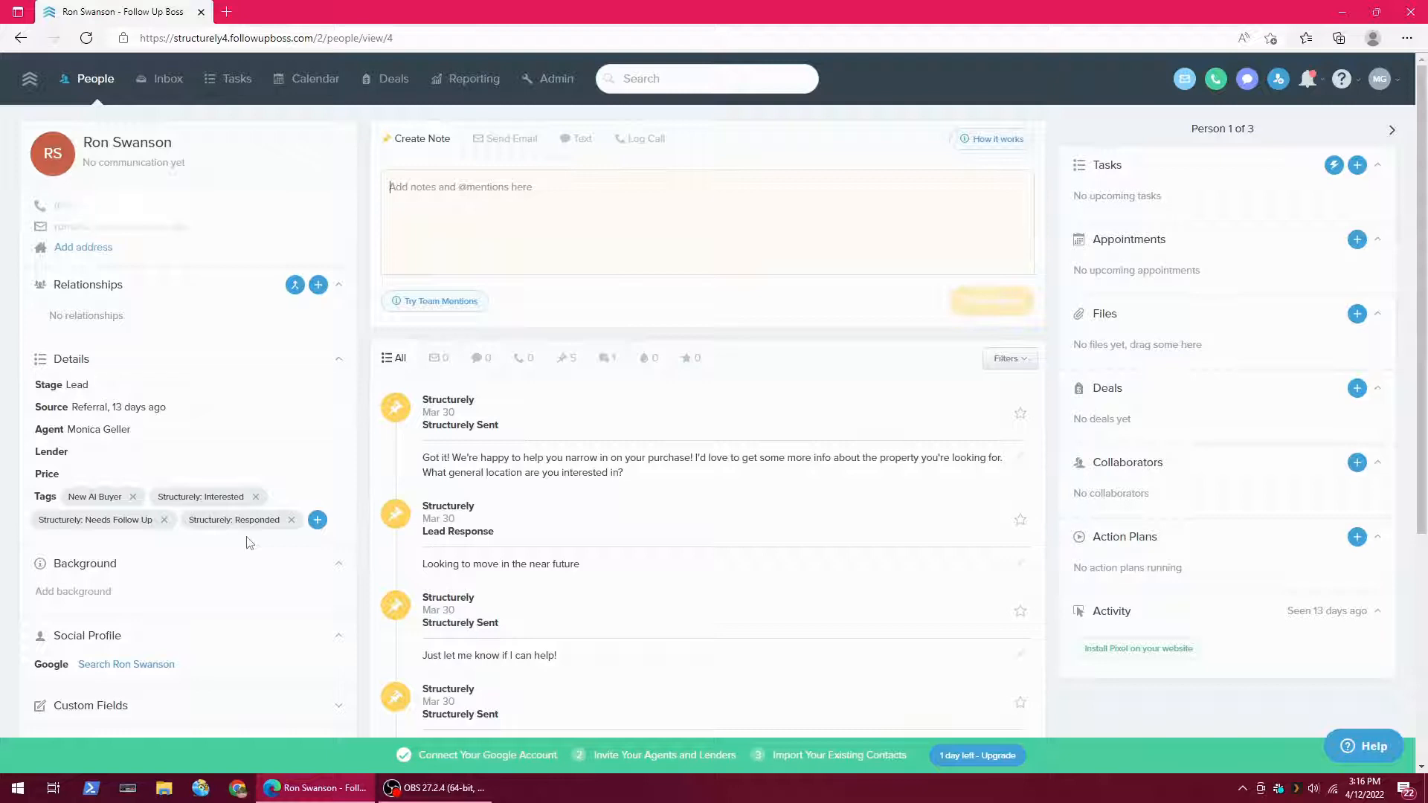
mouse_move(253, 551)
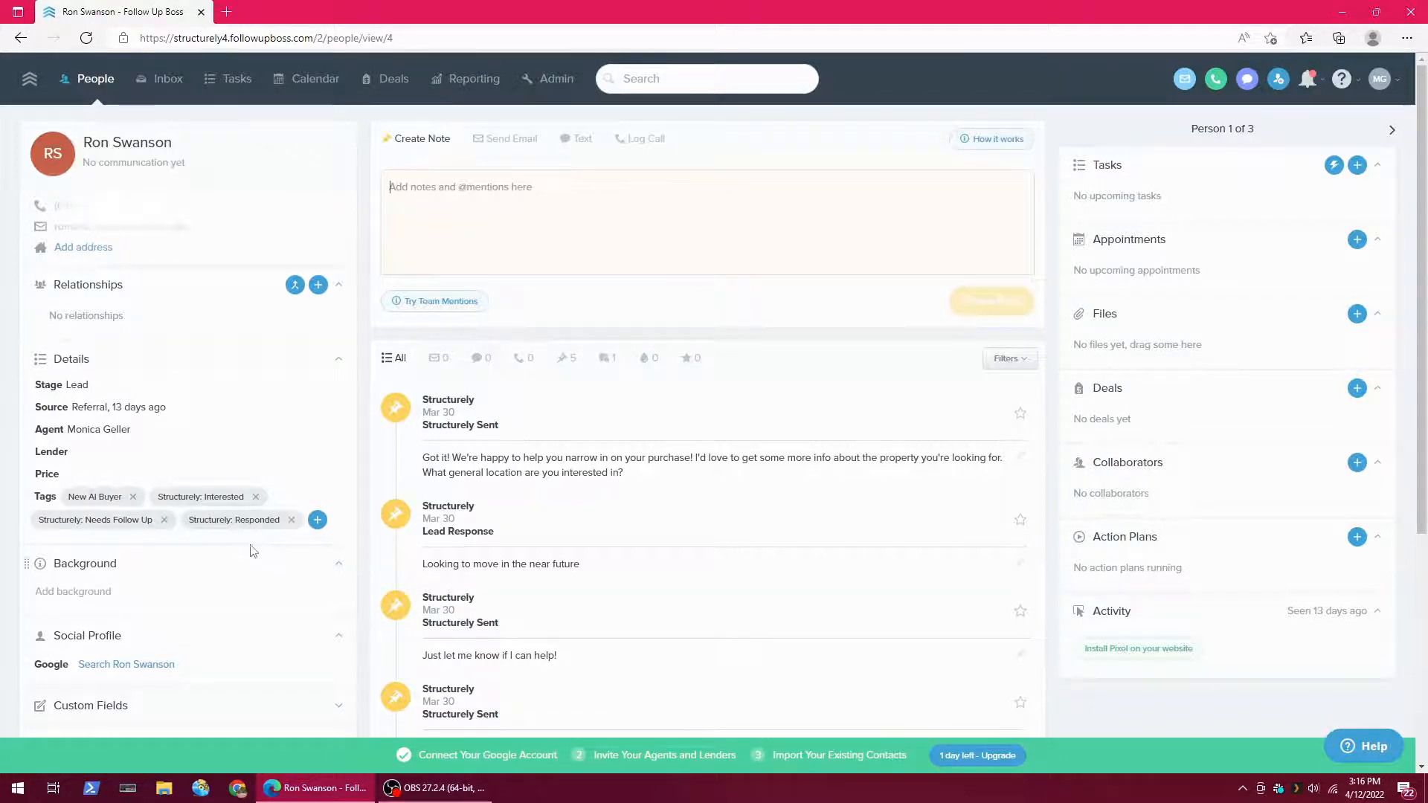
mouse_move(230, 543)
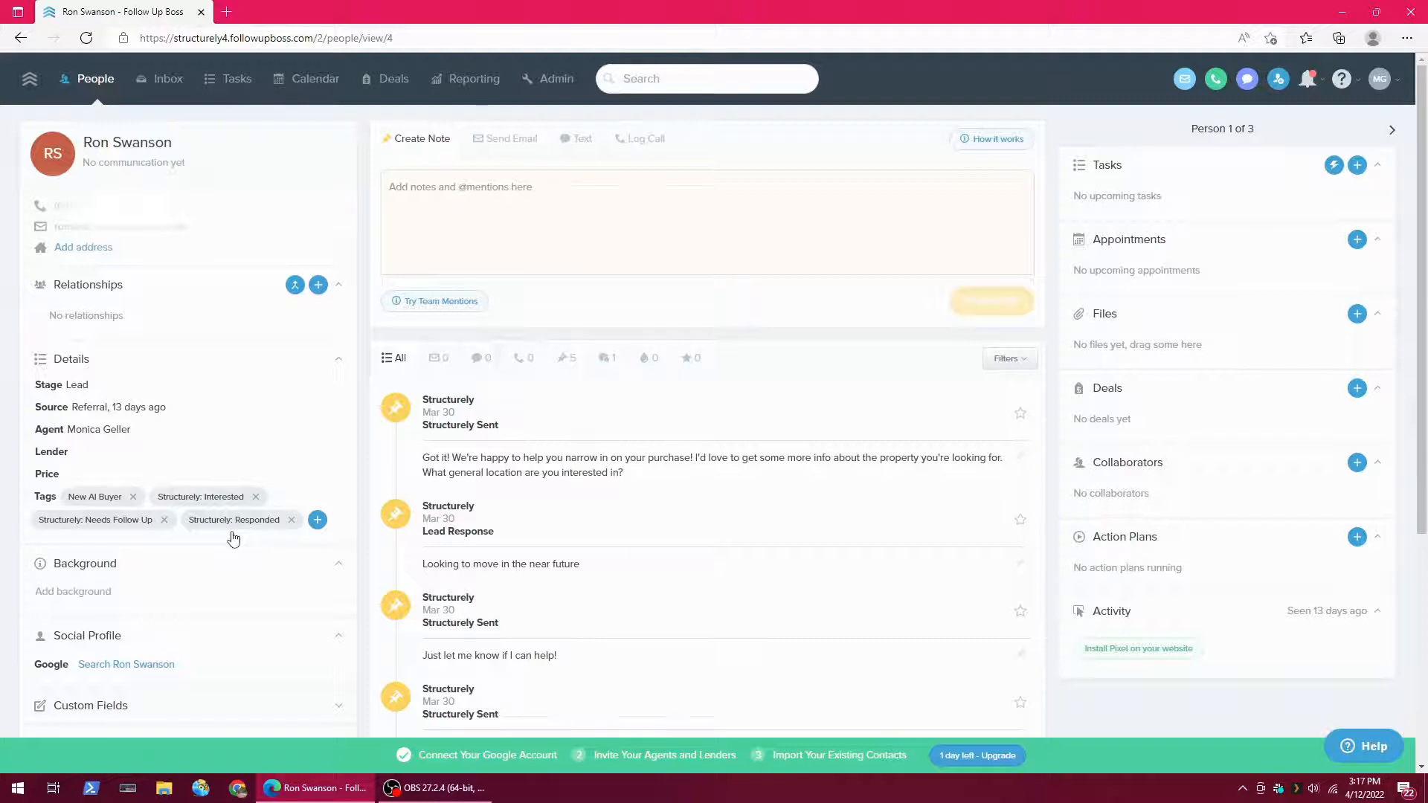
mouse_move(251, 567)
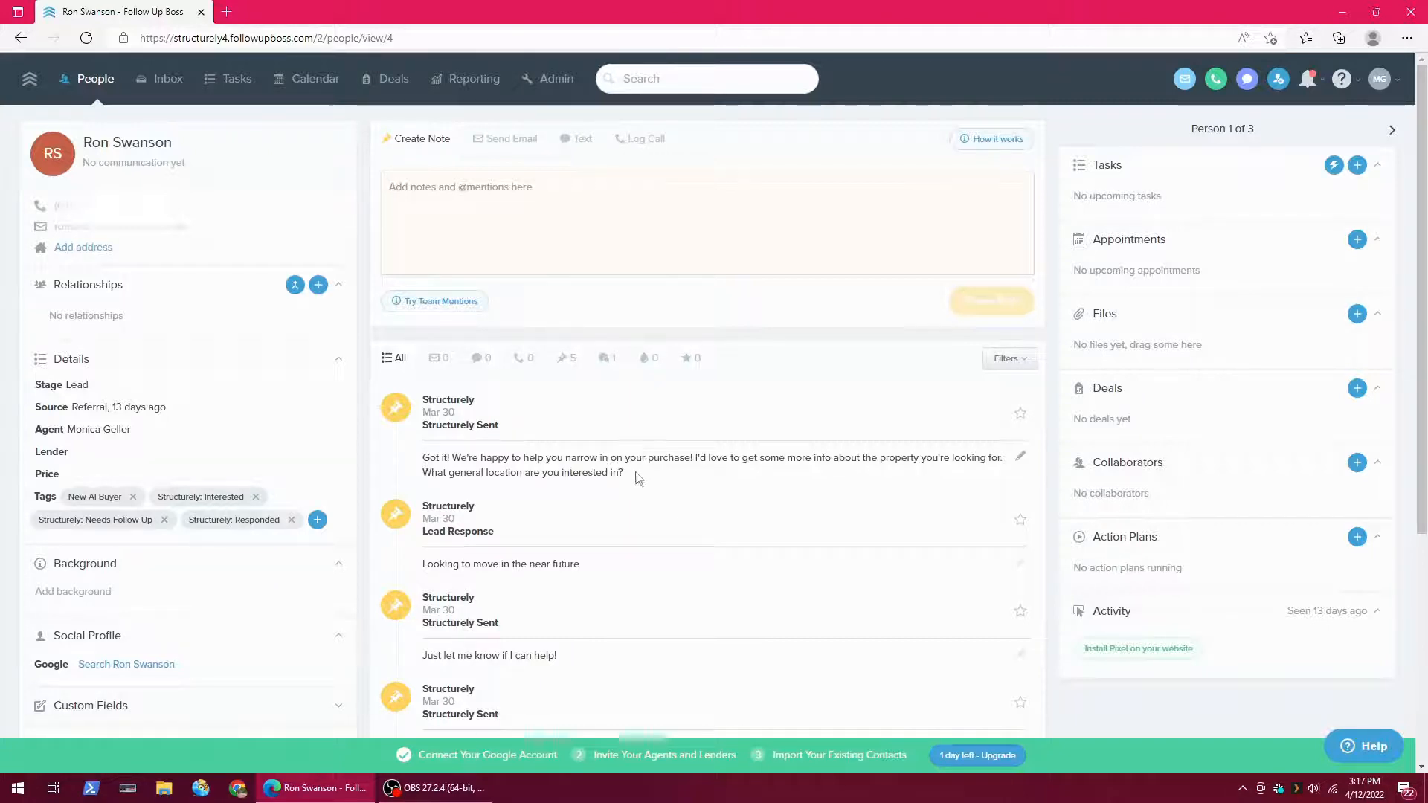
mouse_move(169, 544)
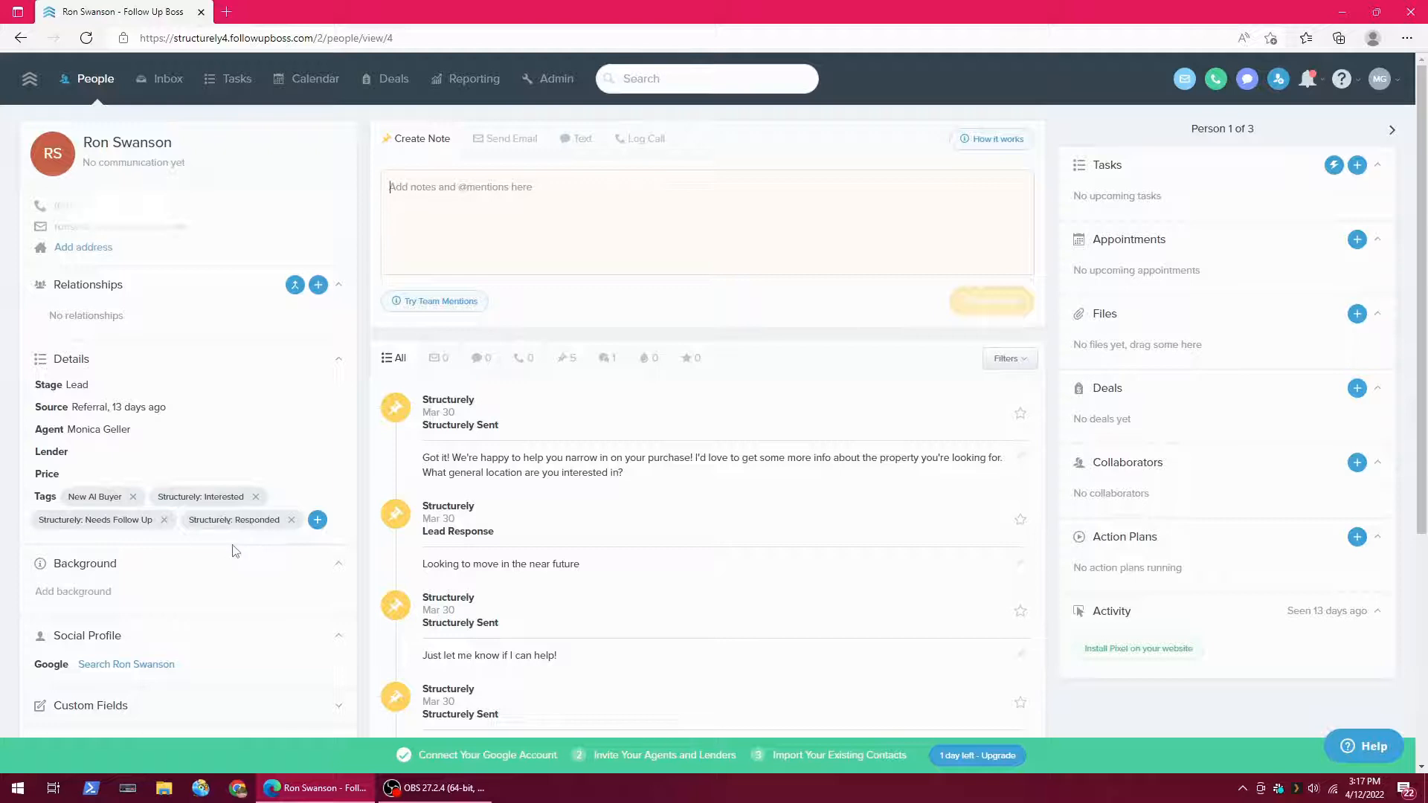
mouse_move(127, 553)
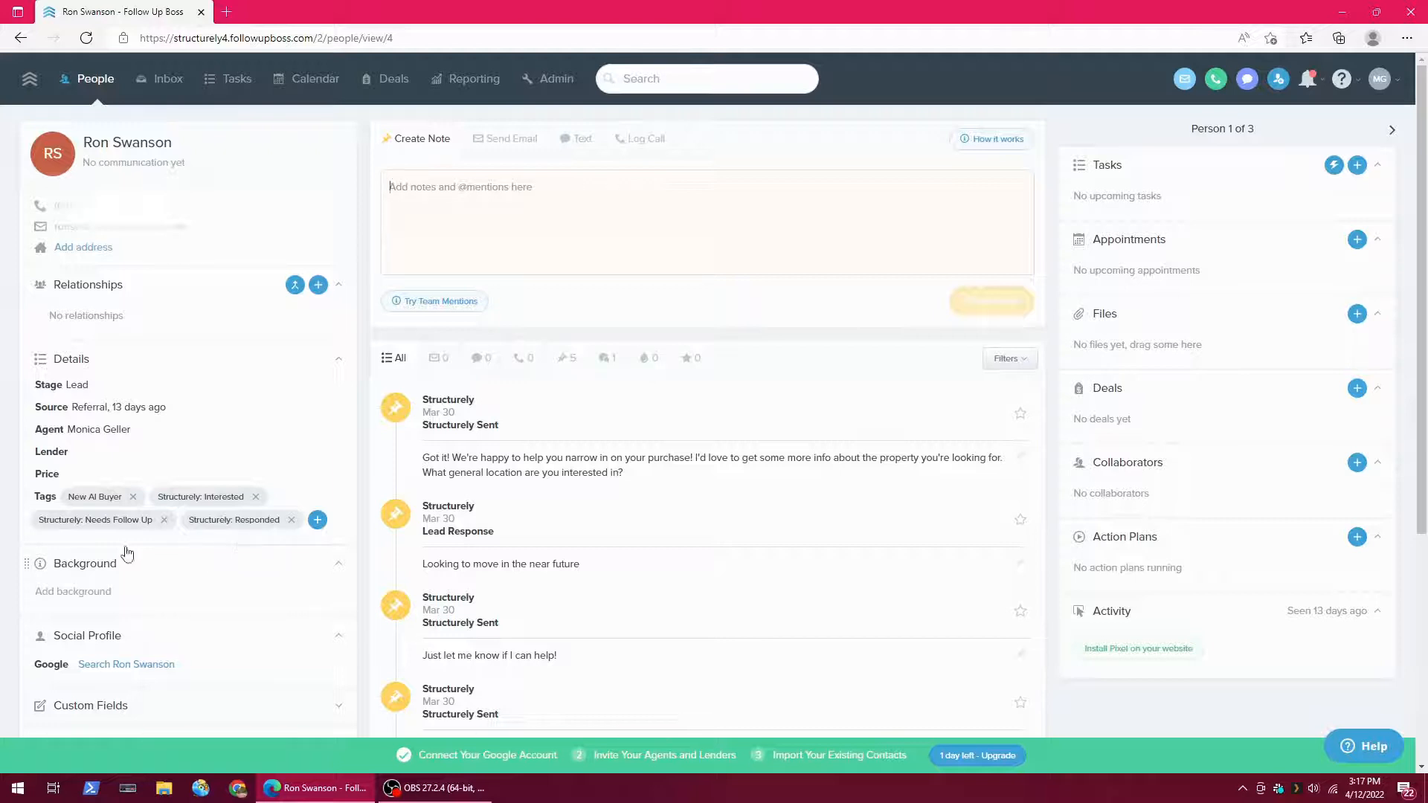
mouse_move(576, 517)
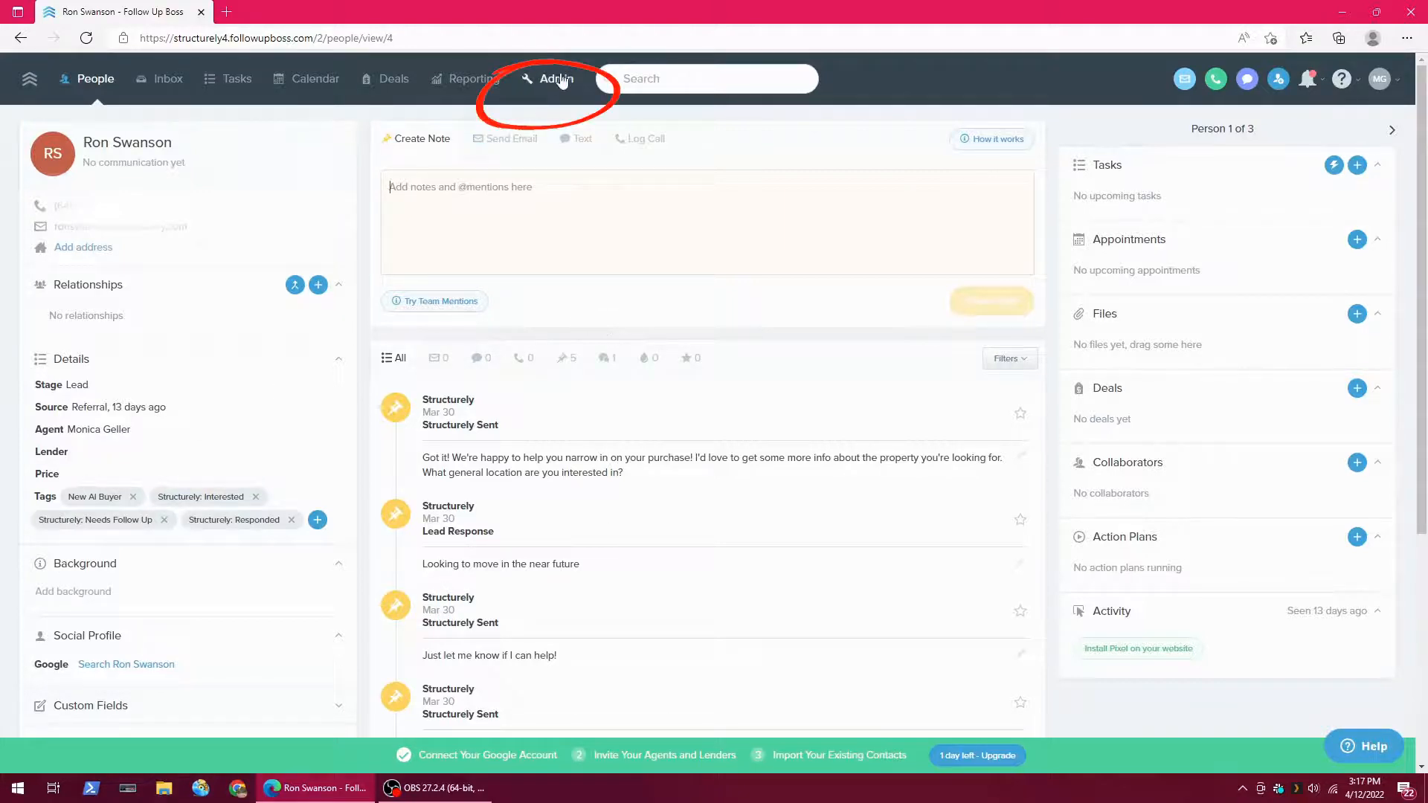
- Start a new automation from Admin's Automations list
click(556, 78)
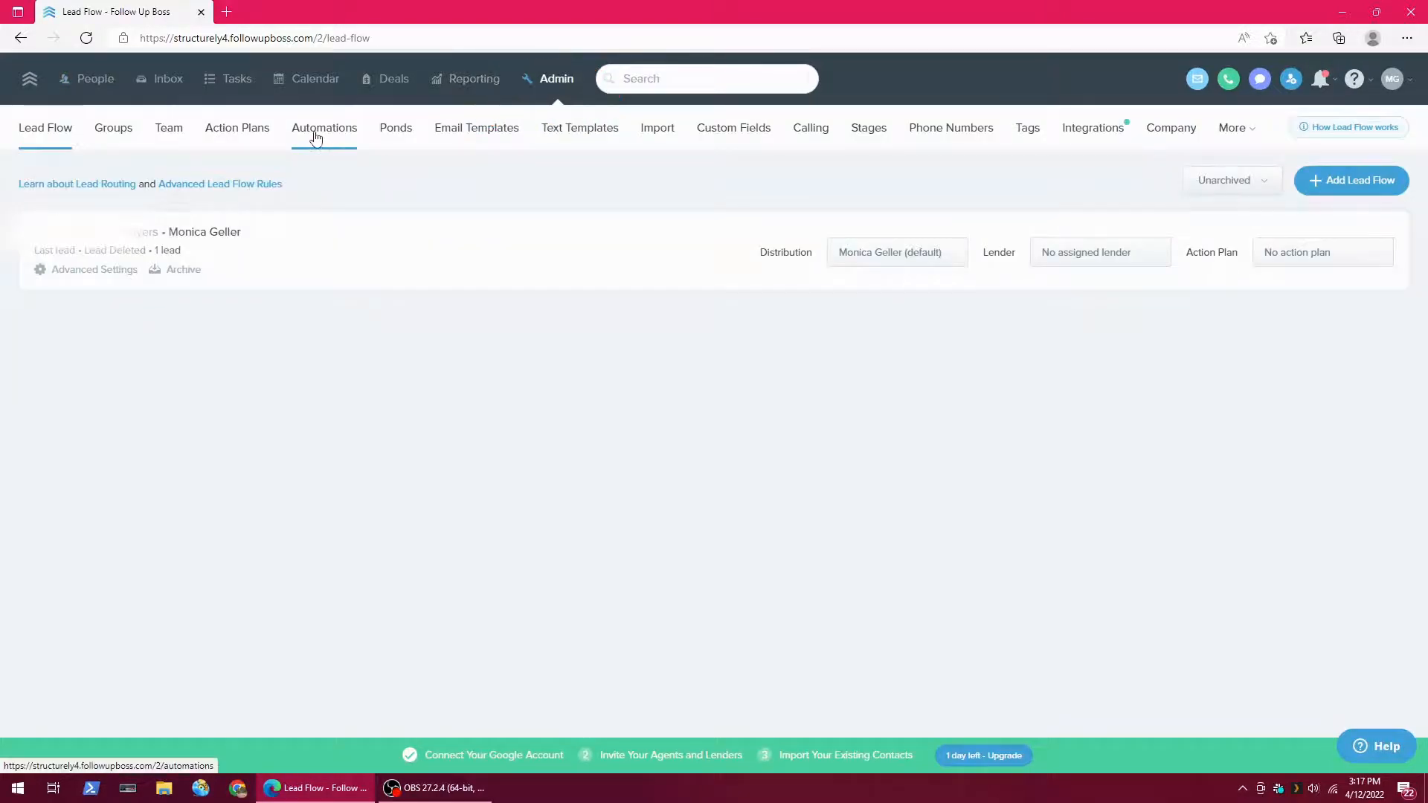
click(324, 127)
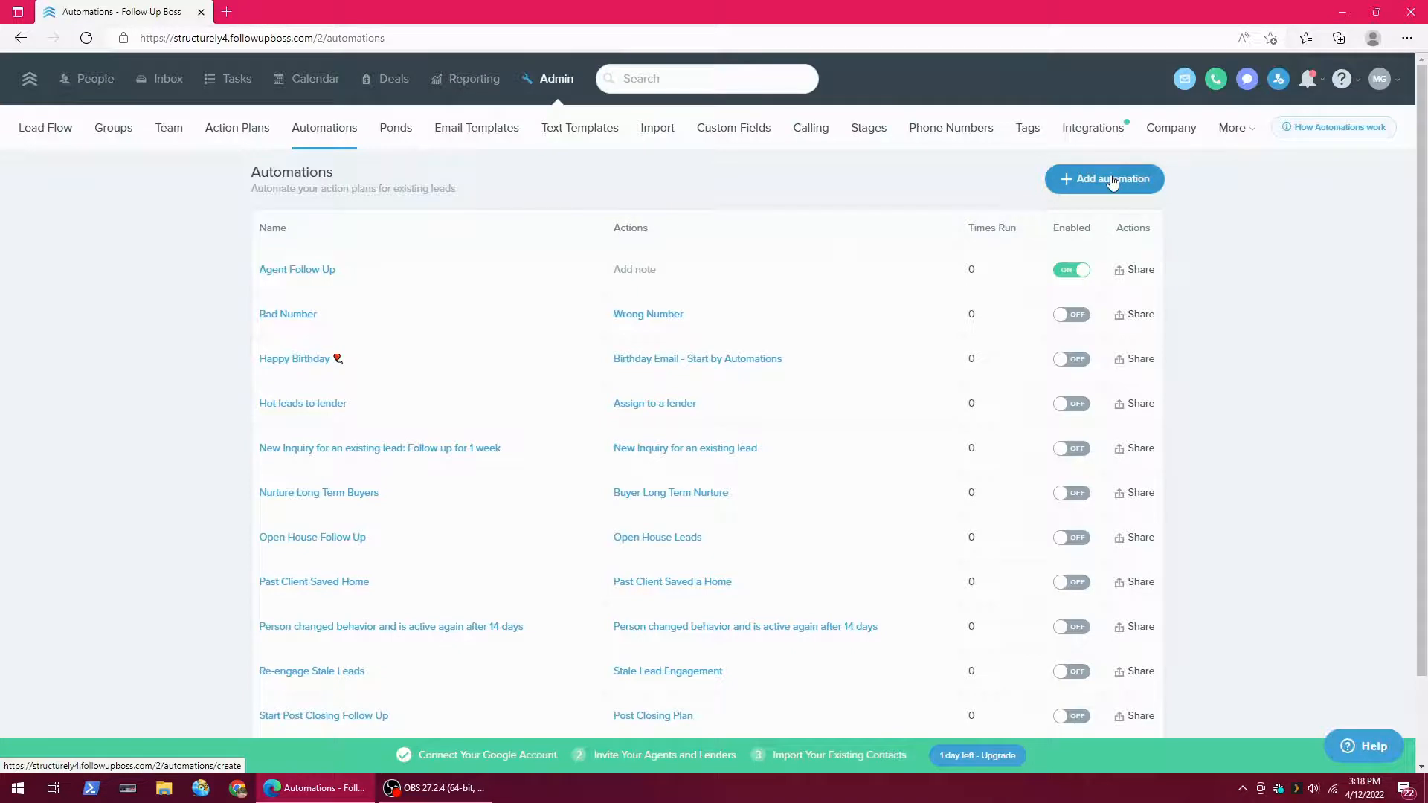
click(1104, 179)
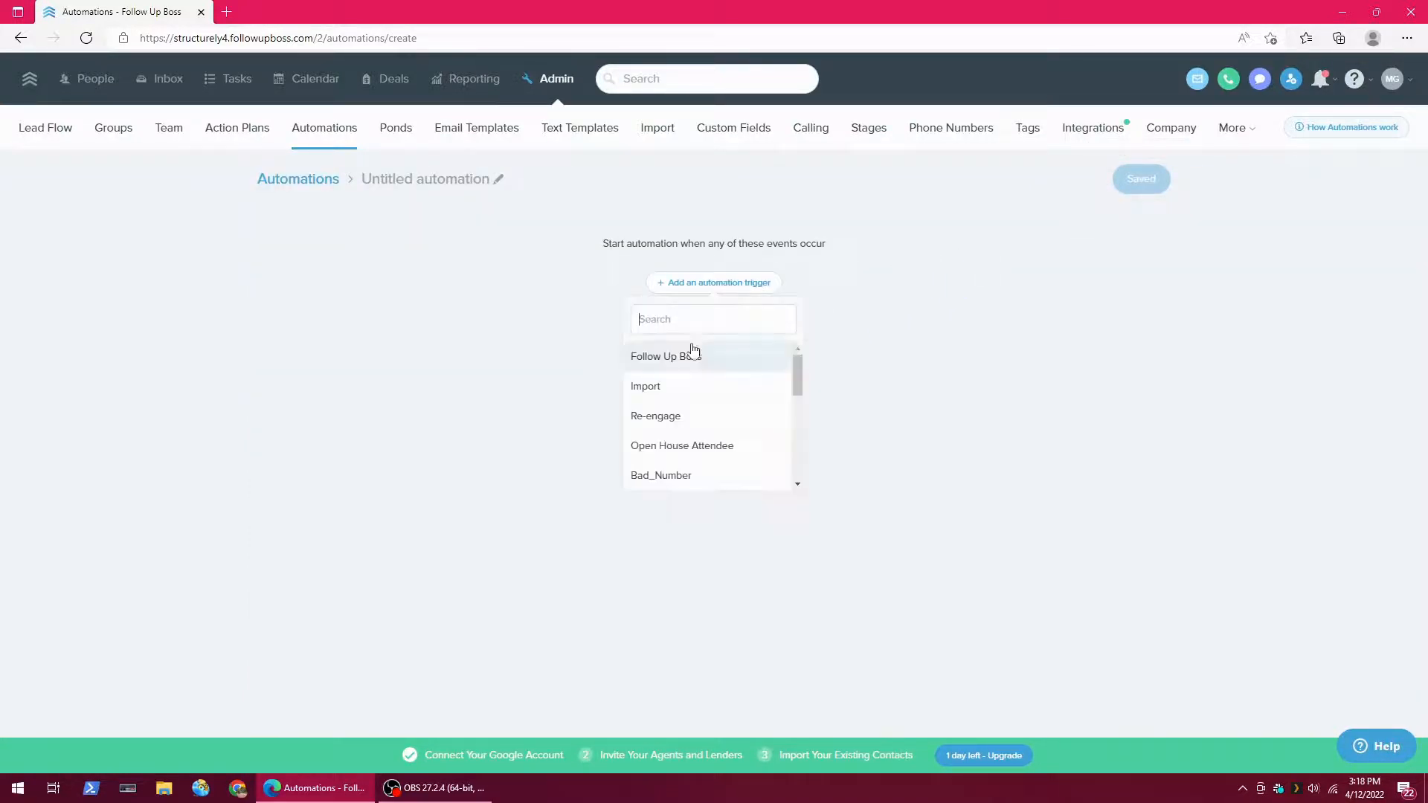
- Trigger the automation when the Structurely: Needs Follow Up tag is added
text(Struc)
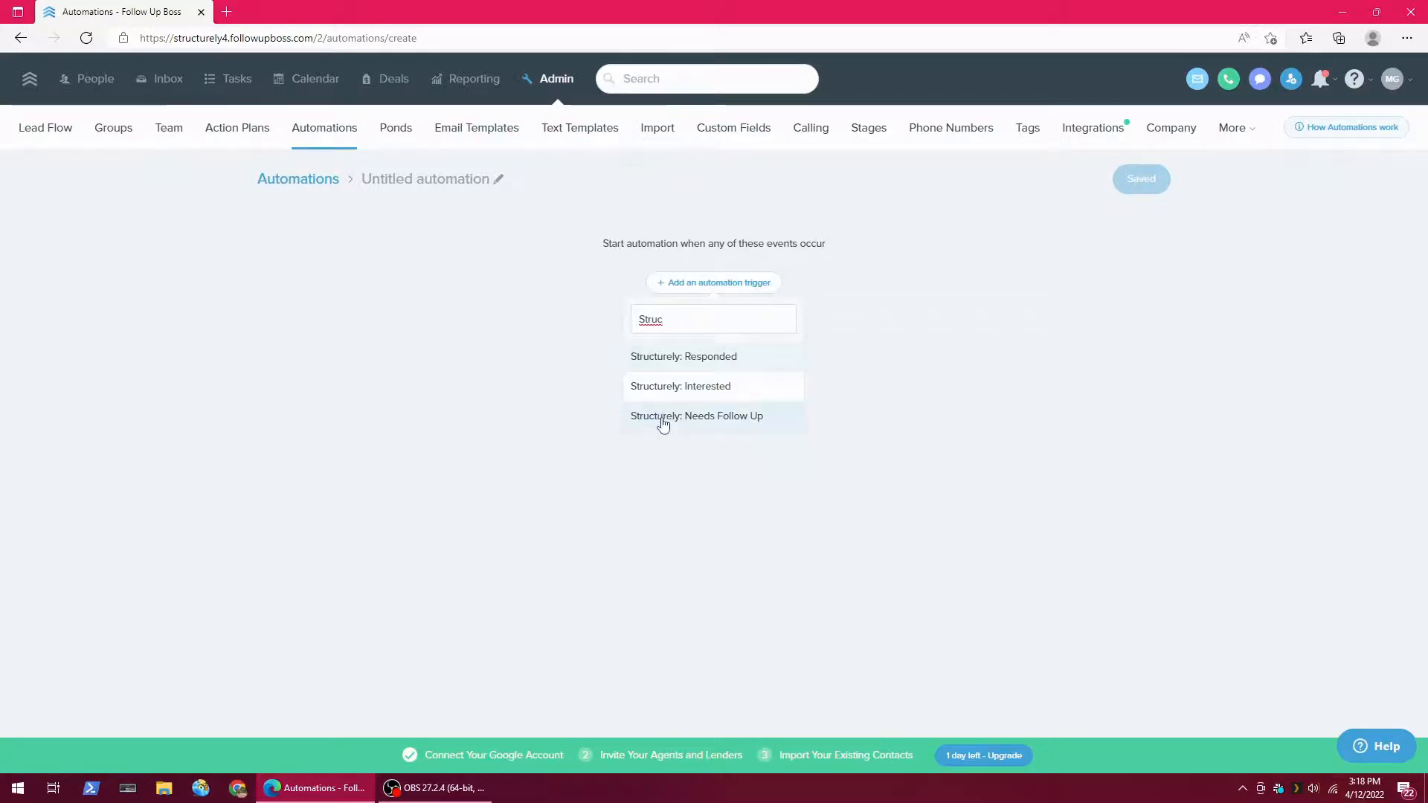
click(697, 417)
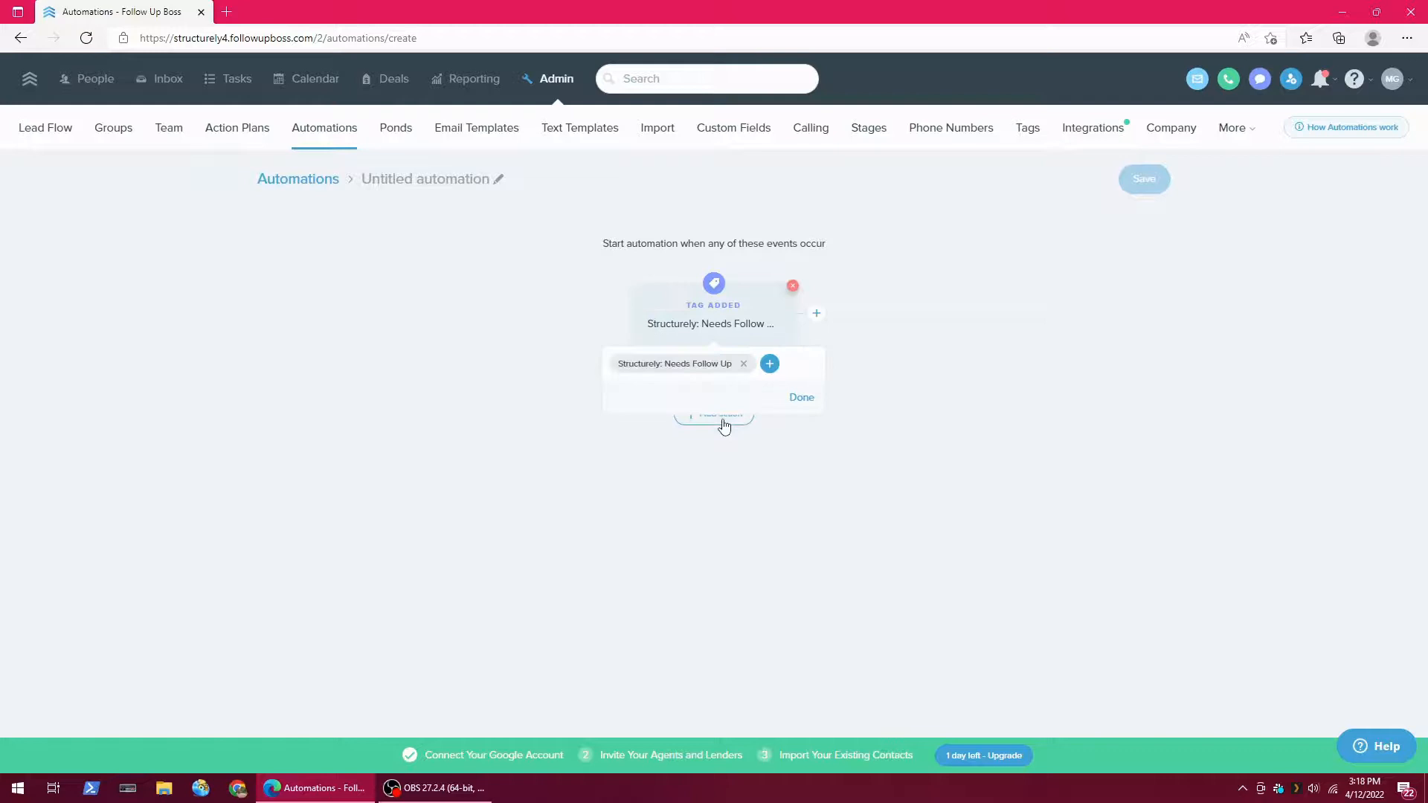
click(800, 397)
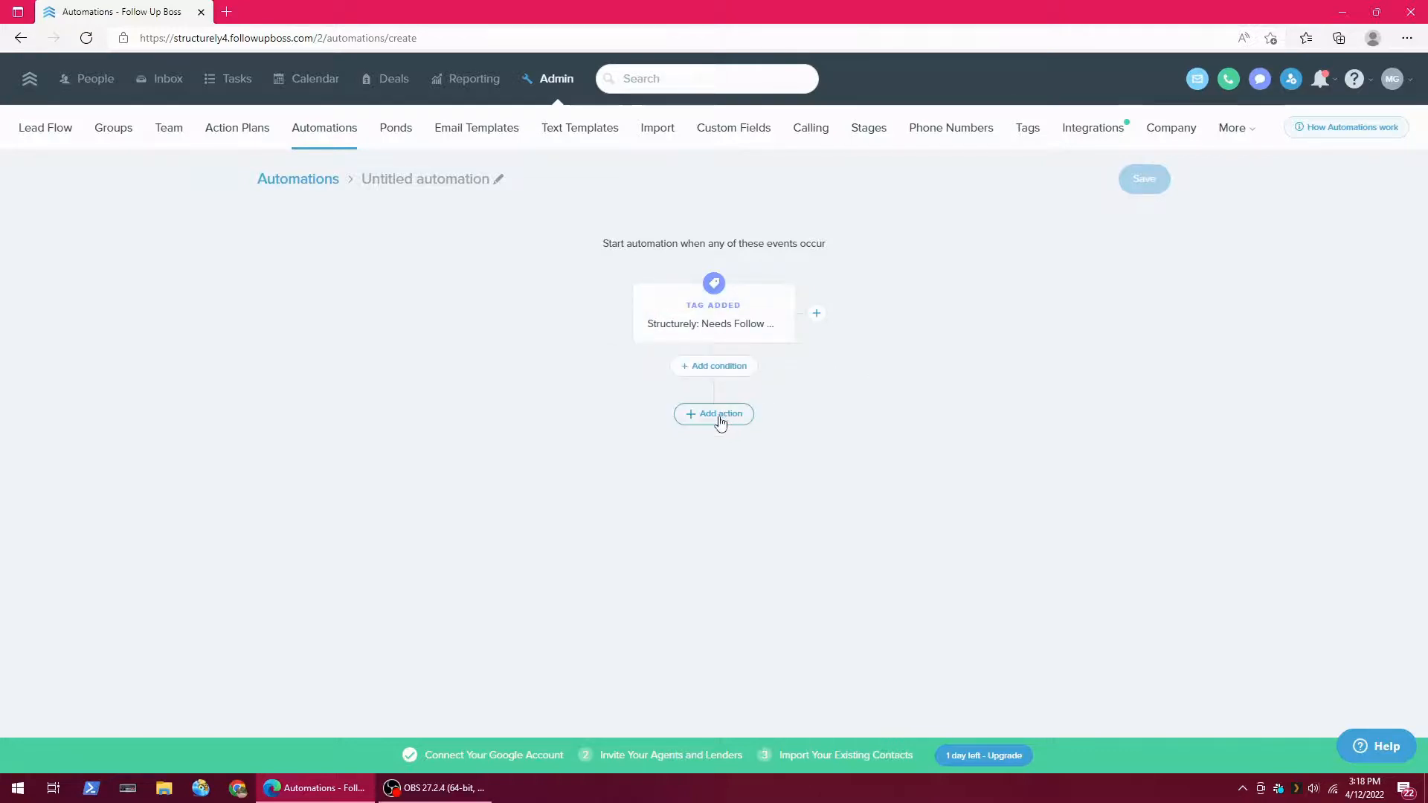
- Add a note action reading 'Qualified Lead' that notifies the assigned agent
click(713, 413)
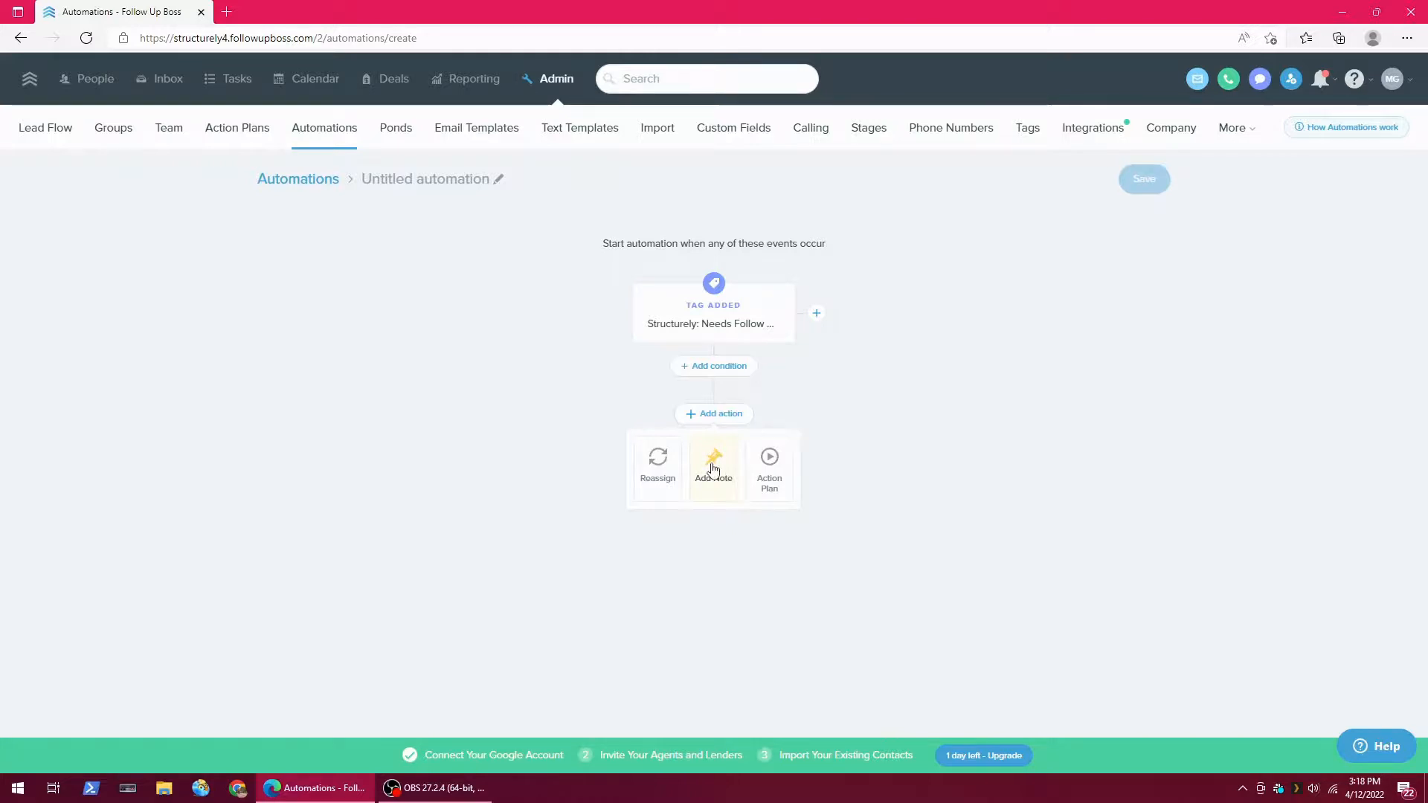
click(713, 467)
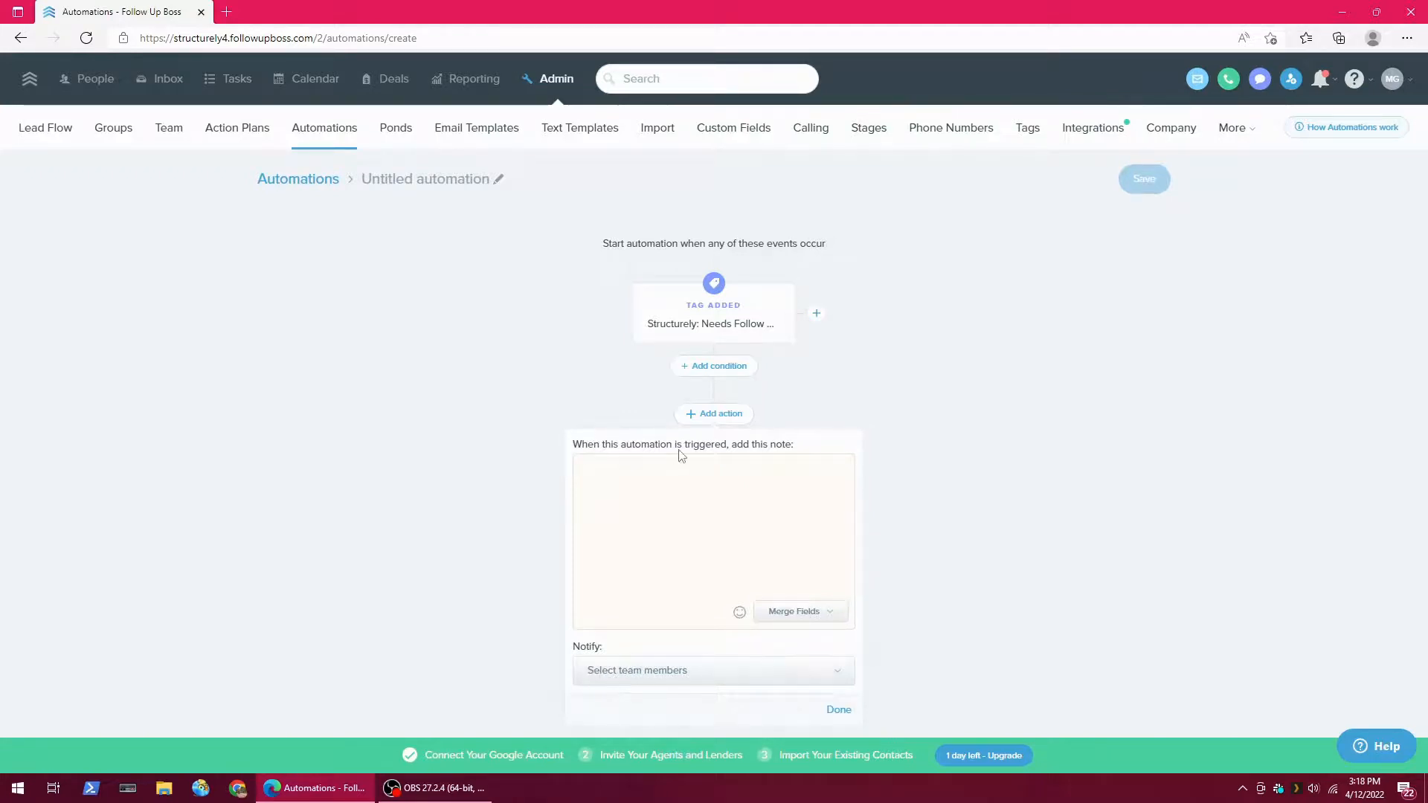
text(Qualified)
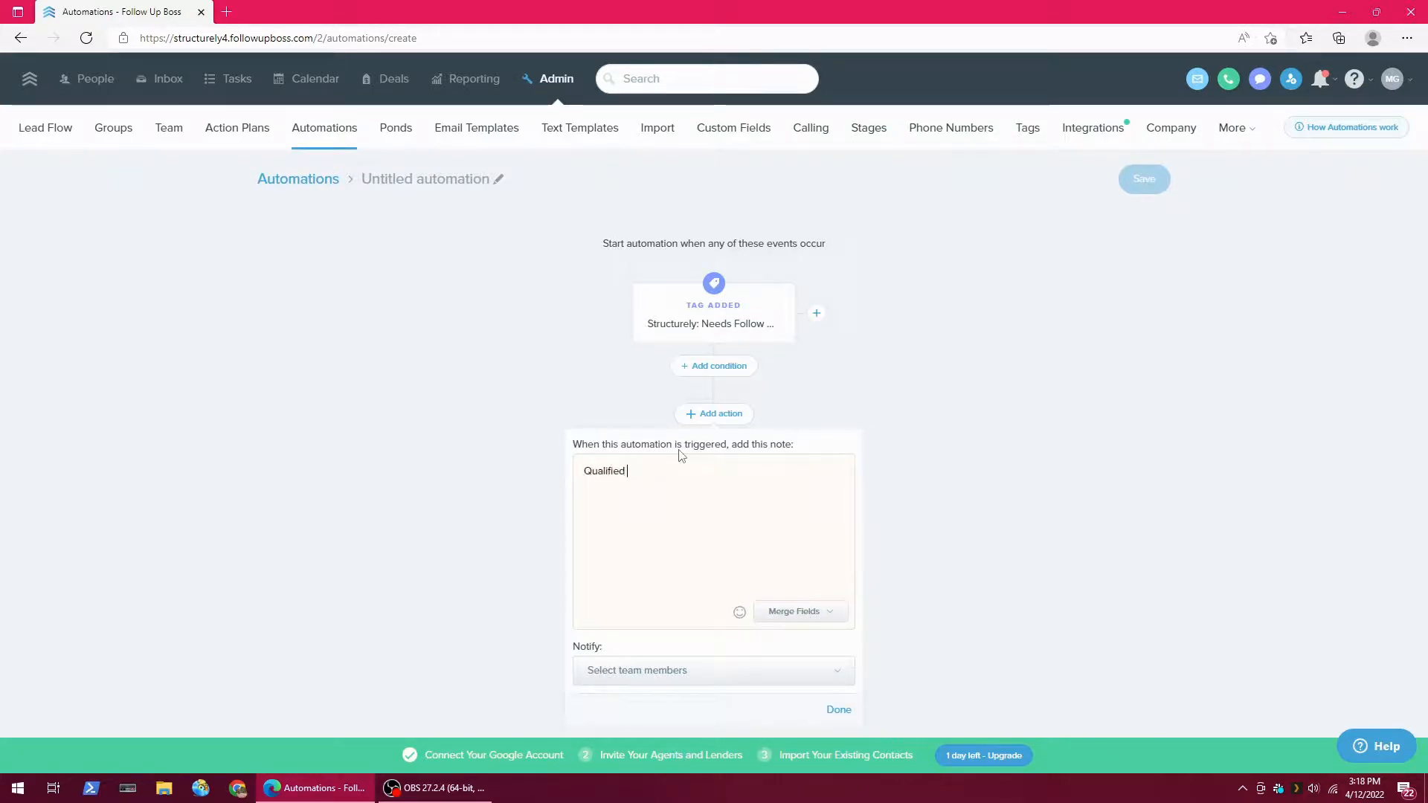
text(Lead)
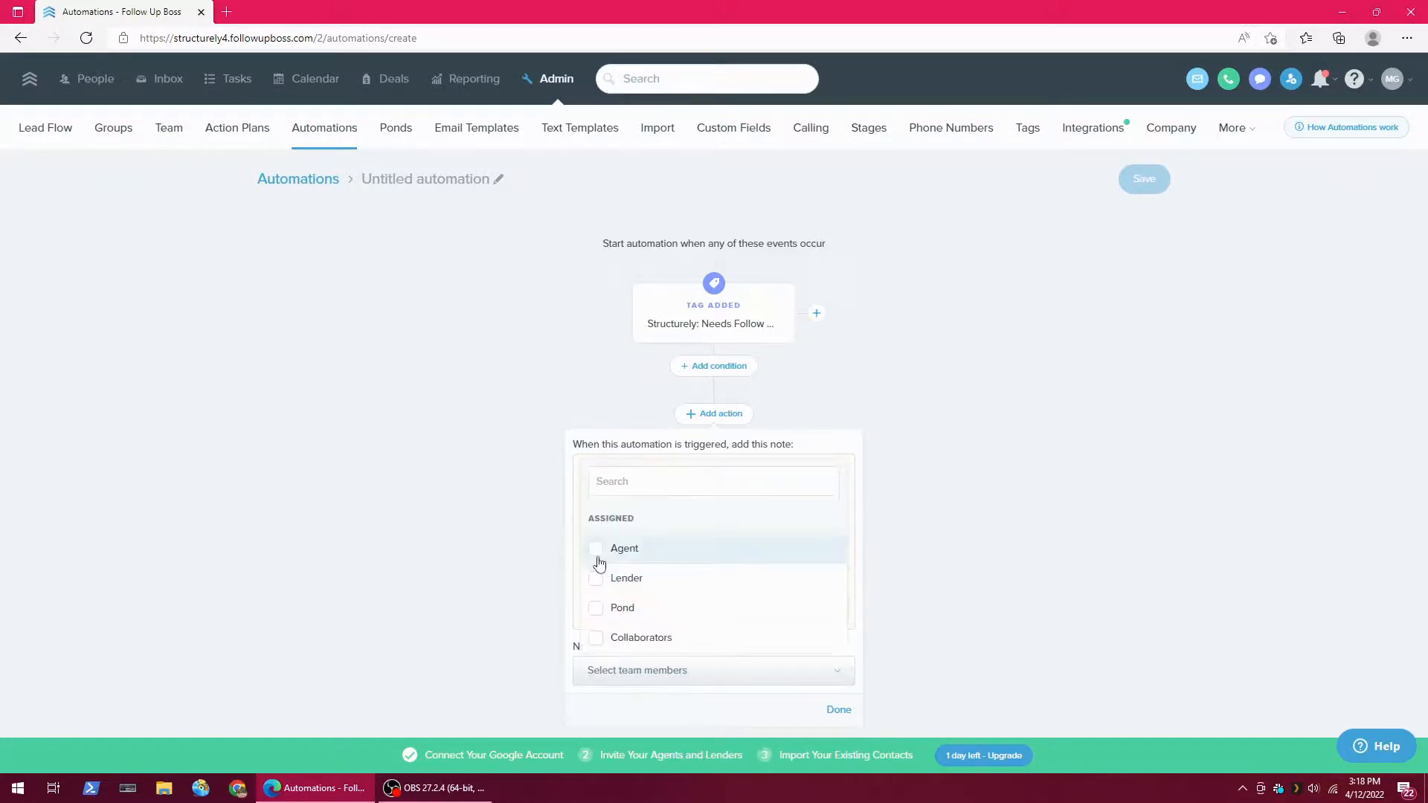
click(596, 548)
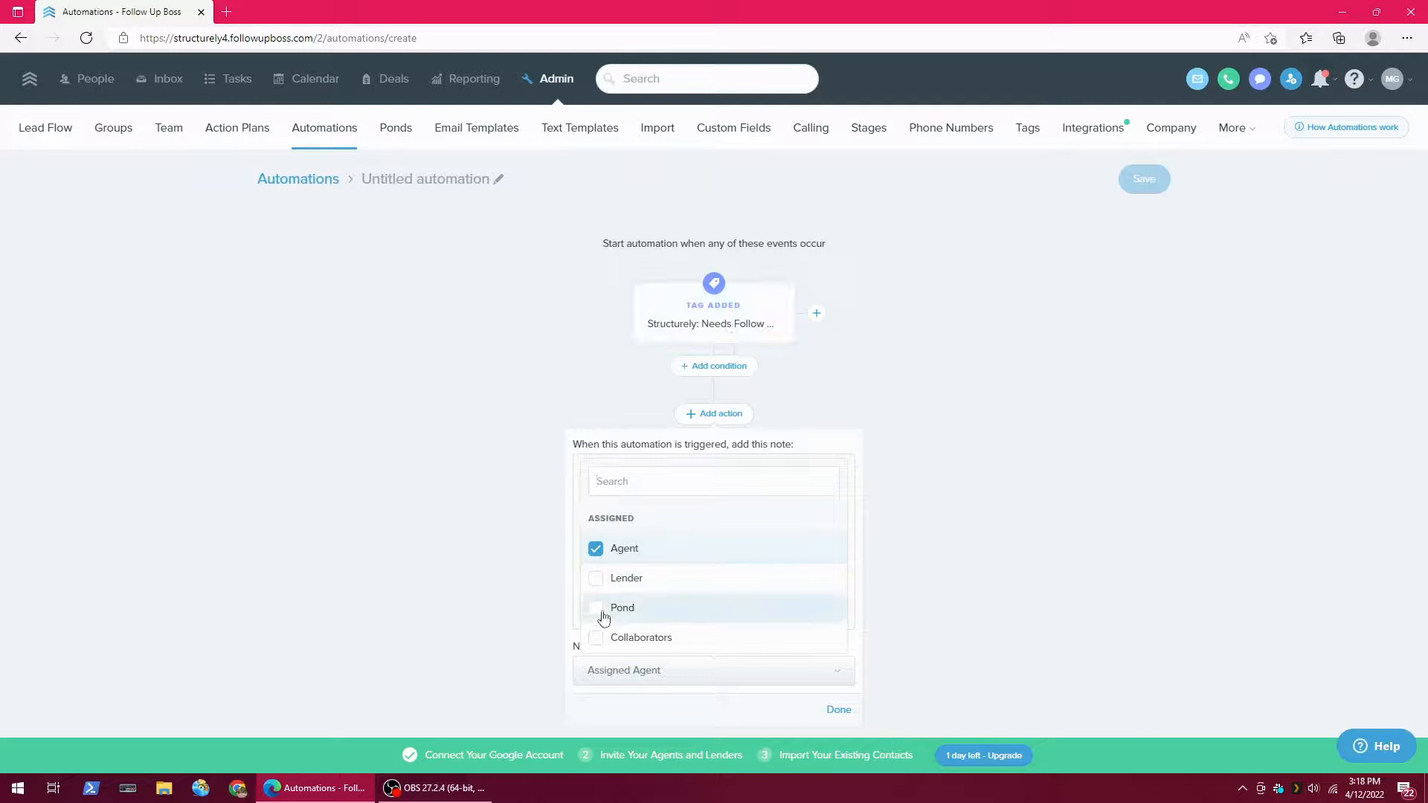
mouse_move(844, 734)
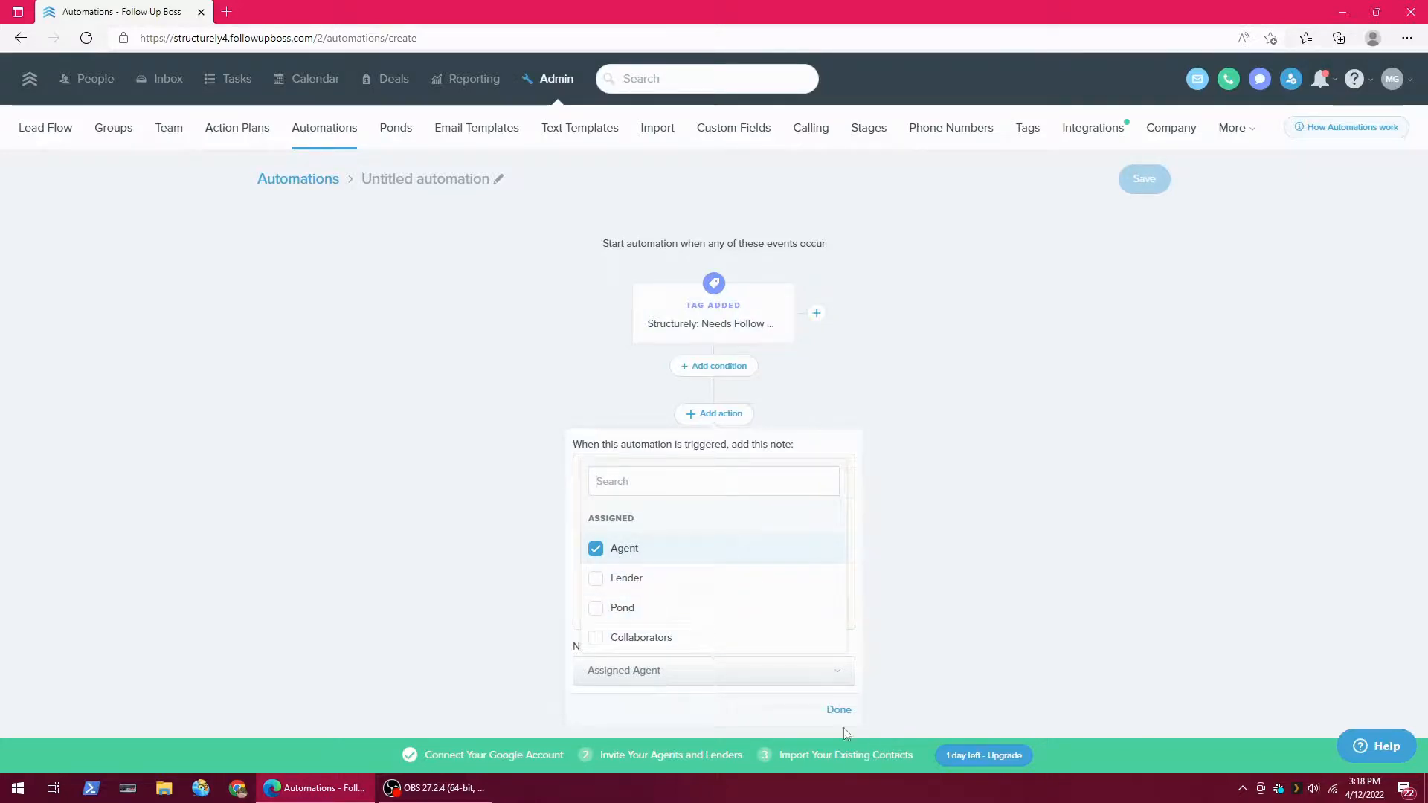
- Finish the note action and save the automation as 'Follow Up'
click(837, 709)
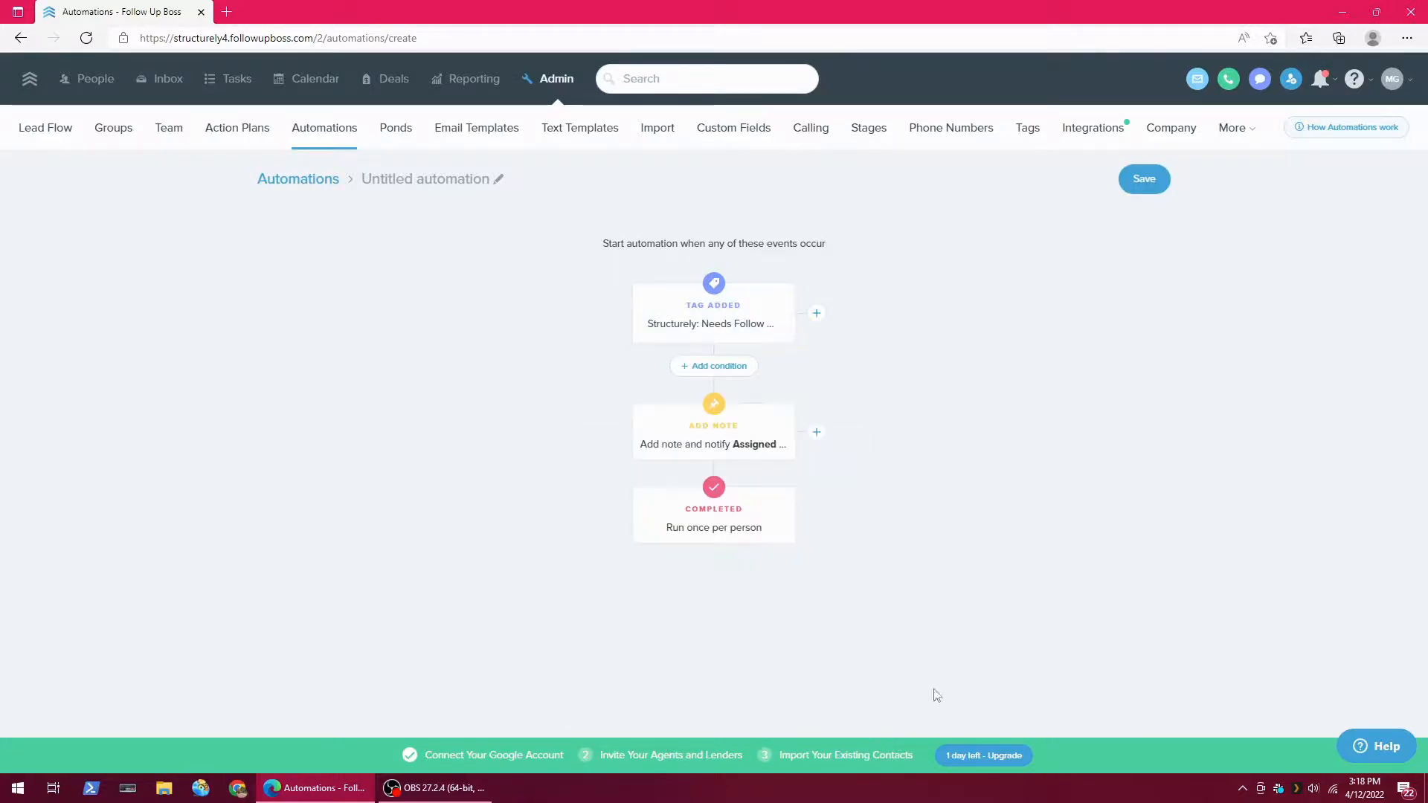
mouse_move(693, 654)
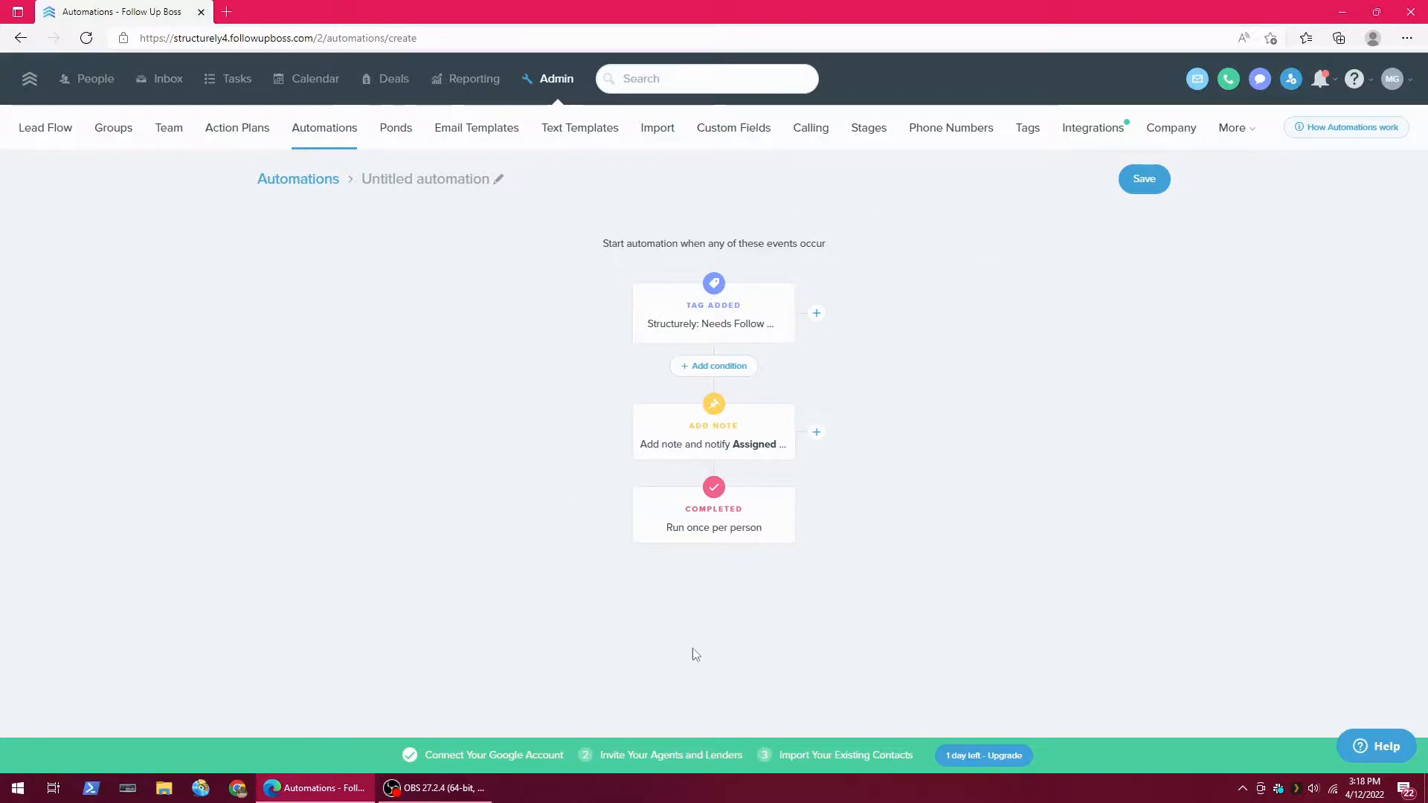
mouse_move(741, 341)
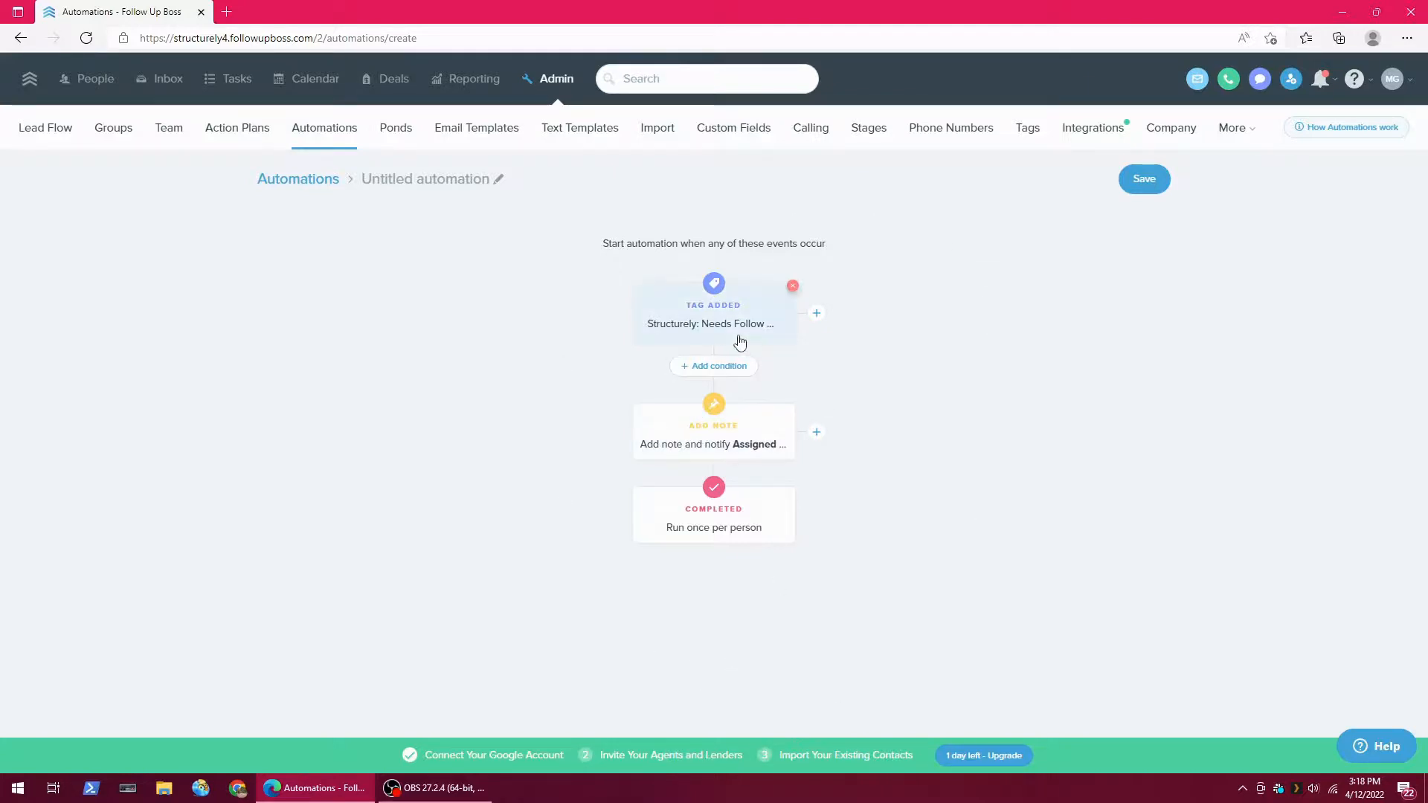
mouse_move(950, 519)
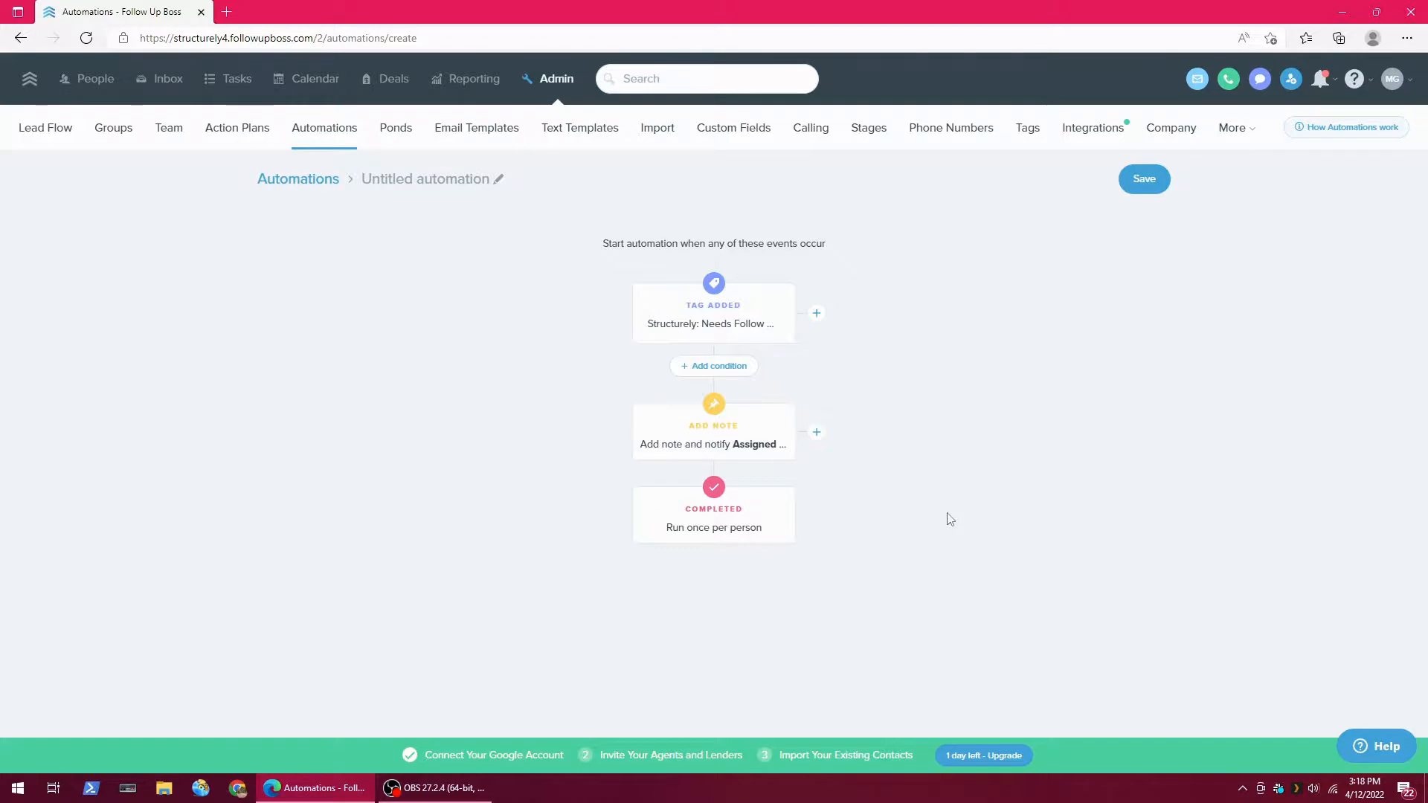
mouse_move(982, 462)
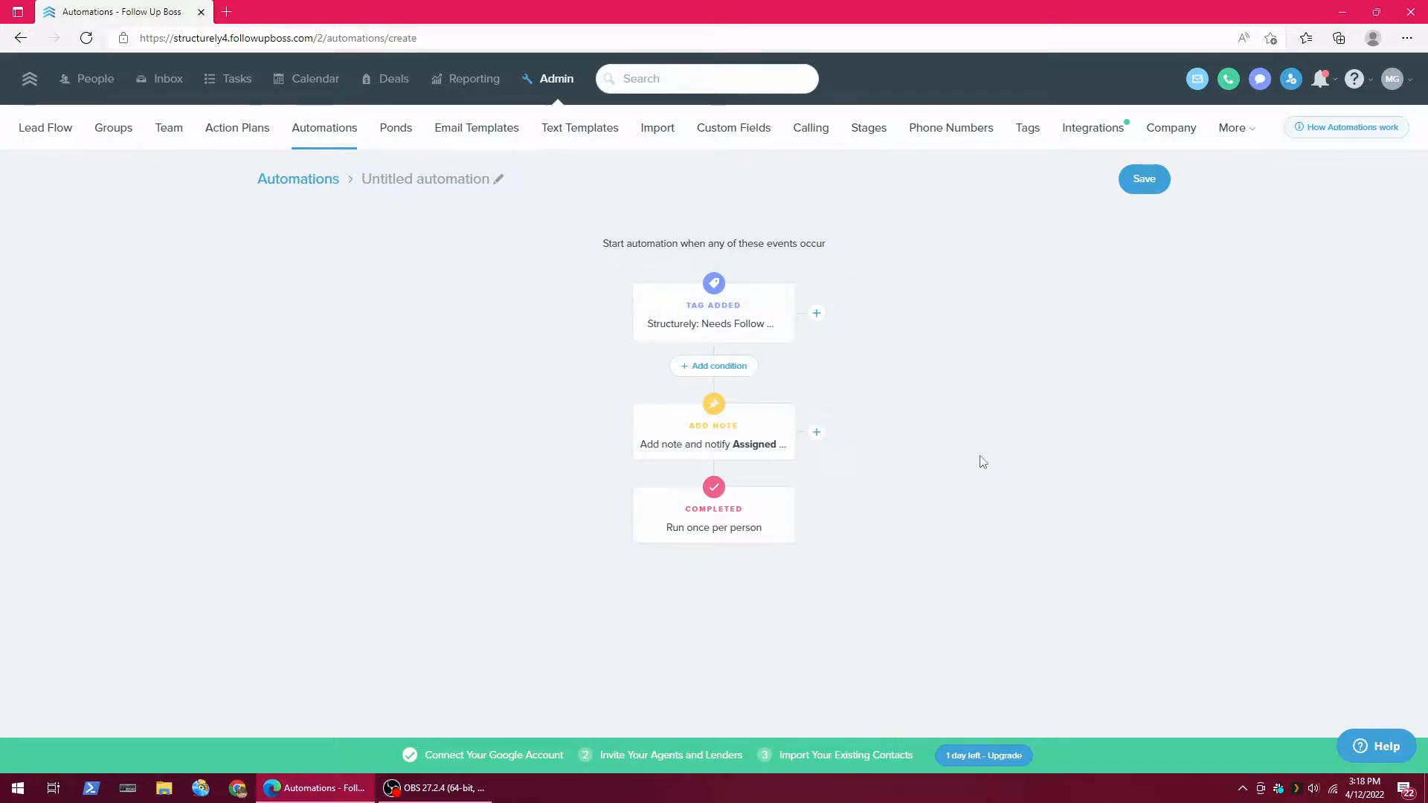
mouse_move(714, 258)
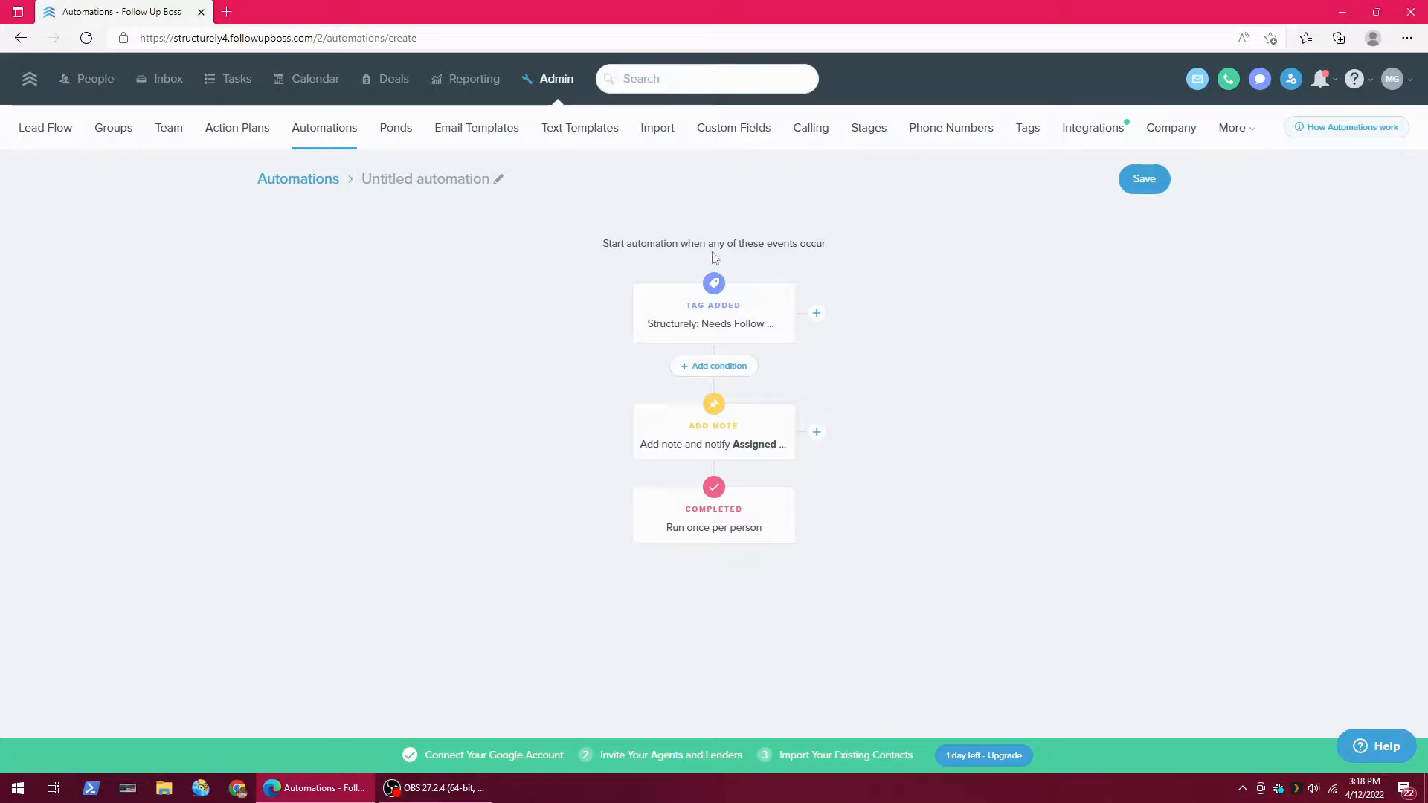
mouse_move(908, 589)
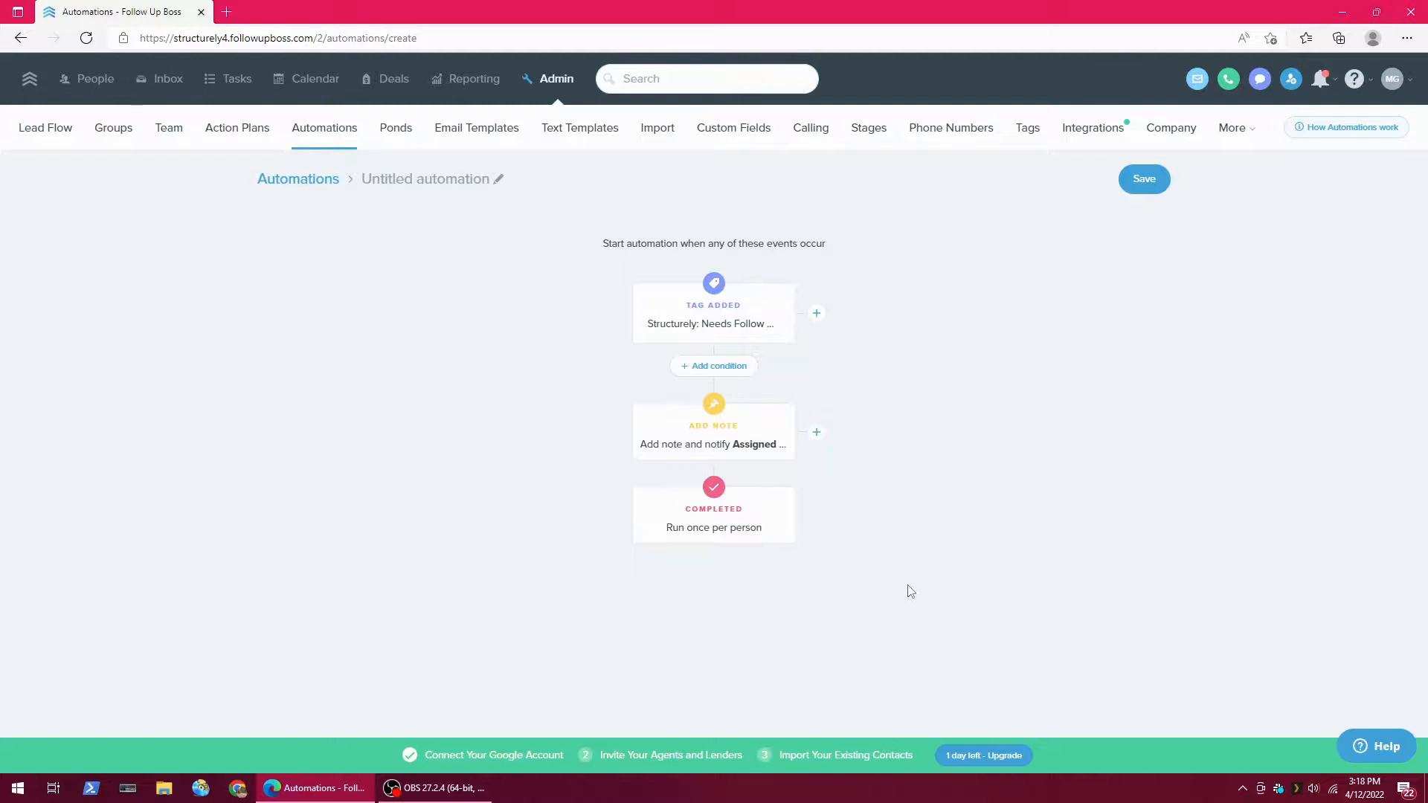
click(1144, 179)
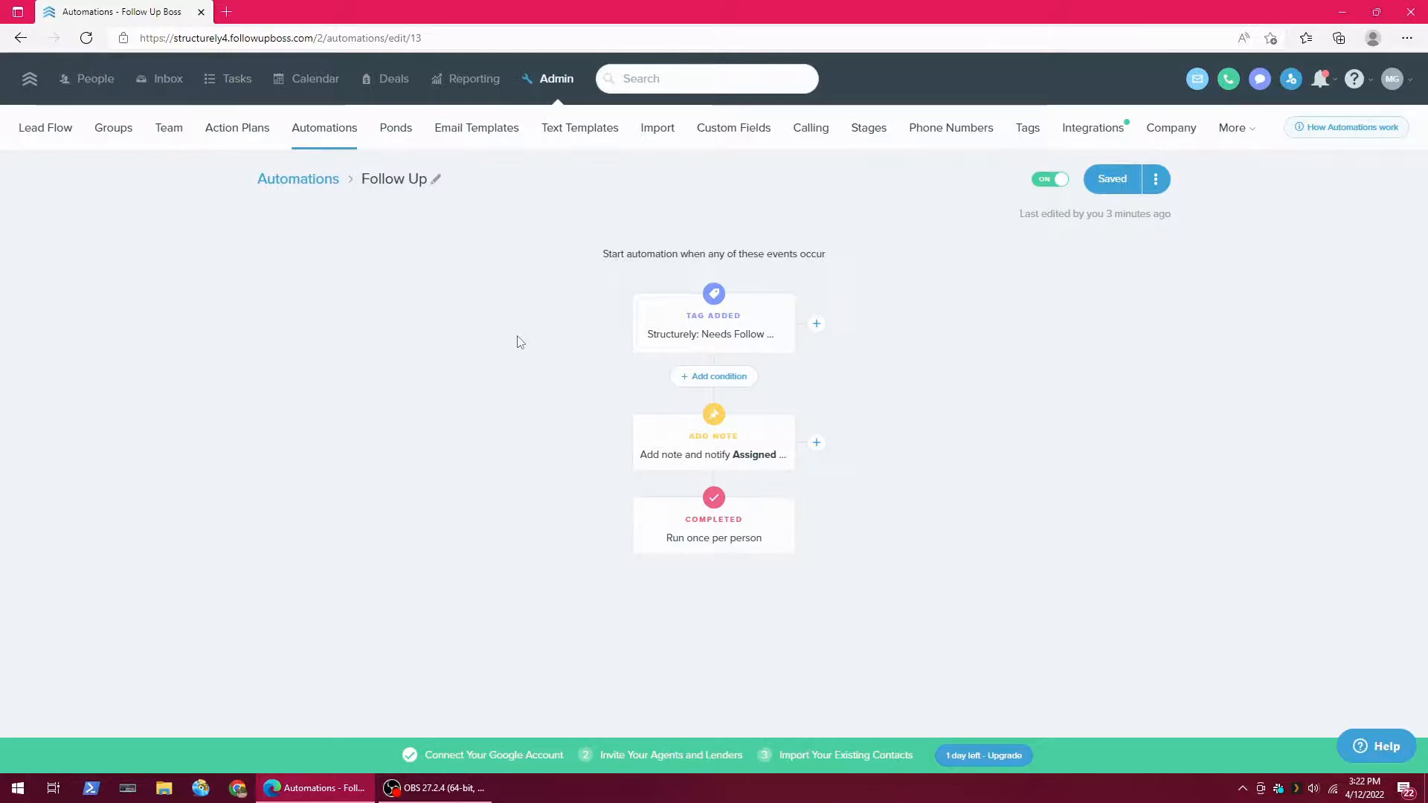
- View all 17 action plans, briefly checking the New Leads AI plan
click(236, 127)
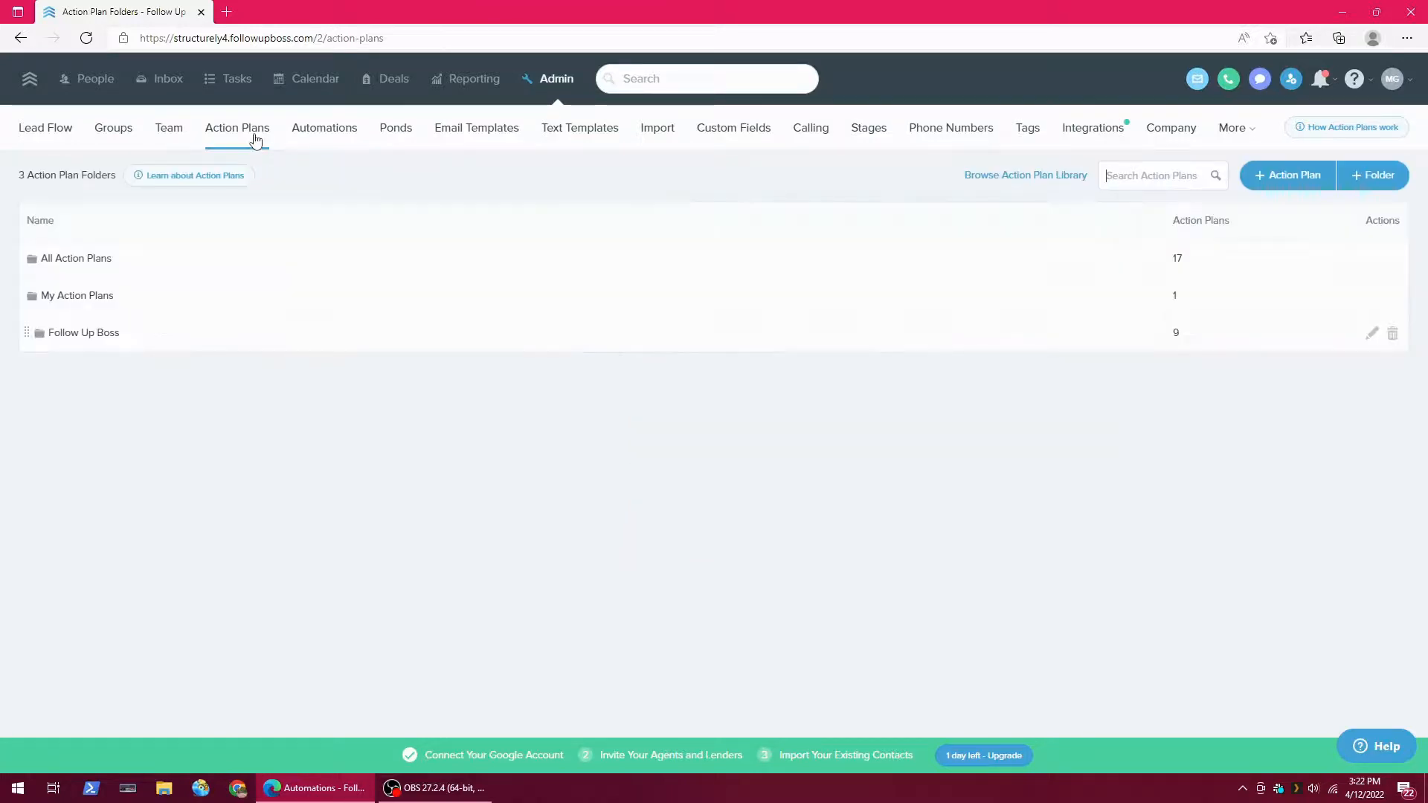
click(76, 258)
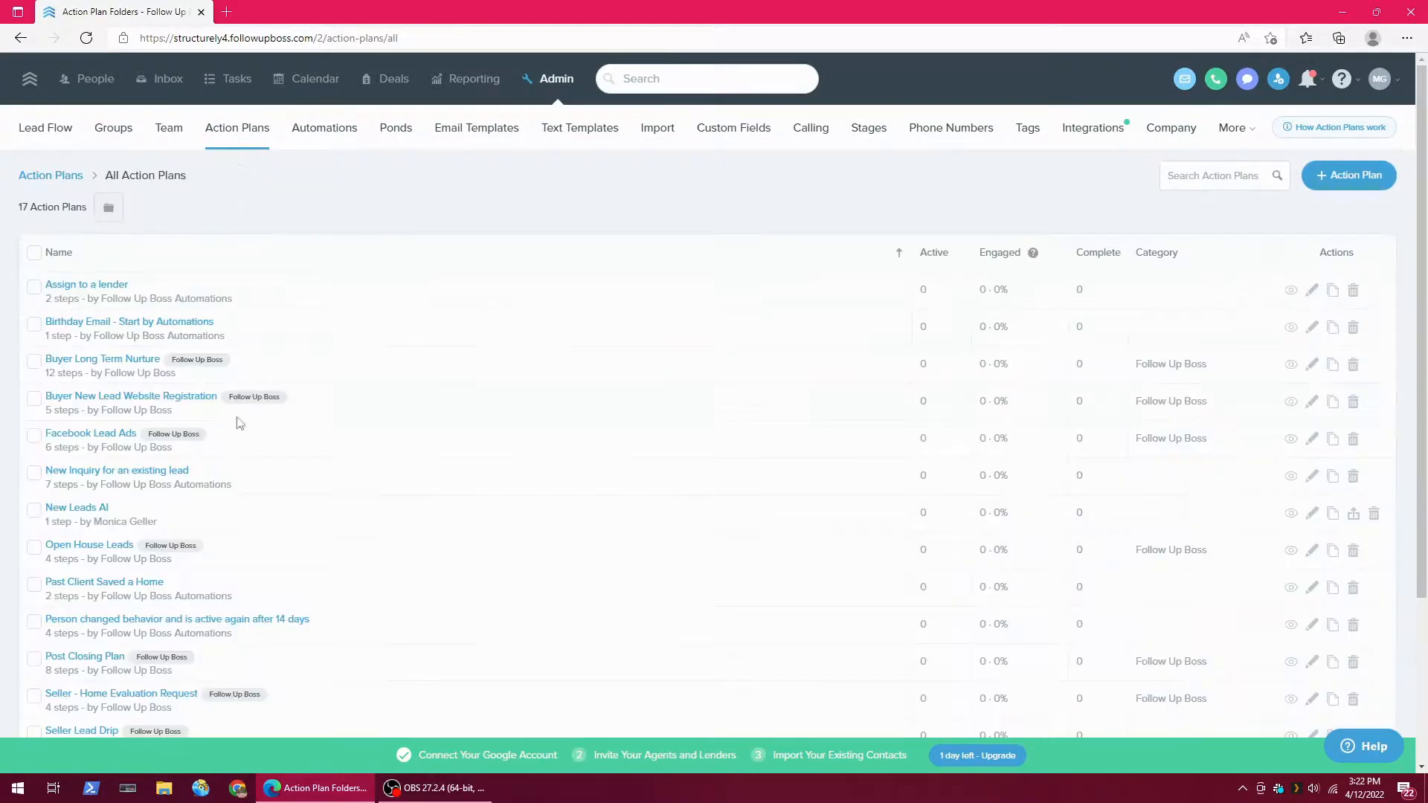
scroll(down, 3)
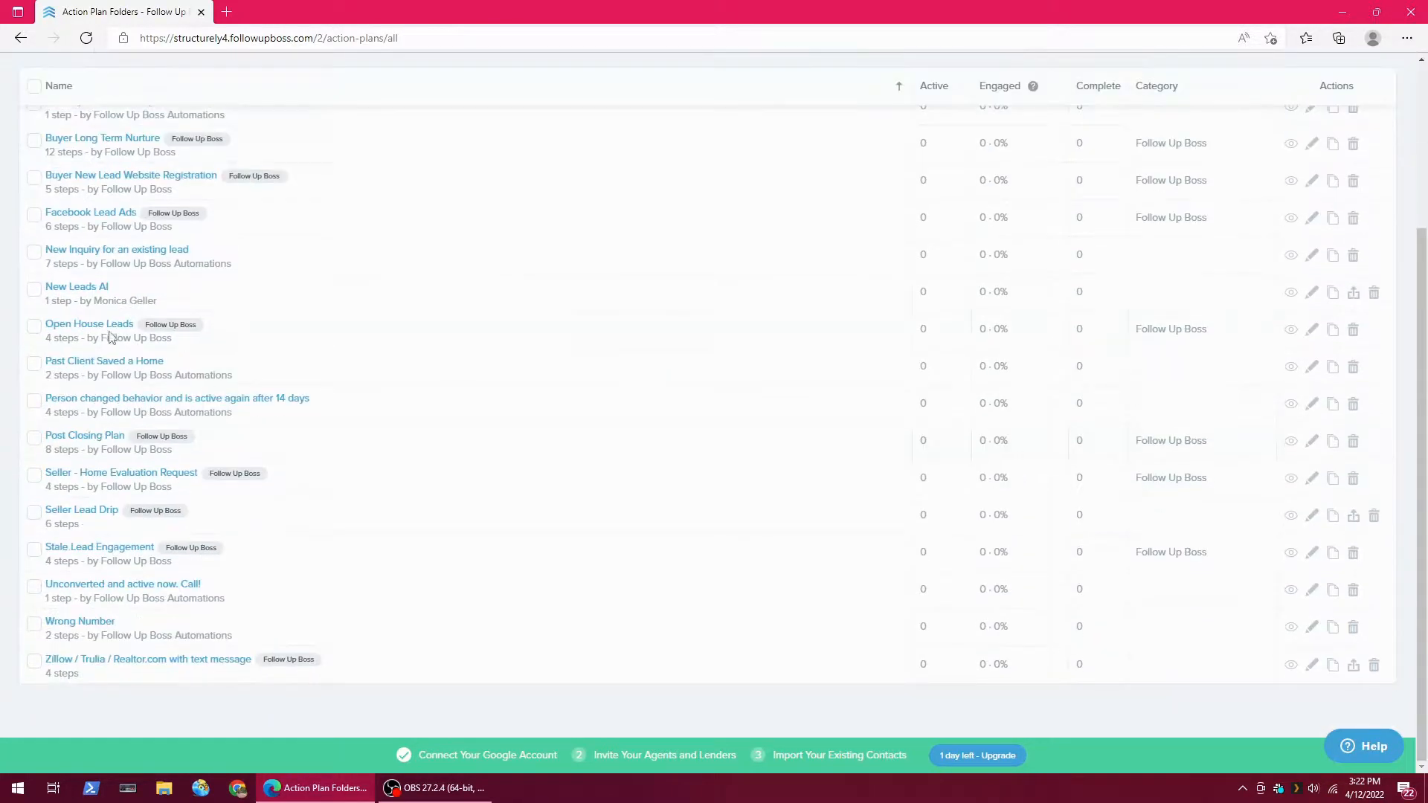
click(76, 286)
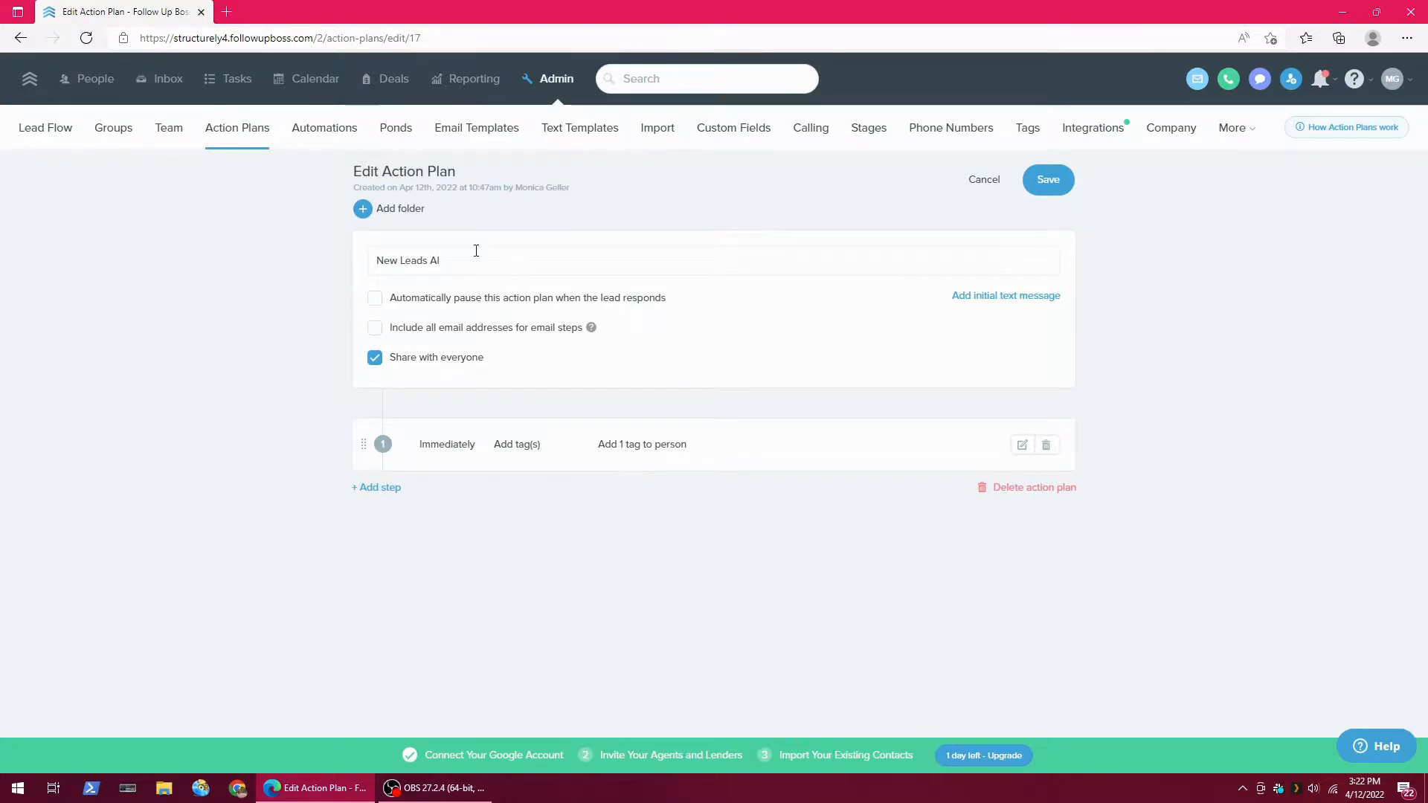
click(1048, 180)
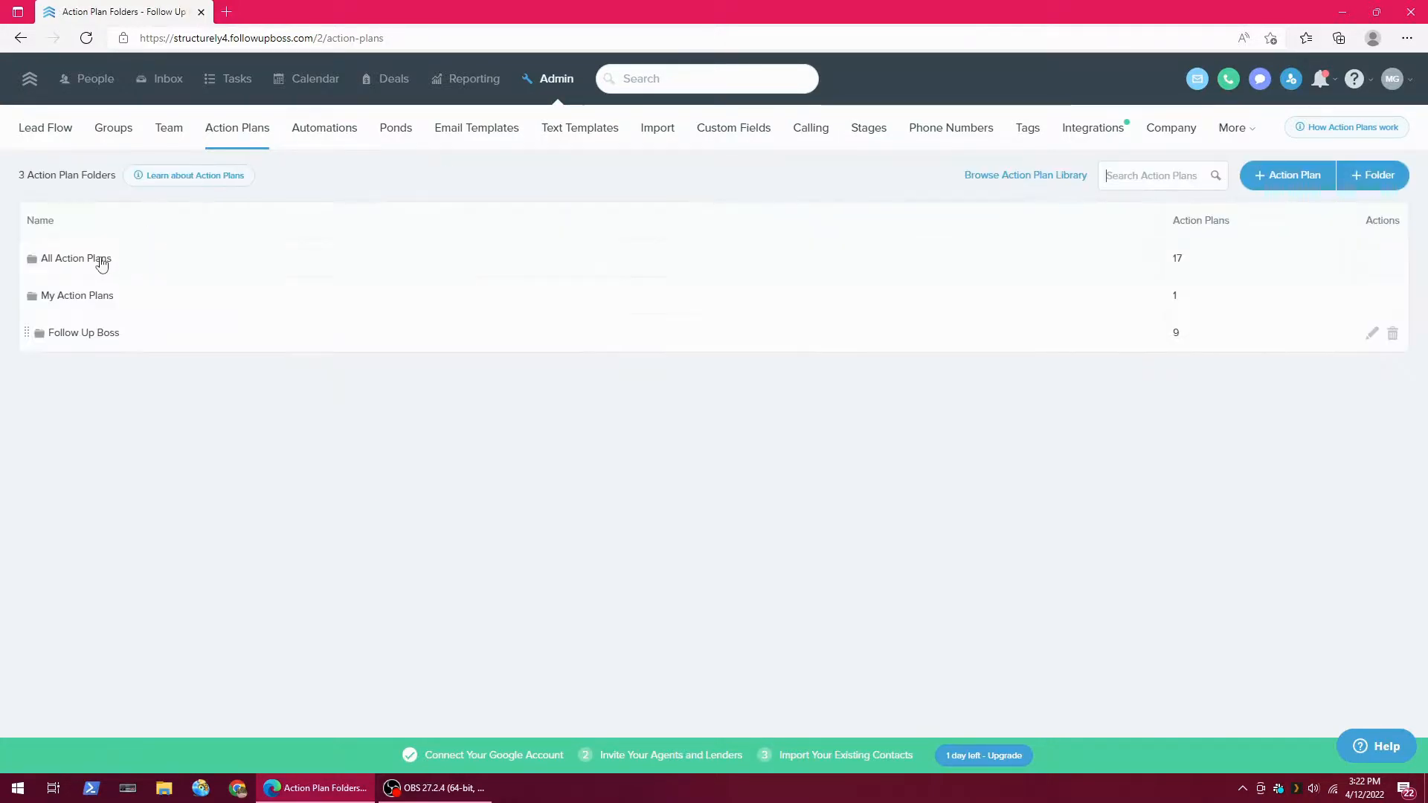
click(77, 258)
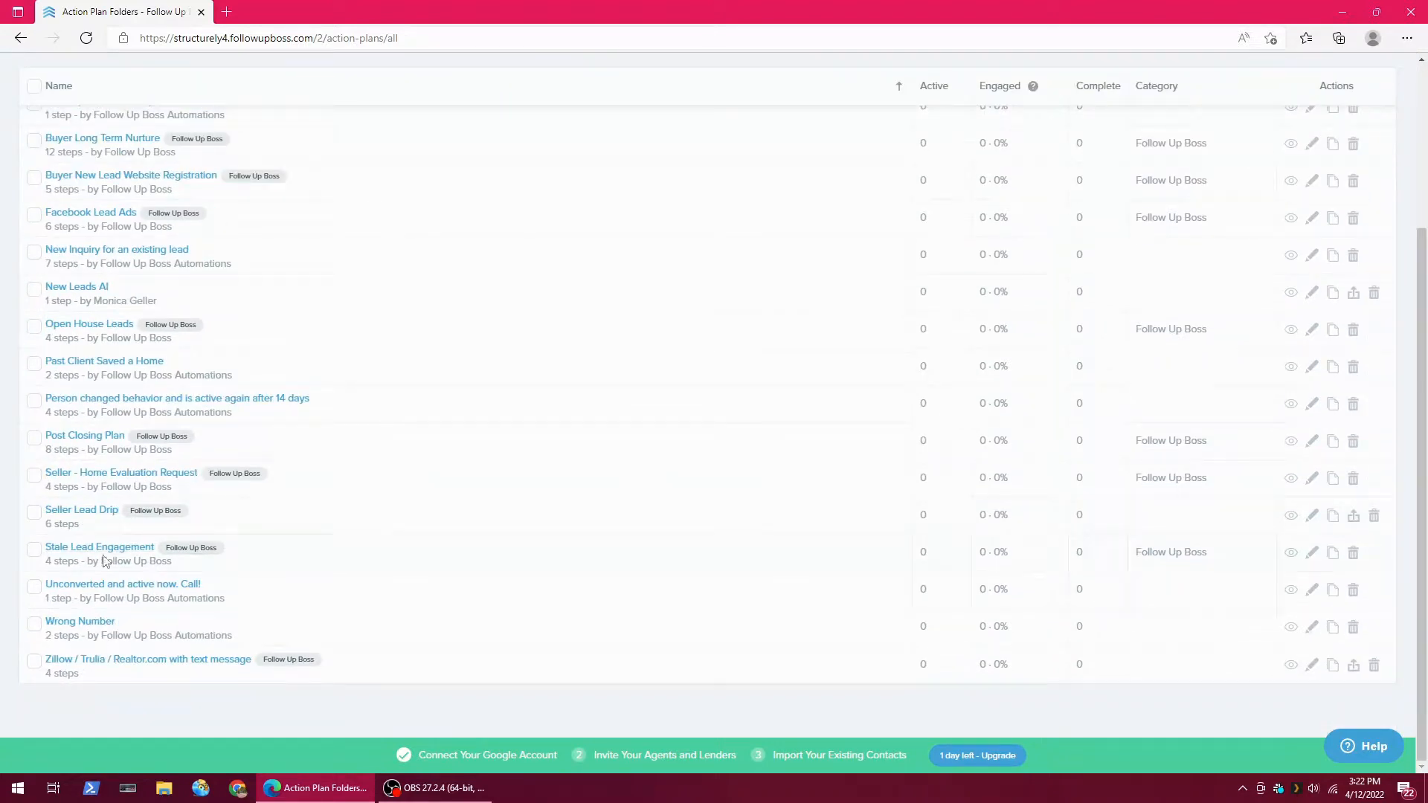
- Open the Stale Lead Engagement action plan to edit its four email steps
click(99, 547)
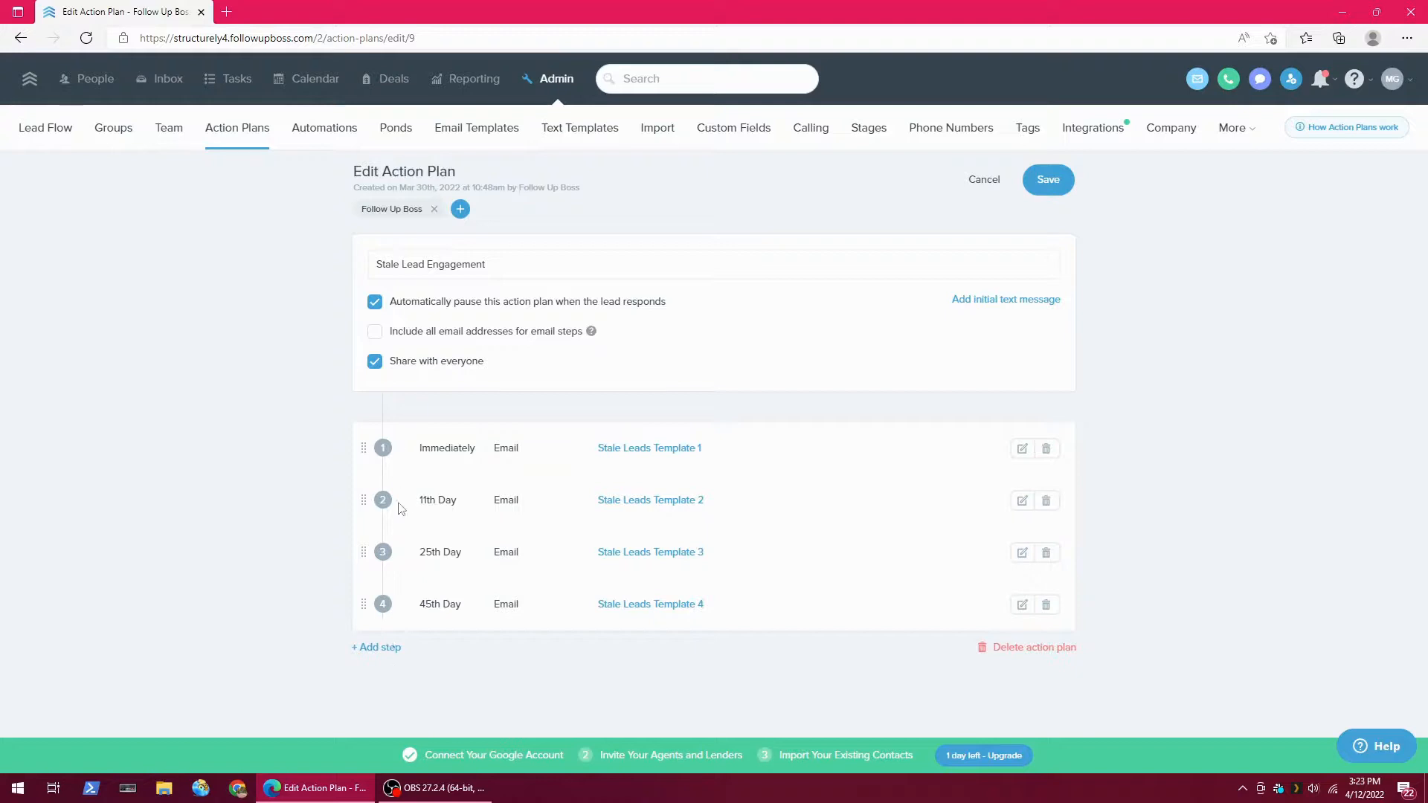
mouse_move(750, 538)
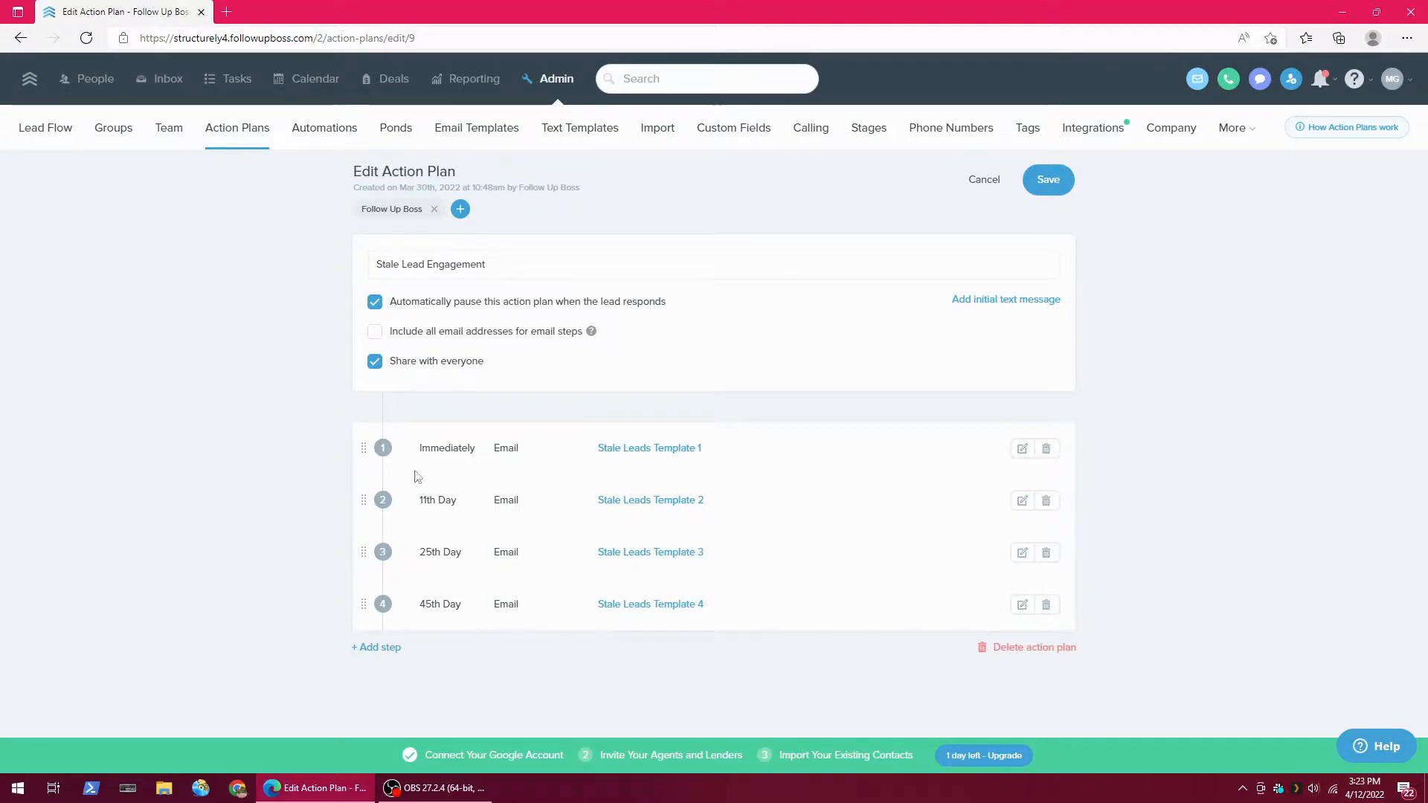
mouse_move(407, 464)
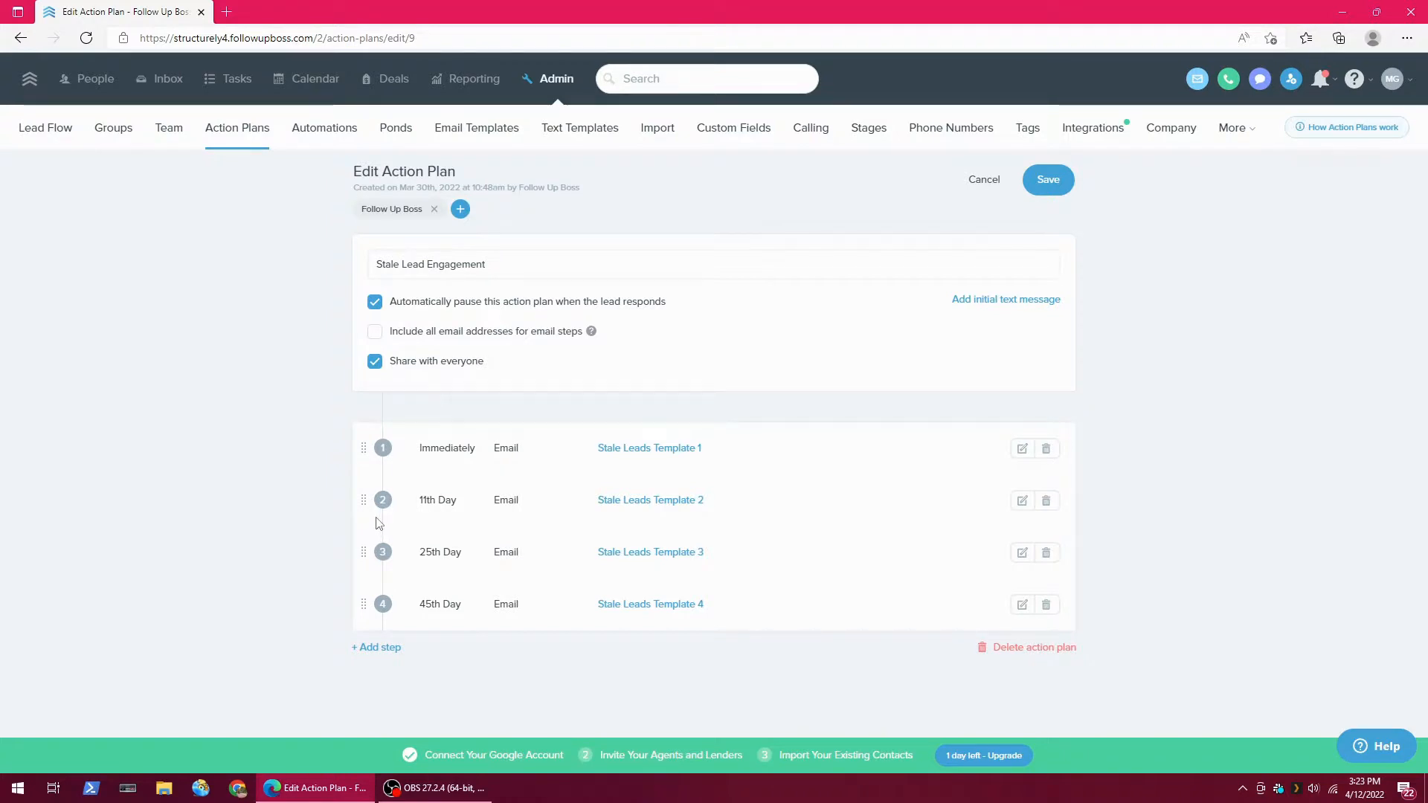
mouse_move(387, 524)
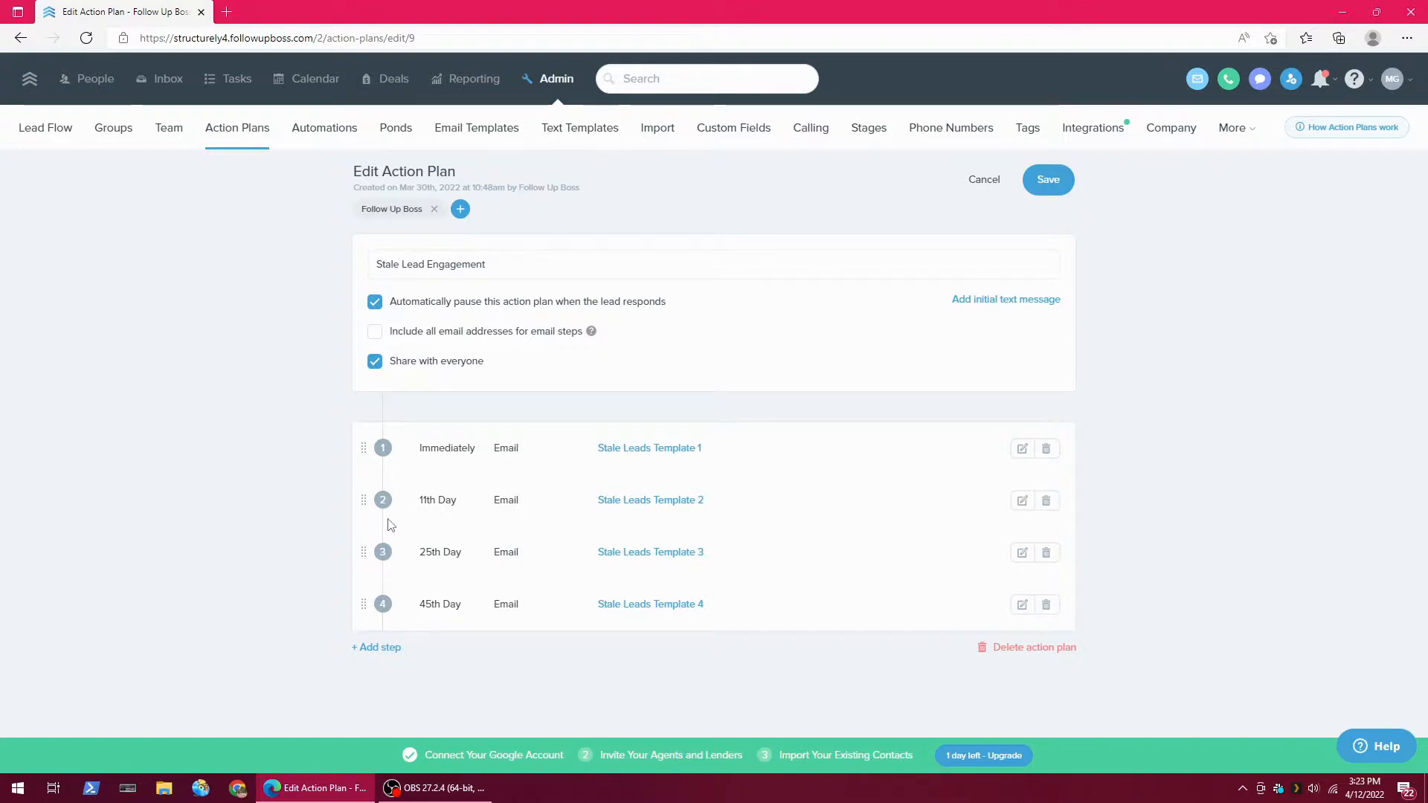
mouse_move(491, 517)
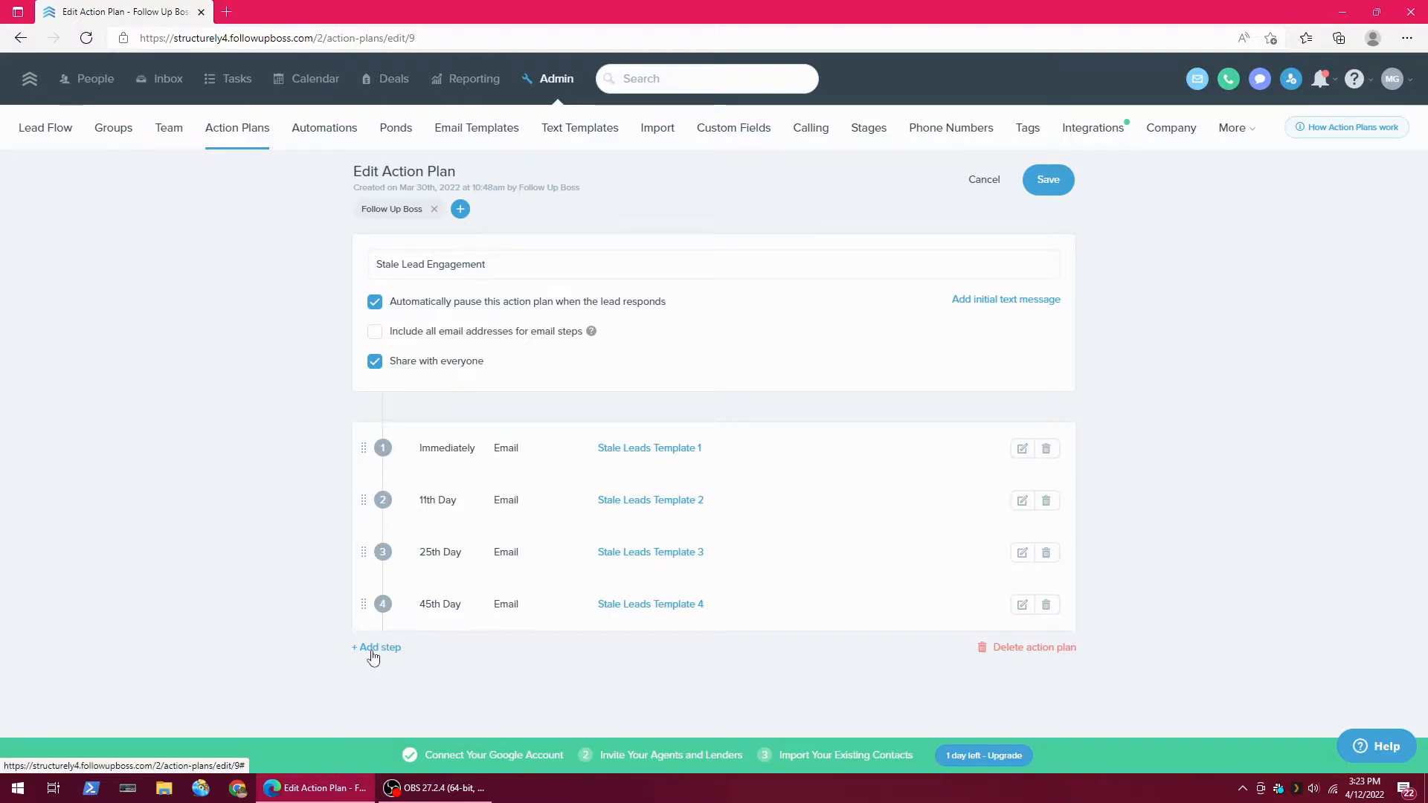
mouse_move(393, 651)
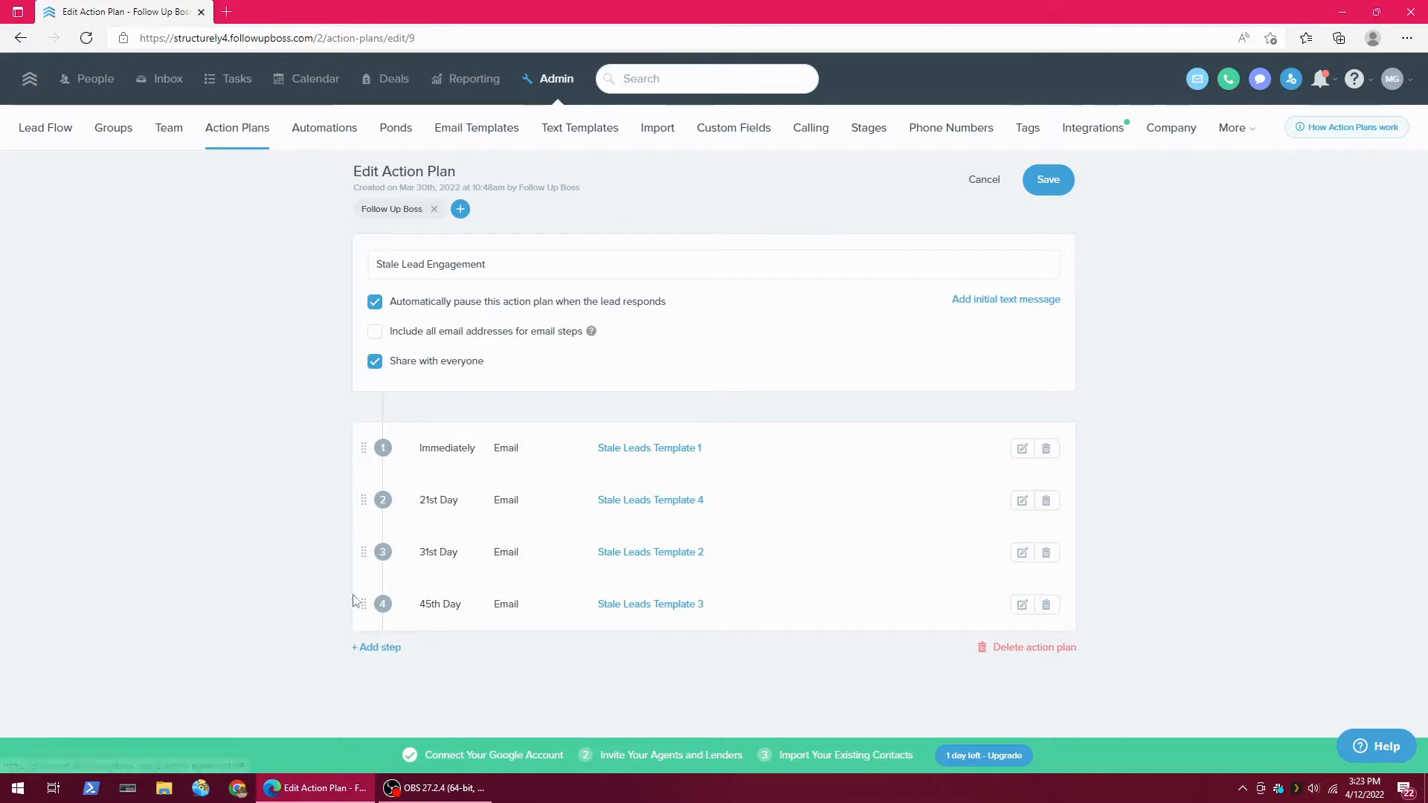
mouse_move(387, 468)
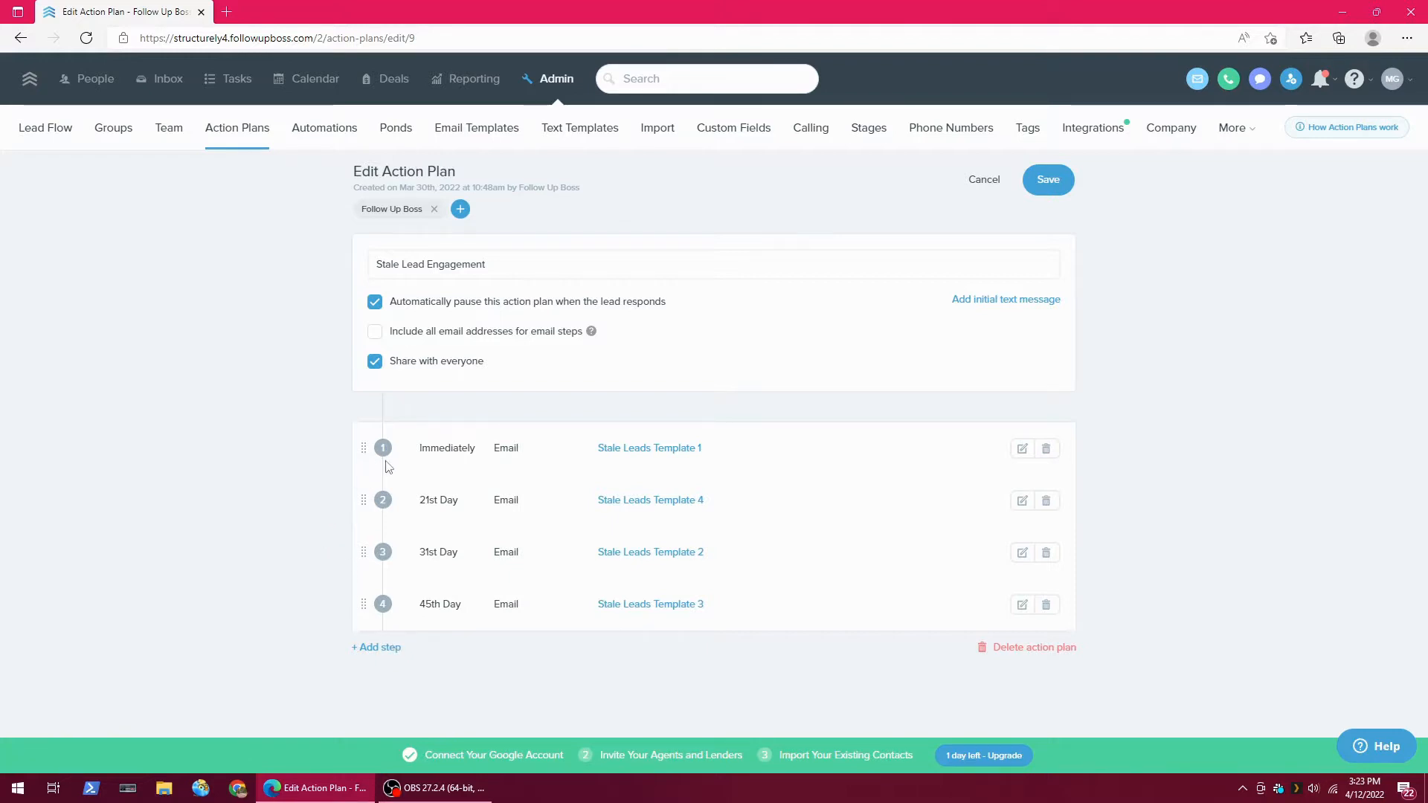
mouse_move(516, 578)
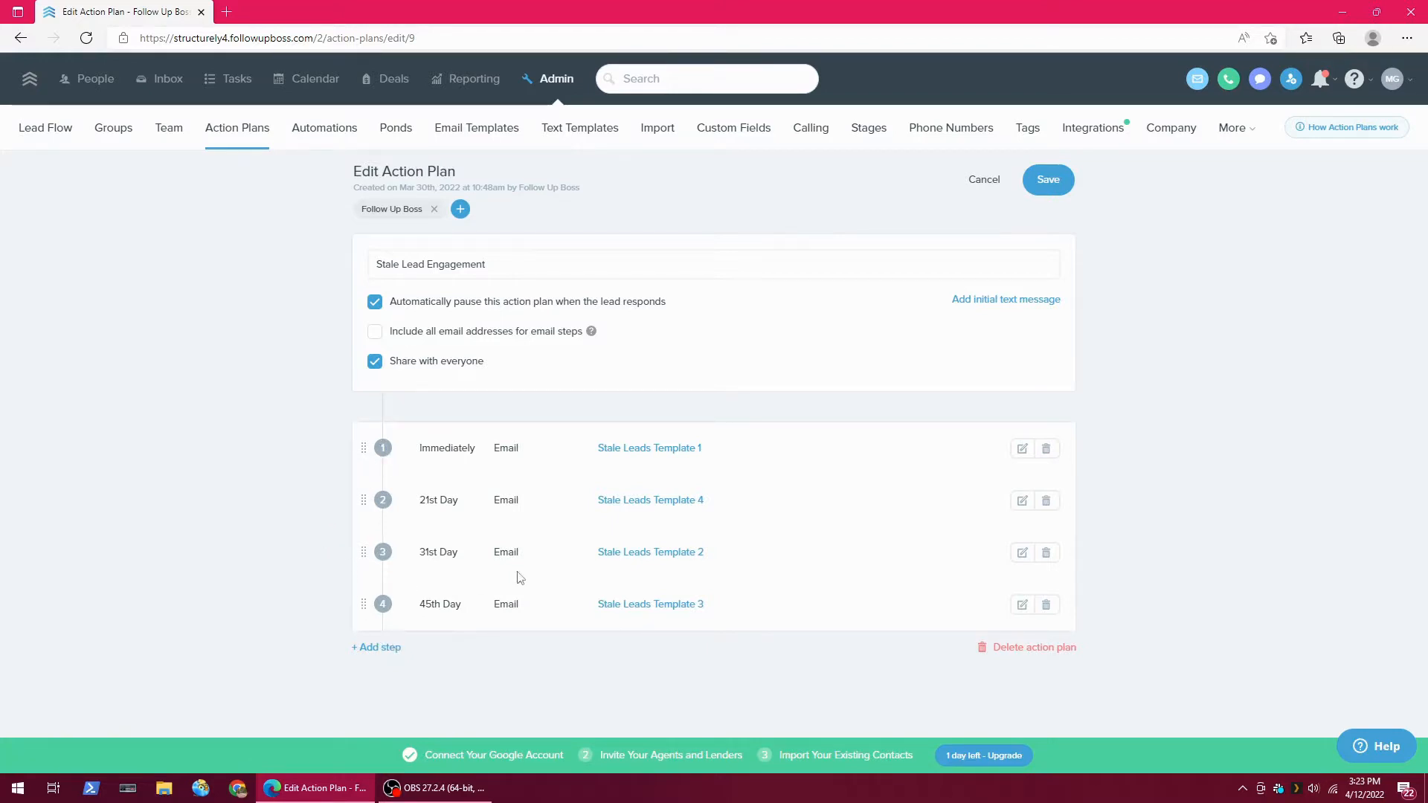
mouse_move(719, 328)
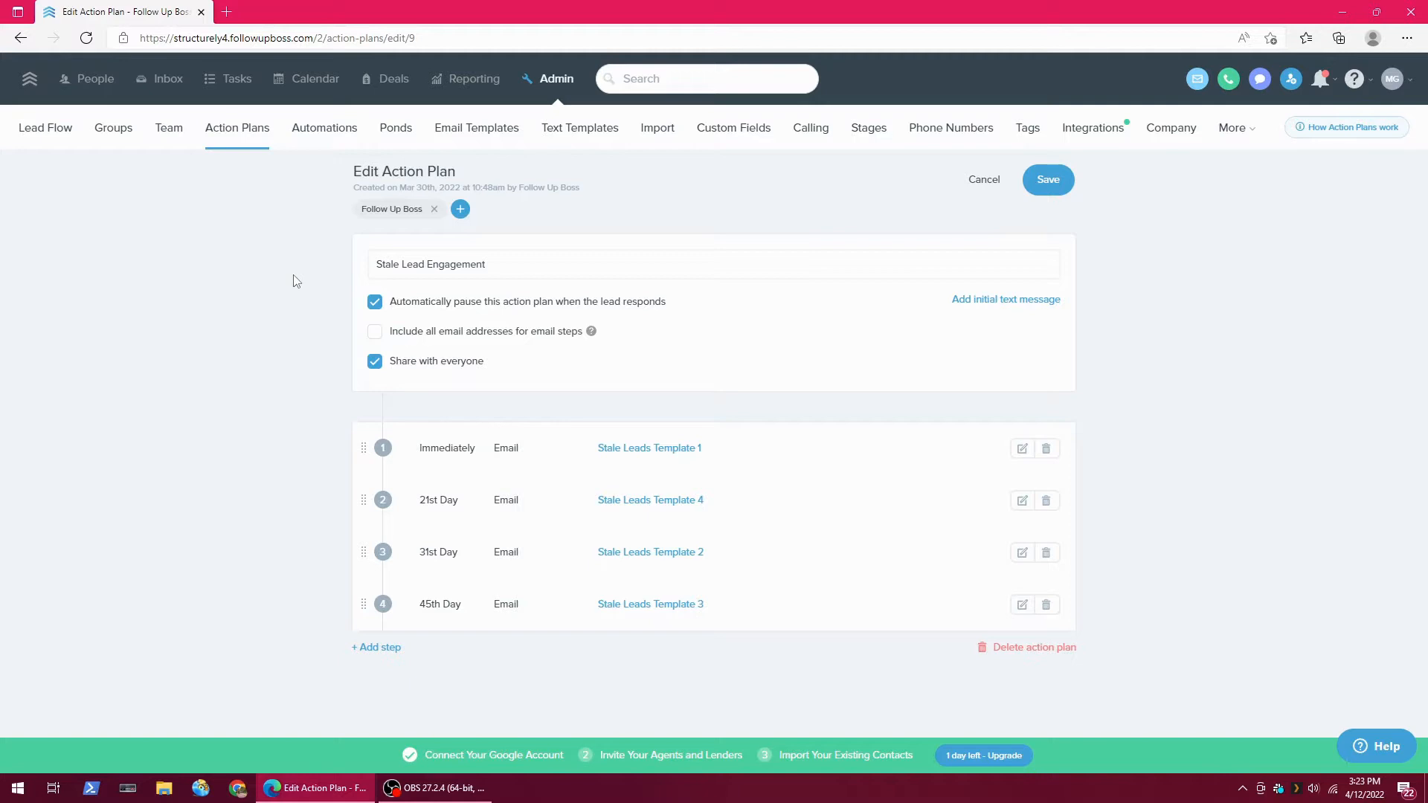
- Return to the action plan folders overview via the Automations tab
click(325, 127)
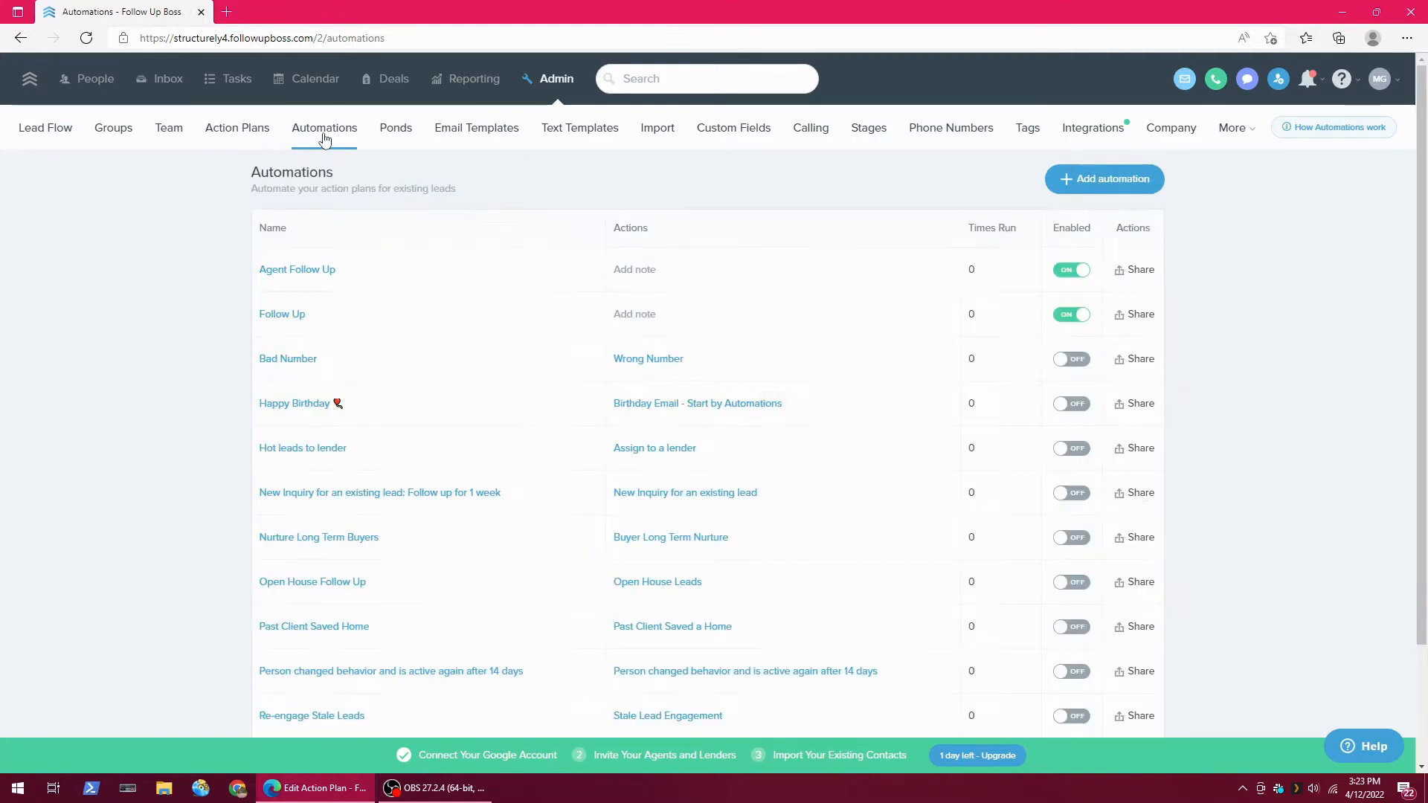
click(236, 127)
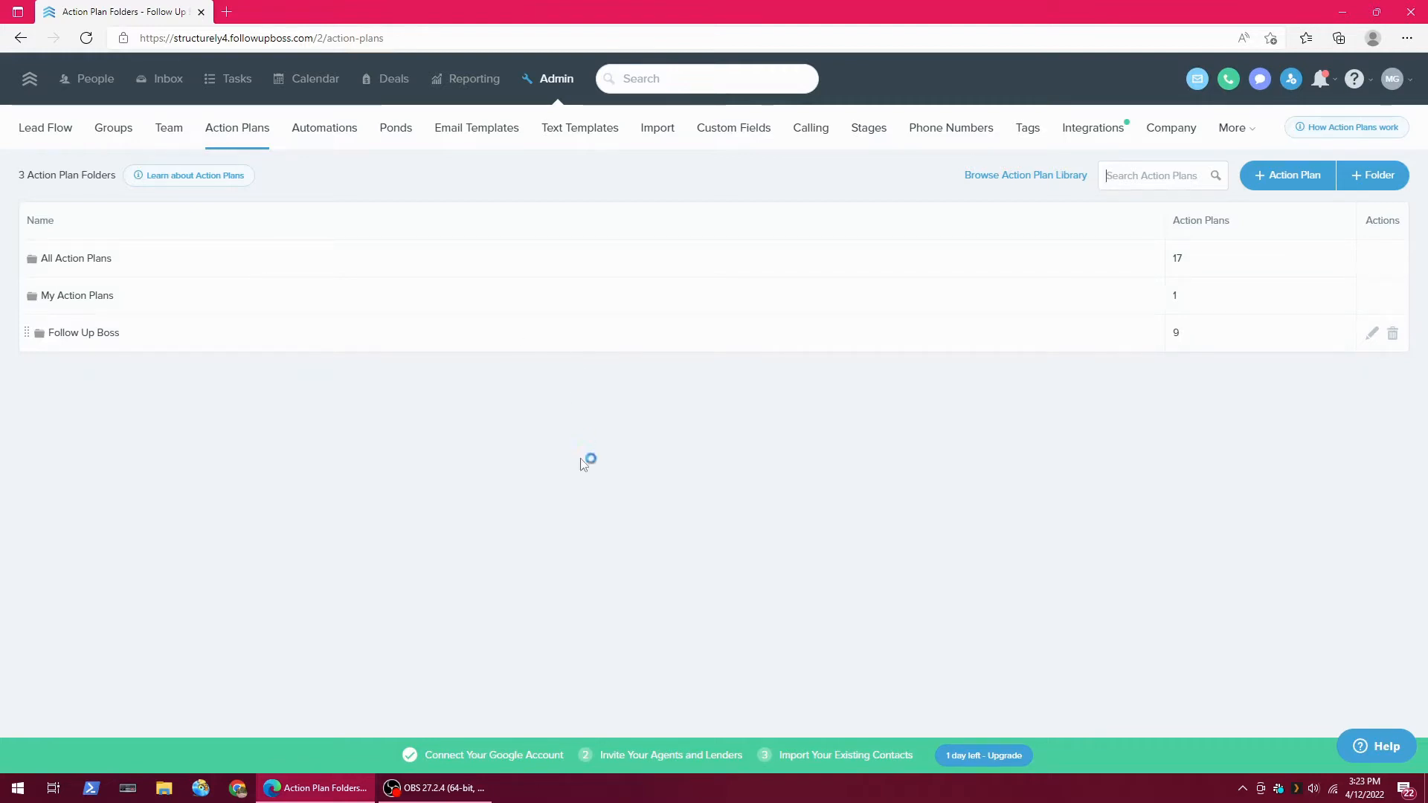
mouse_move(397, 357)
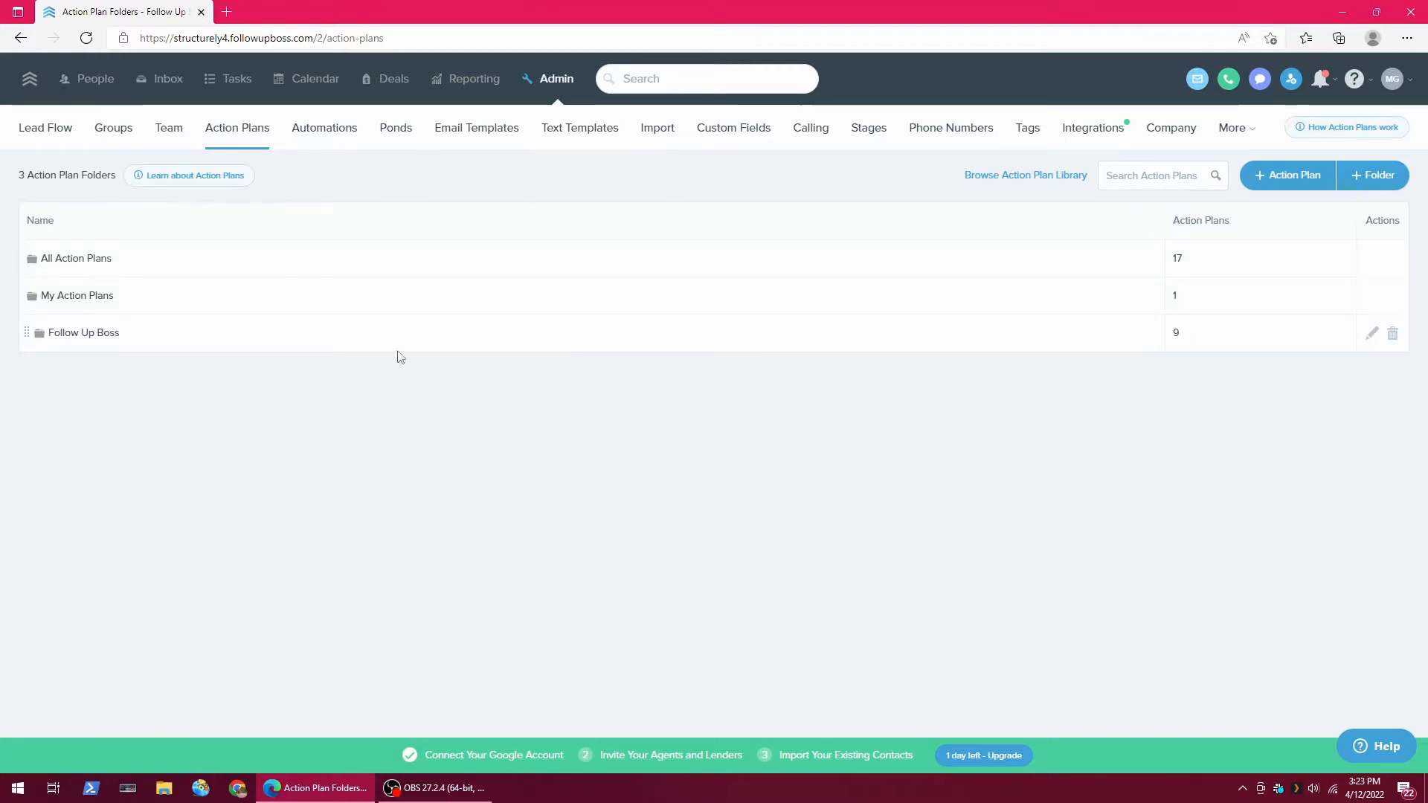
mouse_move(325, 127)
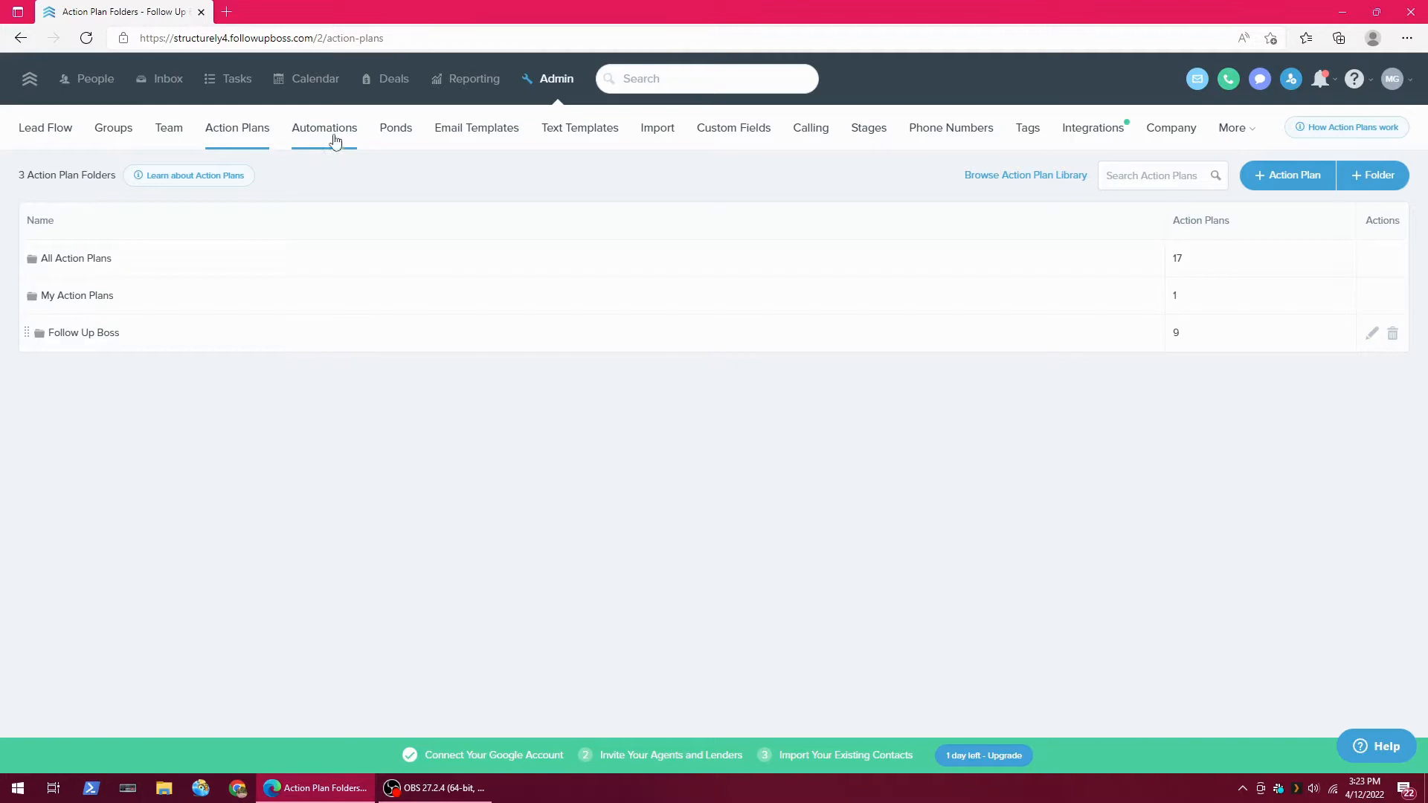
mouse_move(584, 562)
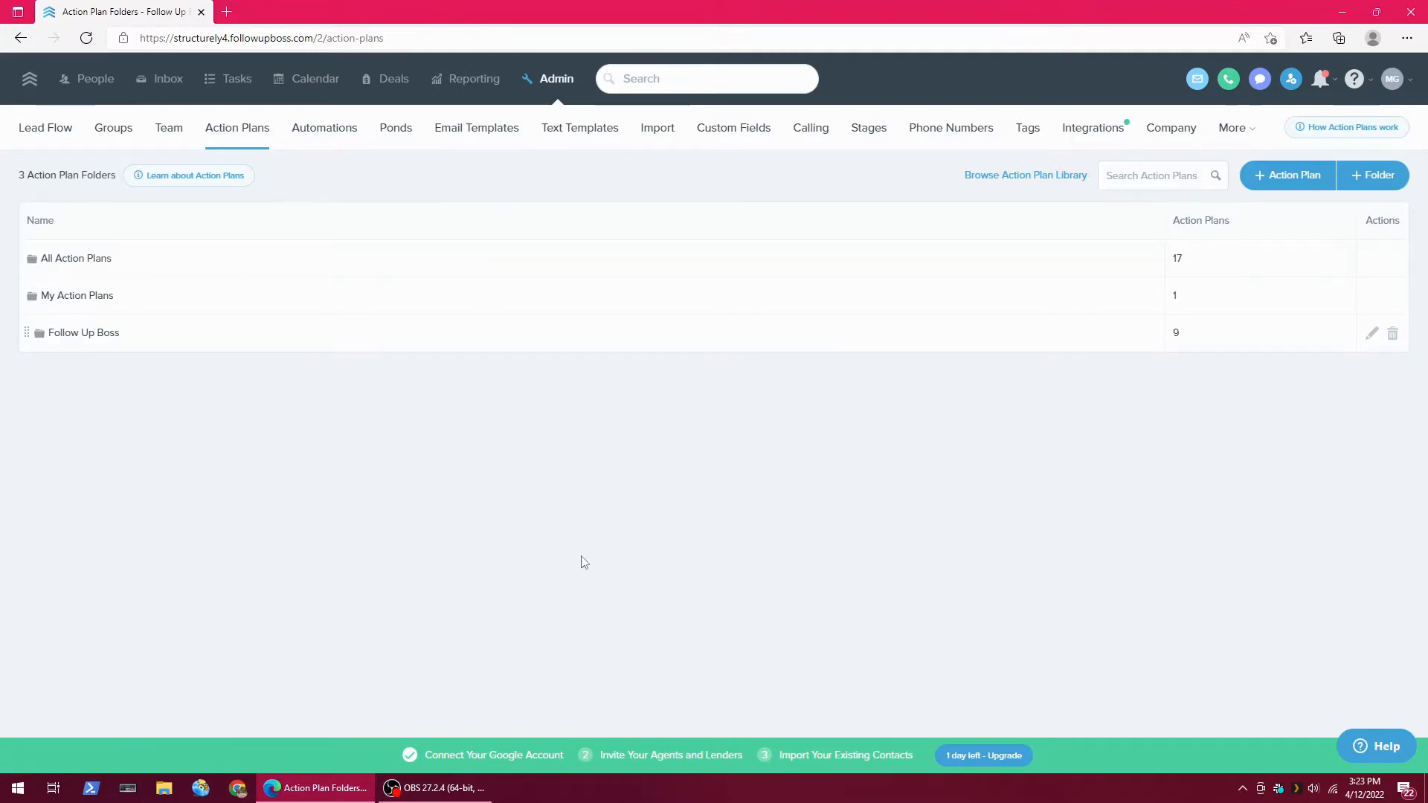
mouse_move(588, 504)
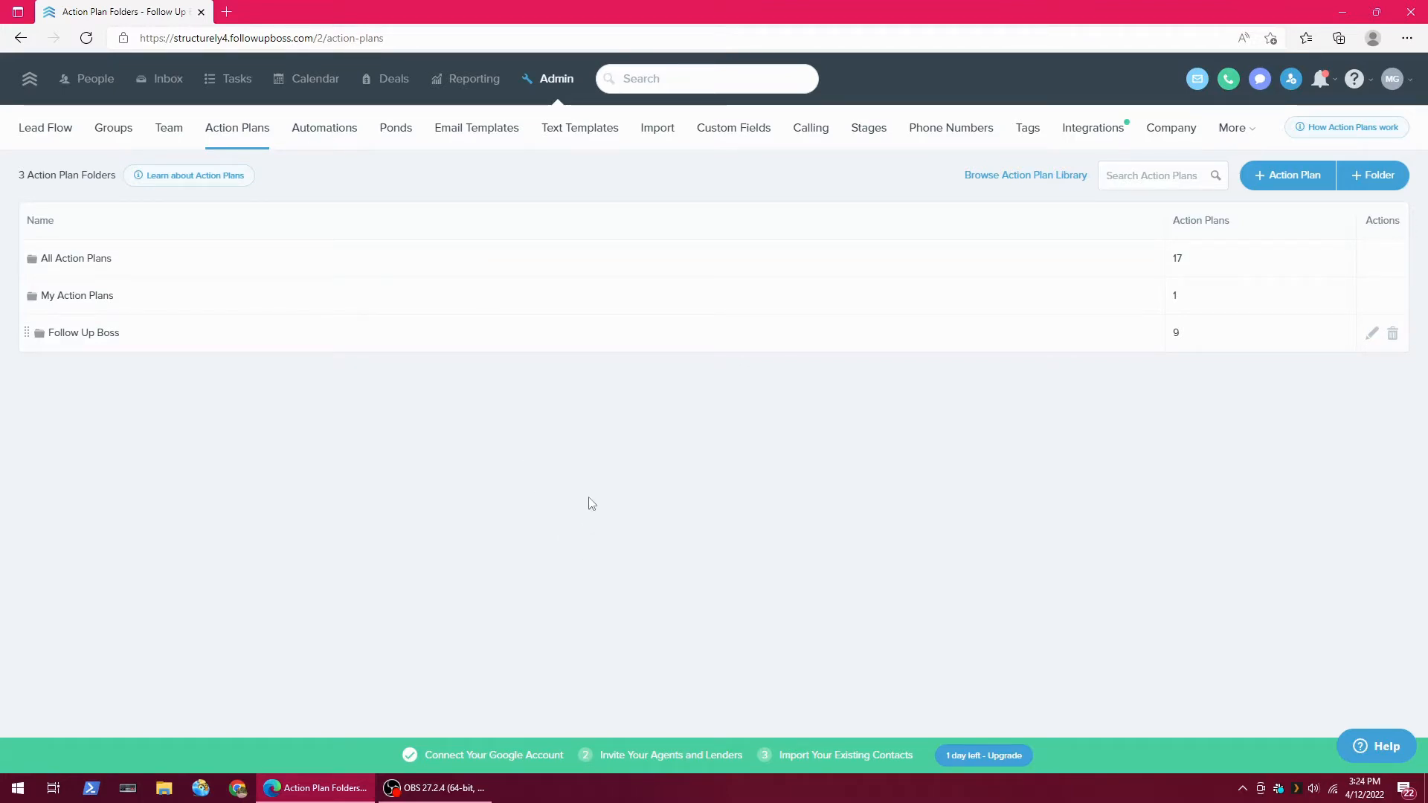
mouse_move(567, 500)
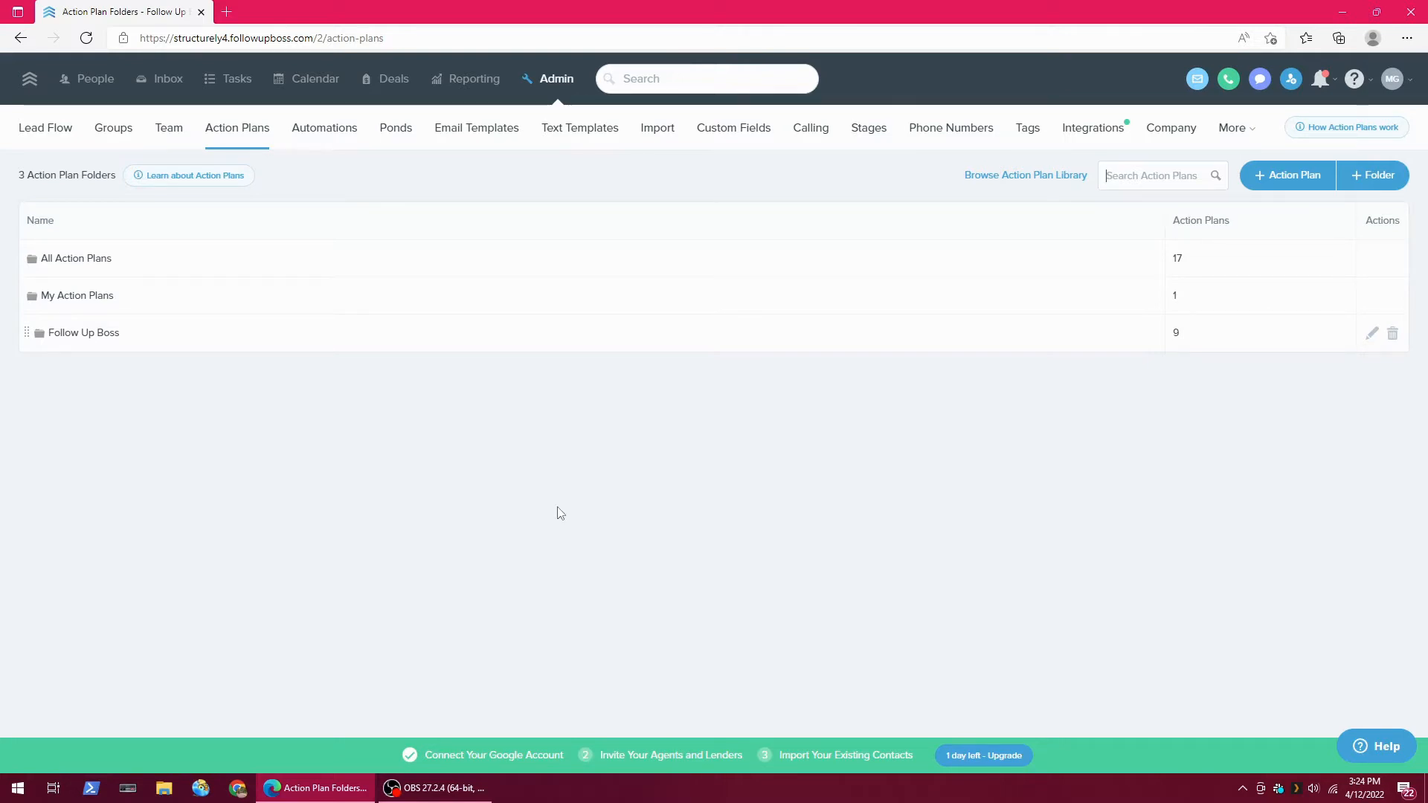
mouse_move(558, 513)
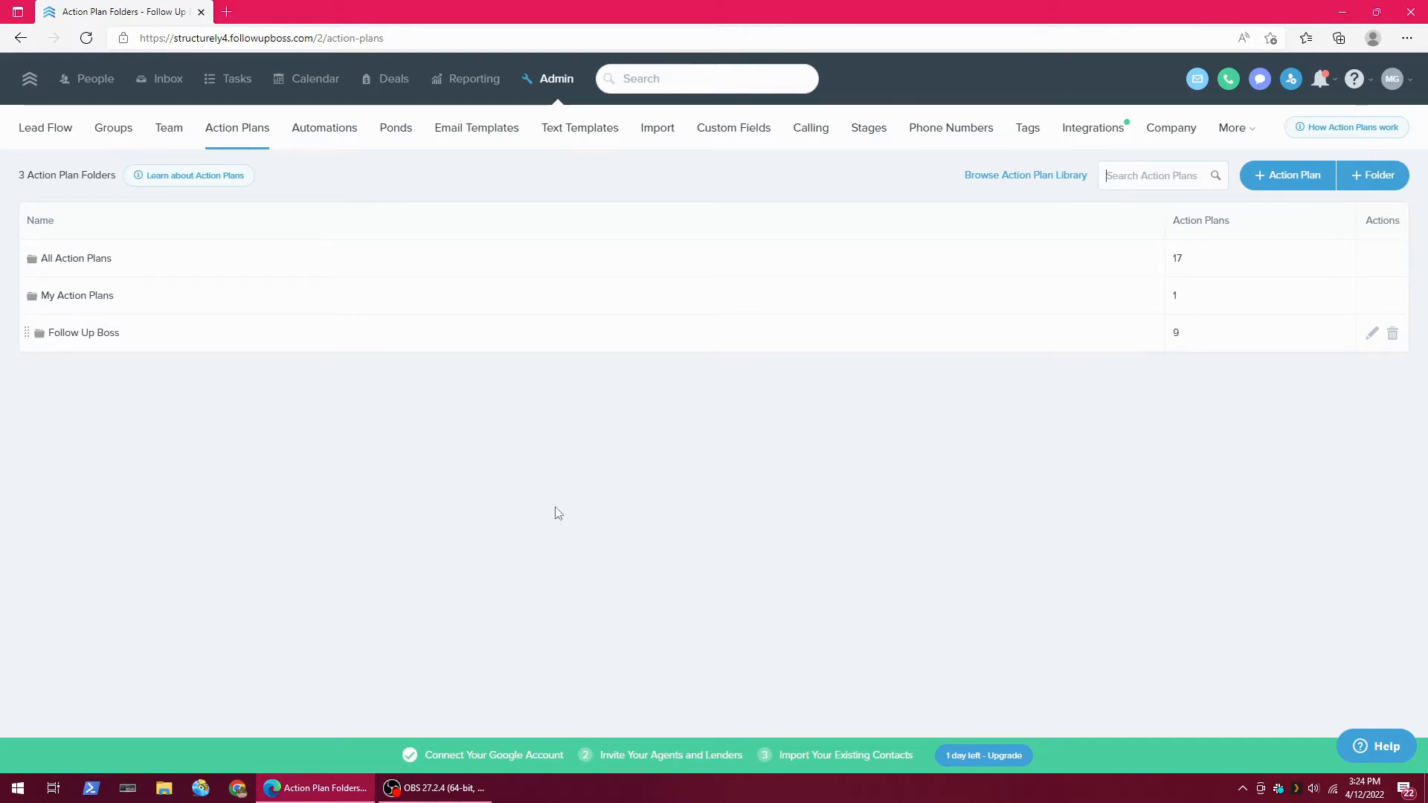
mouse_move(516, 491)
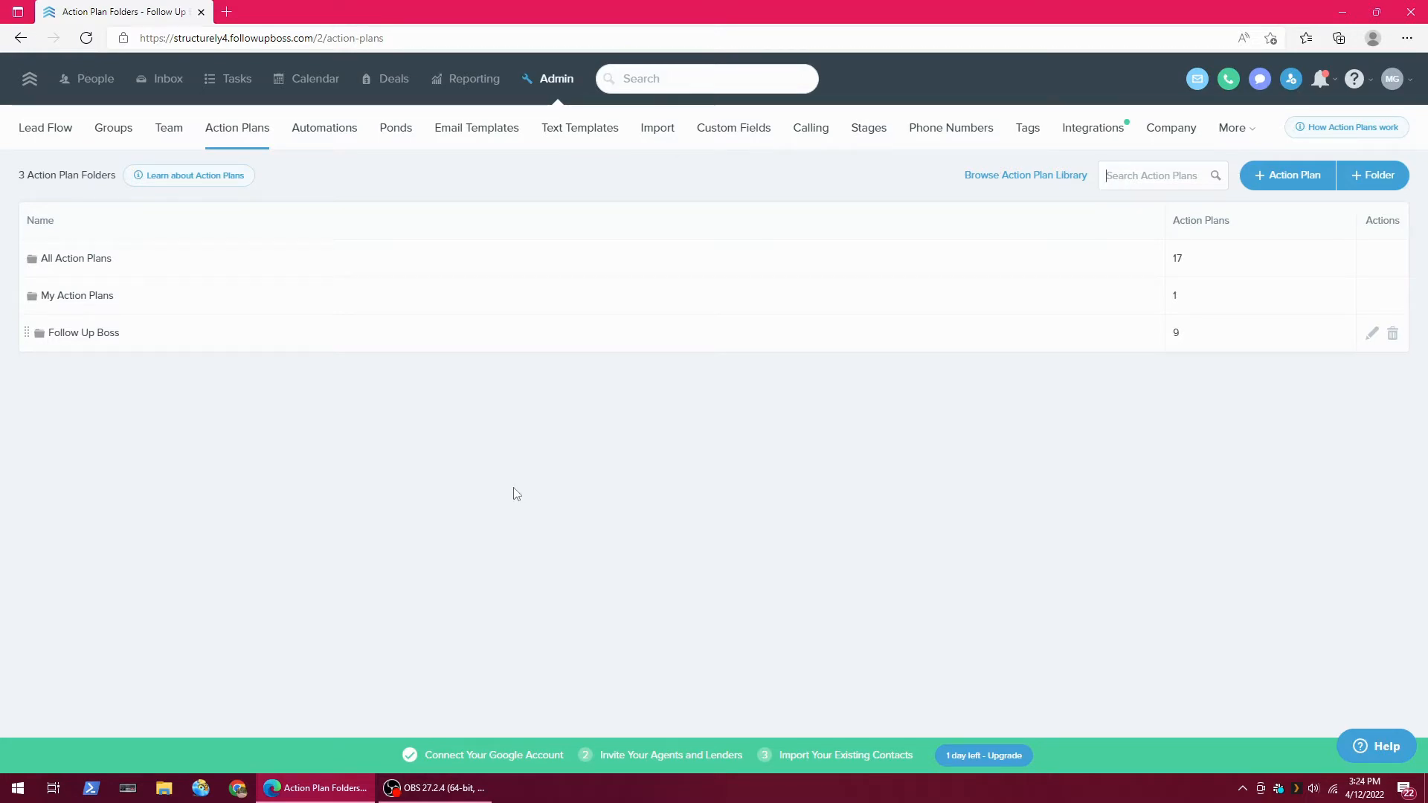
mouse_move(583, 448)
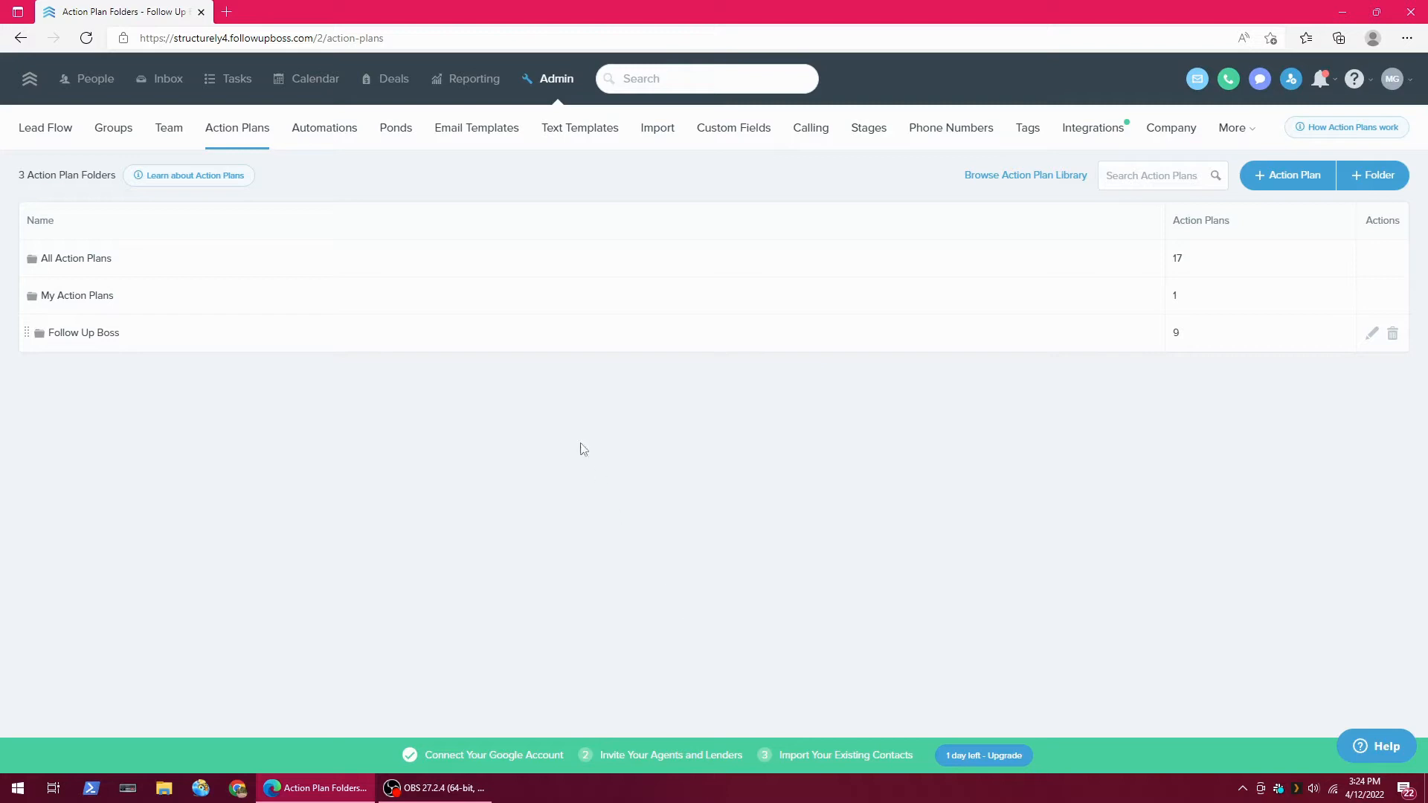
mouse_move(573, 484)
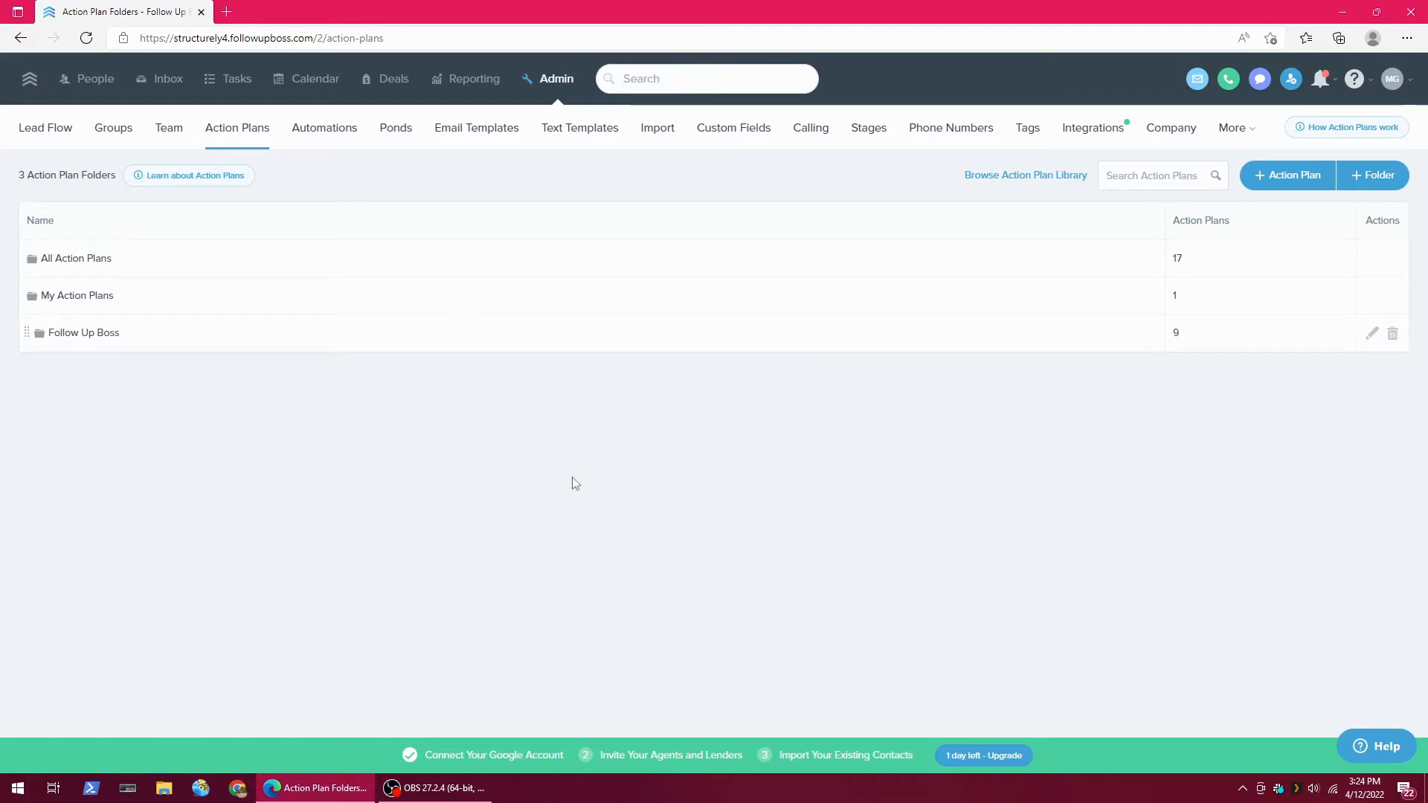
mouse_move(252, 151)
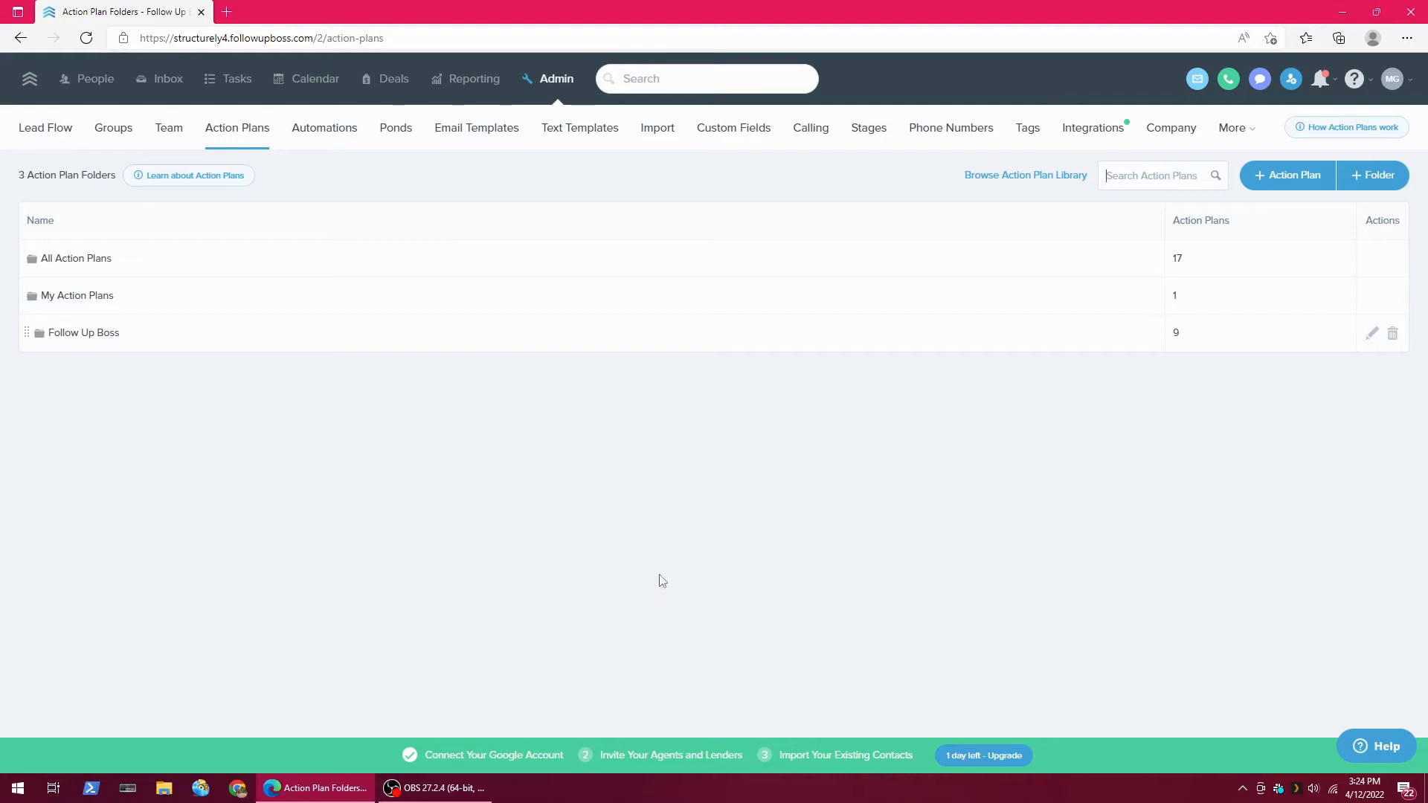
mouse_move(673, 565)
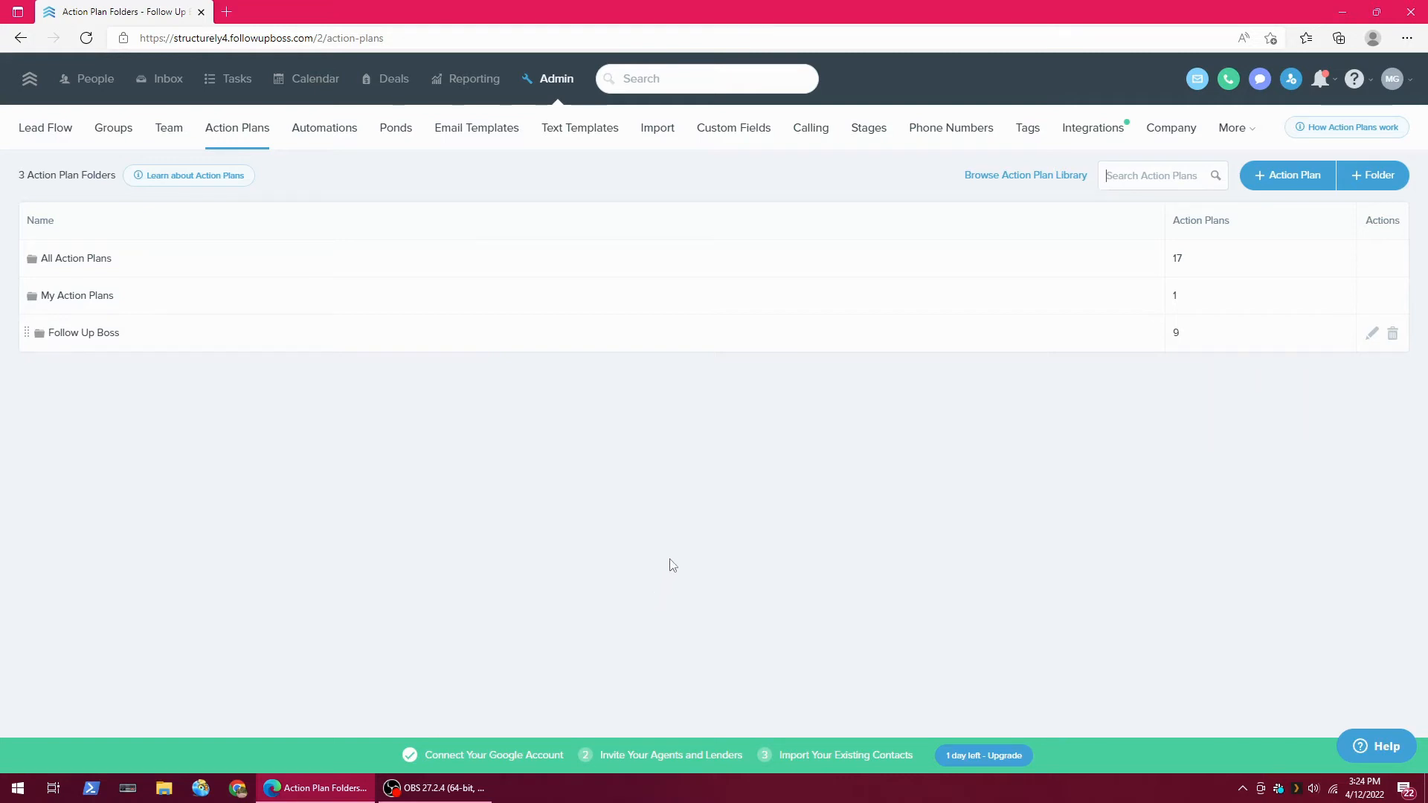
mouse_move(645, 555)
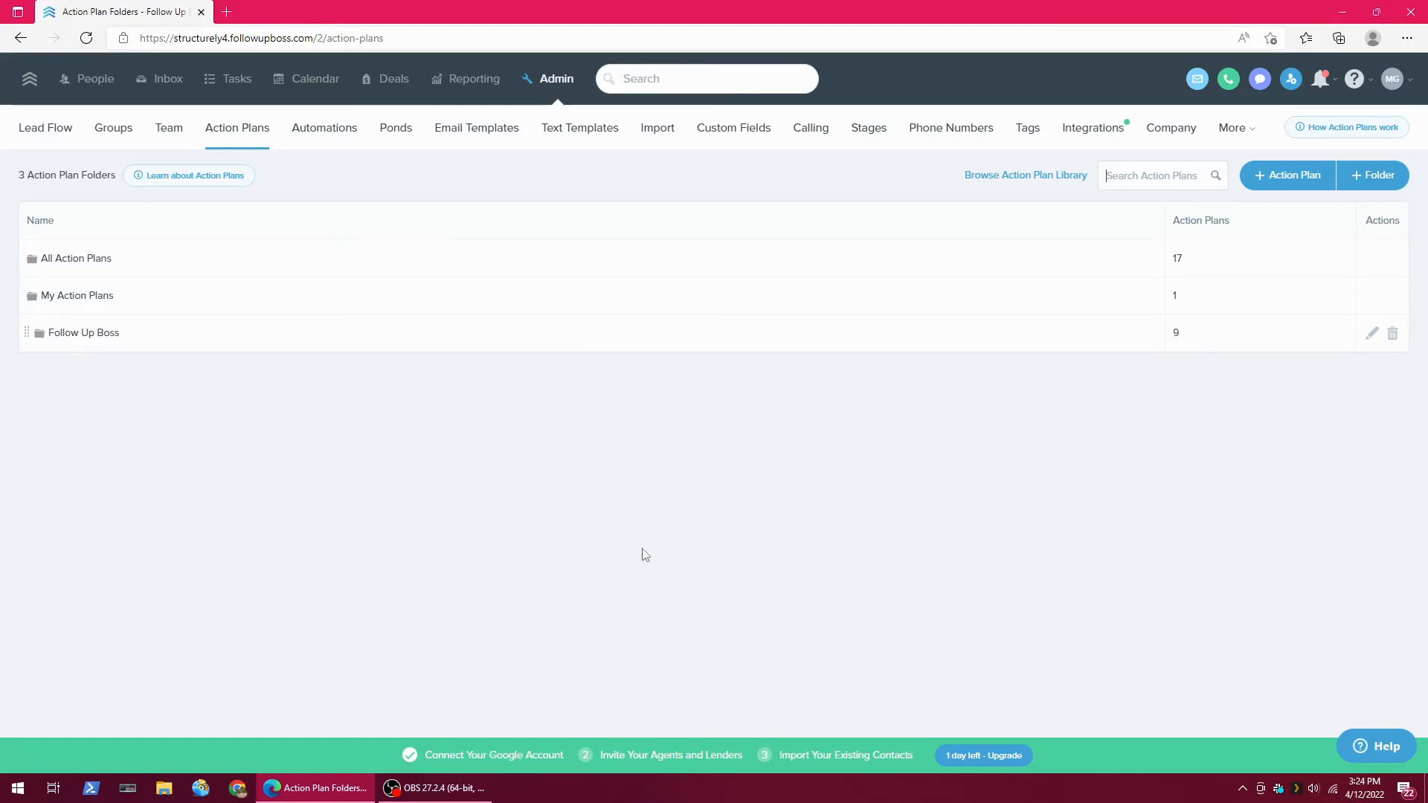
mouse_move(660, 550)
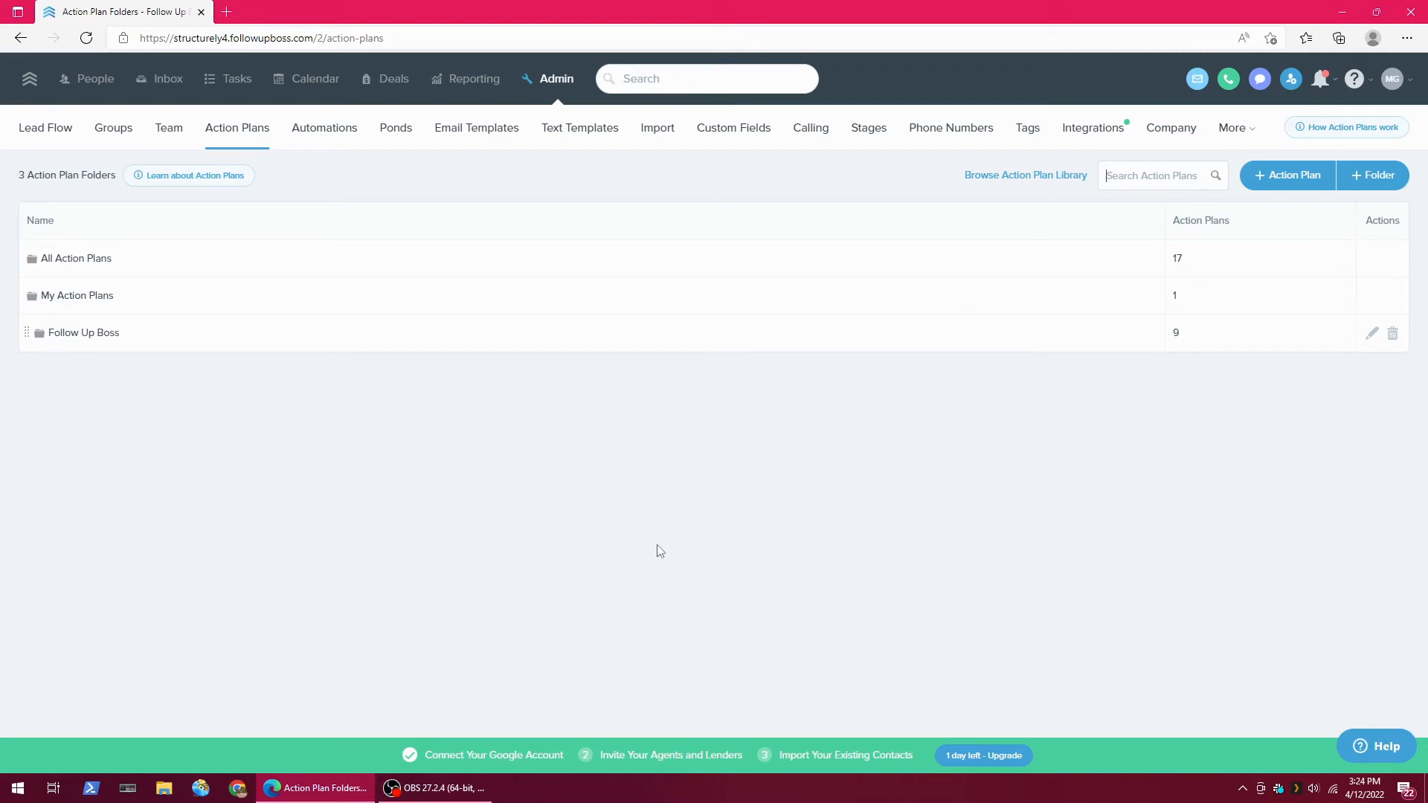
mouse_move(654, 544)
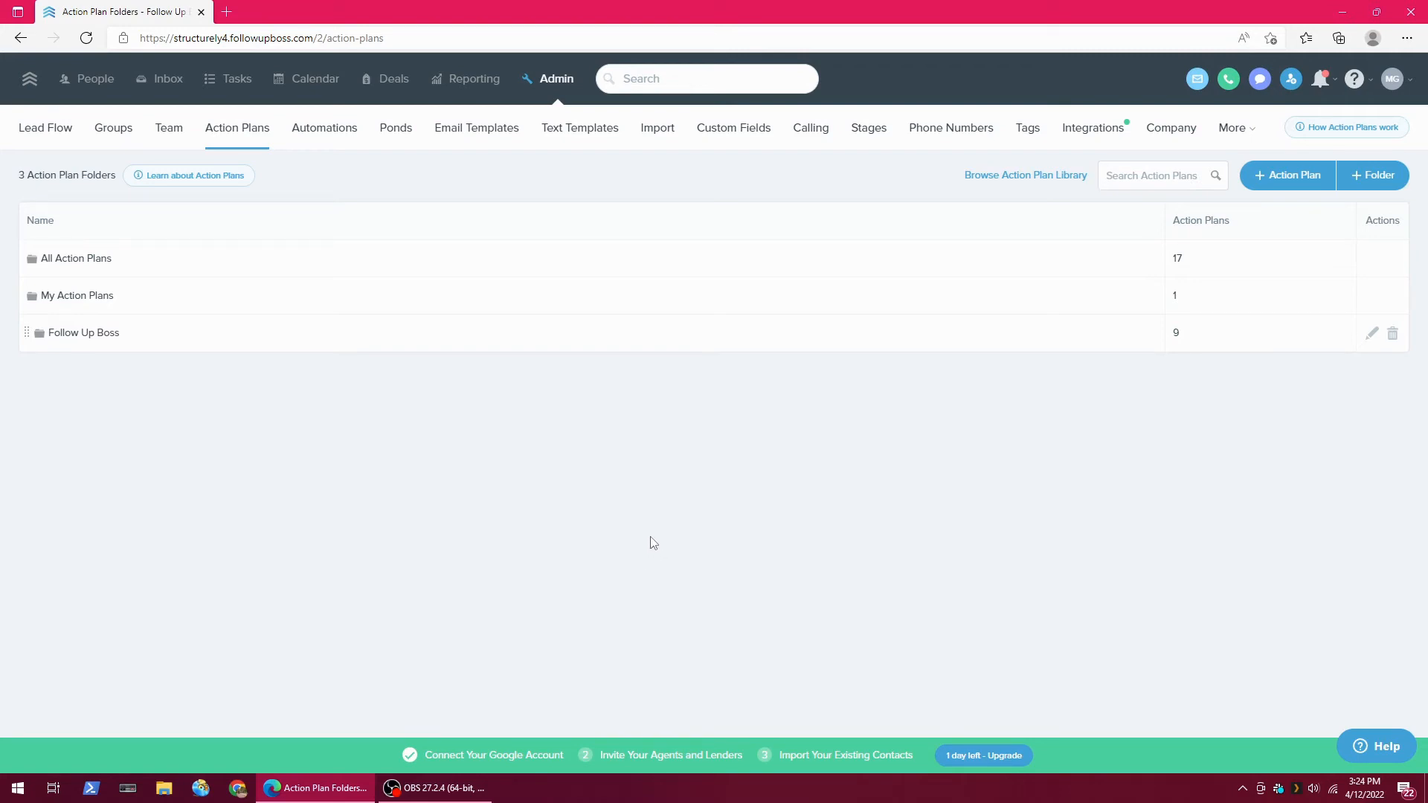
mouse_move(650, 544)
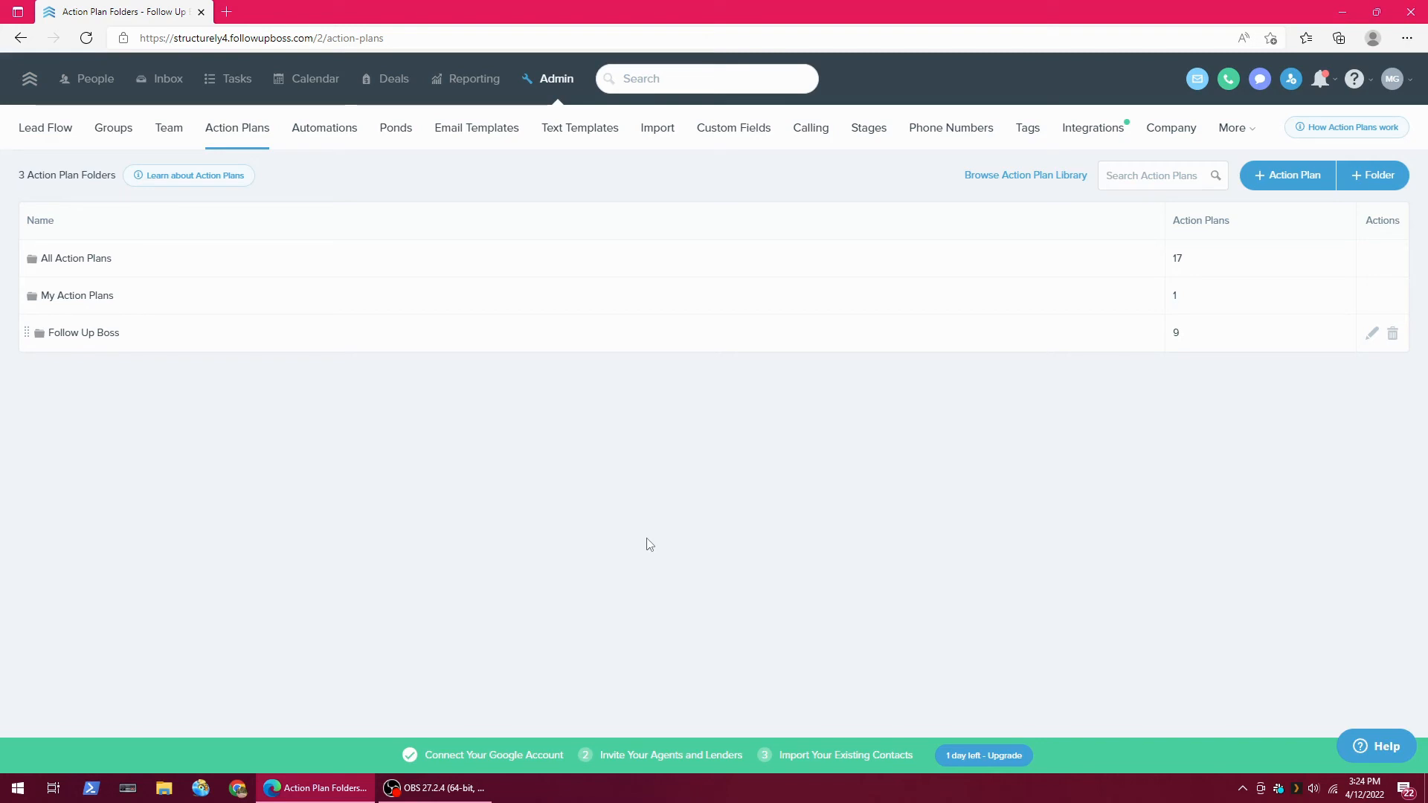